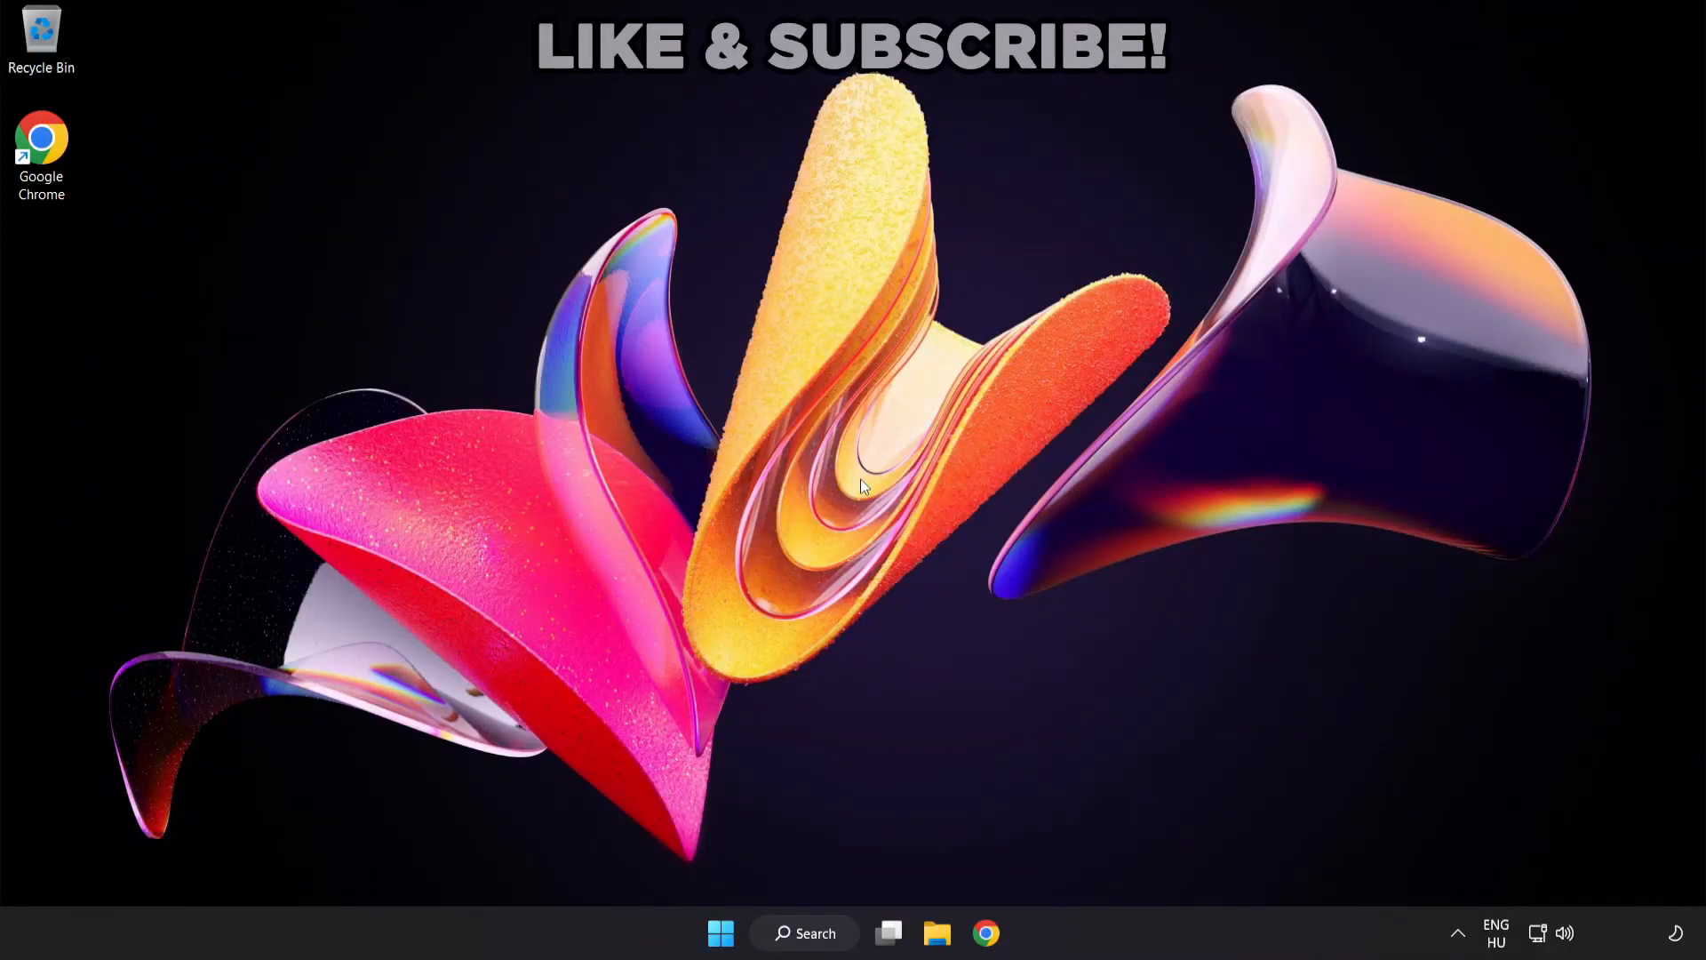
pyautogui.moveTo(962, 658)
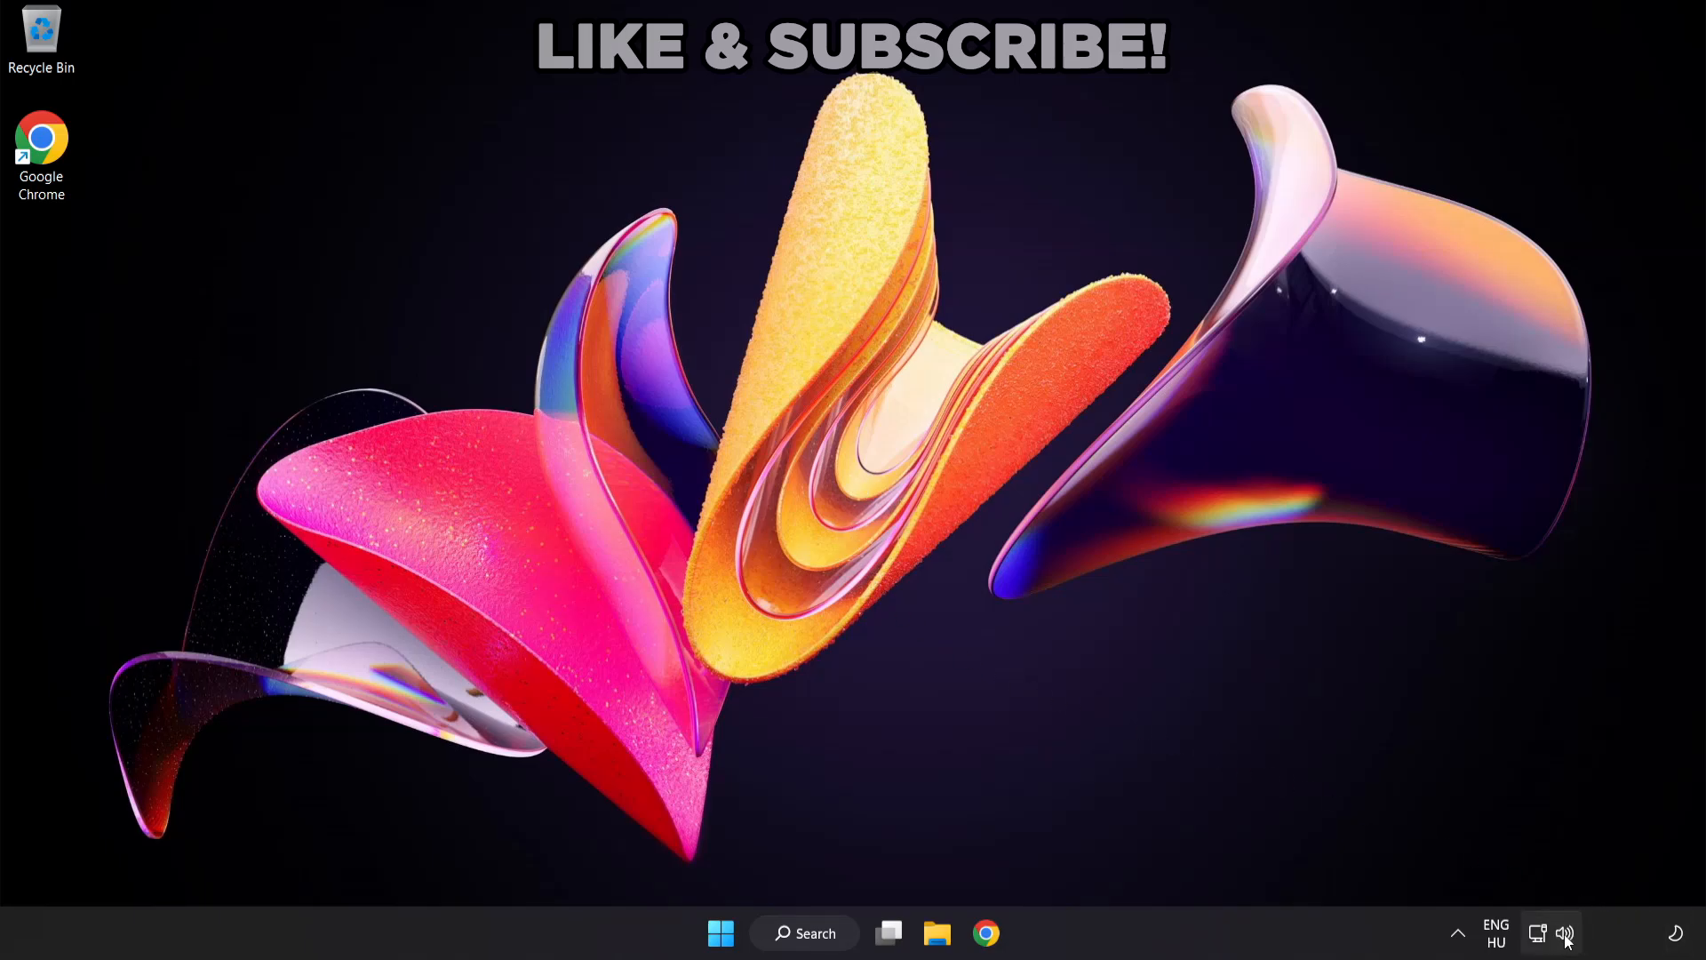
# Step: Switch audio output from the virtual cable to Speakers (High Definition Audio Device) in Quick Settings
pyautogui.click(1537, 933)
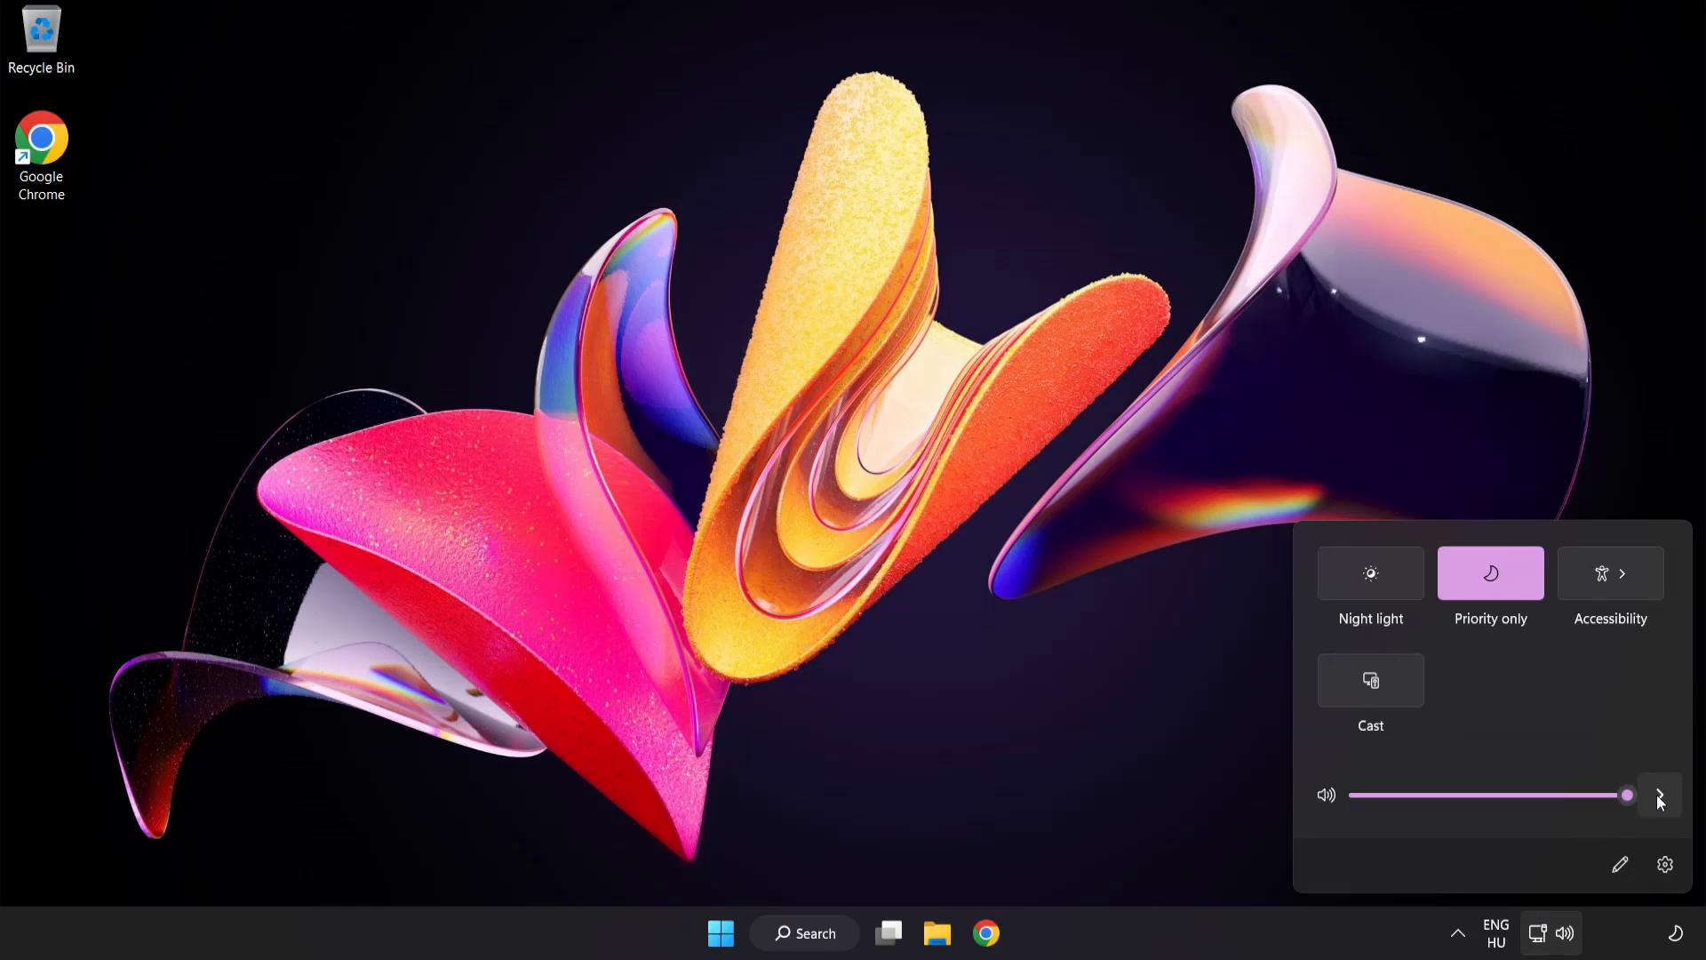
pyautogui.click(1659, 795)
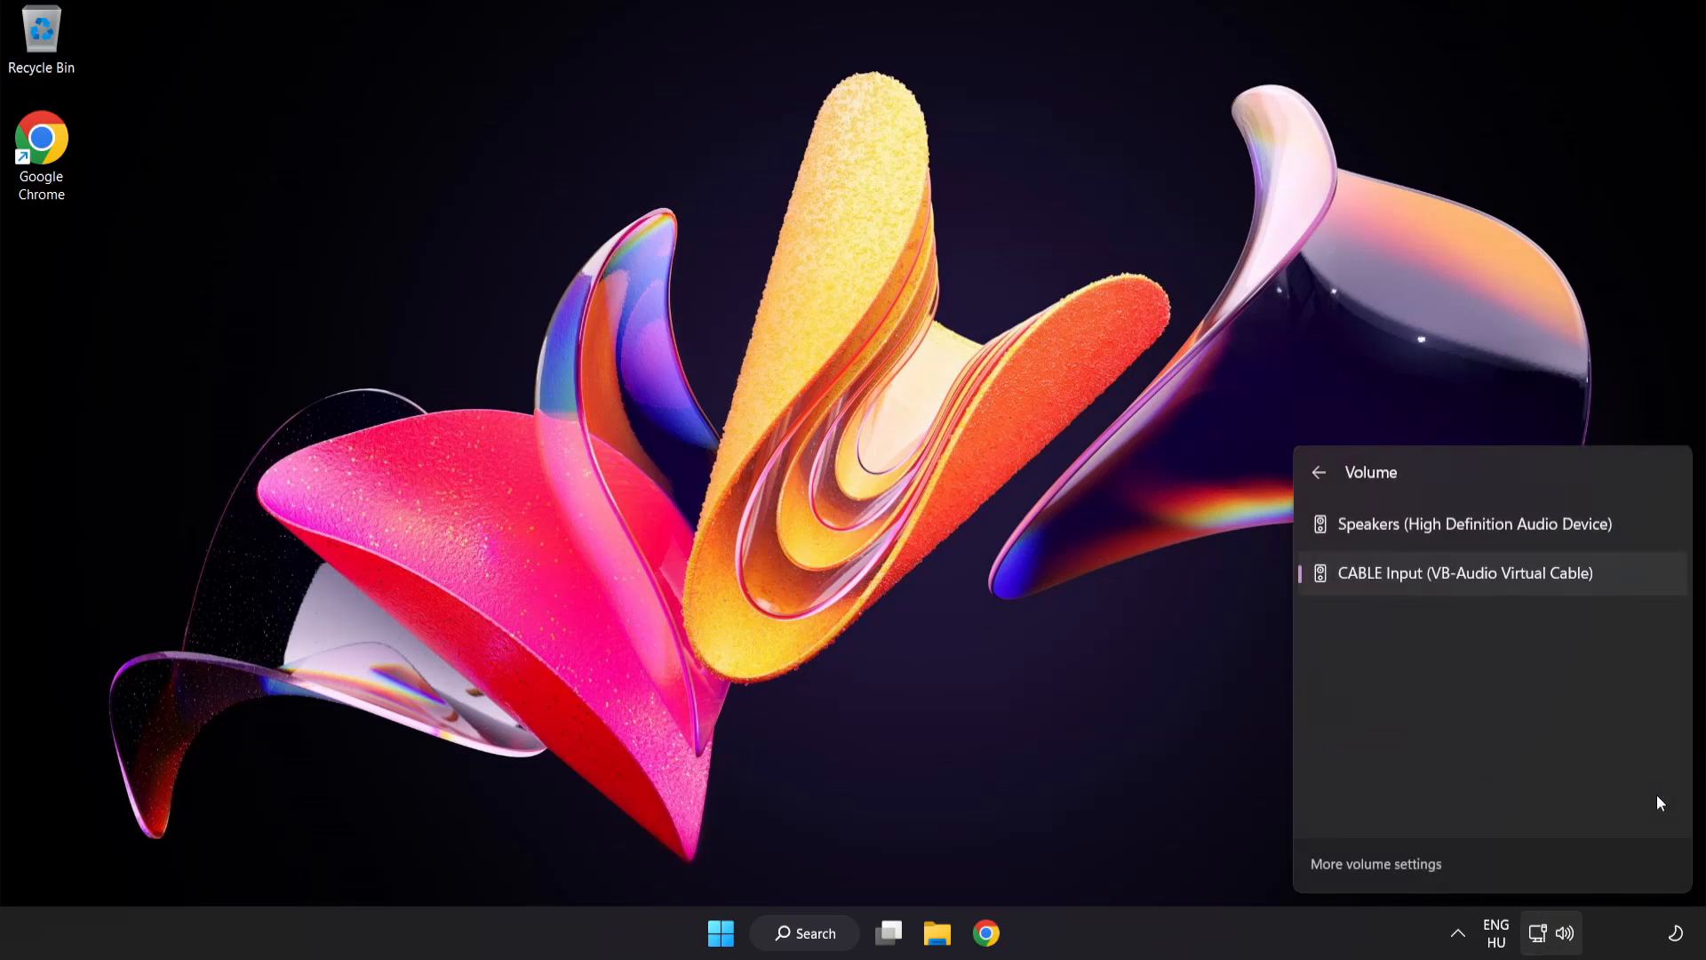
pyautogui.moveTo(1371, 631)
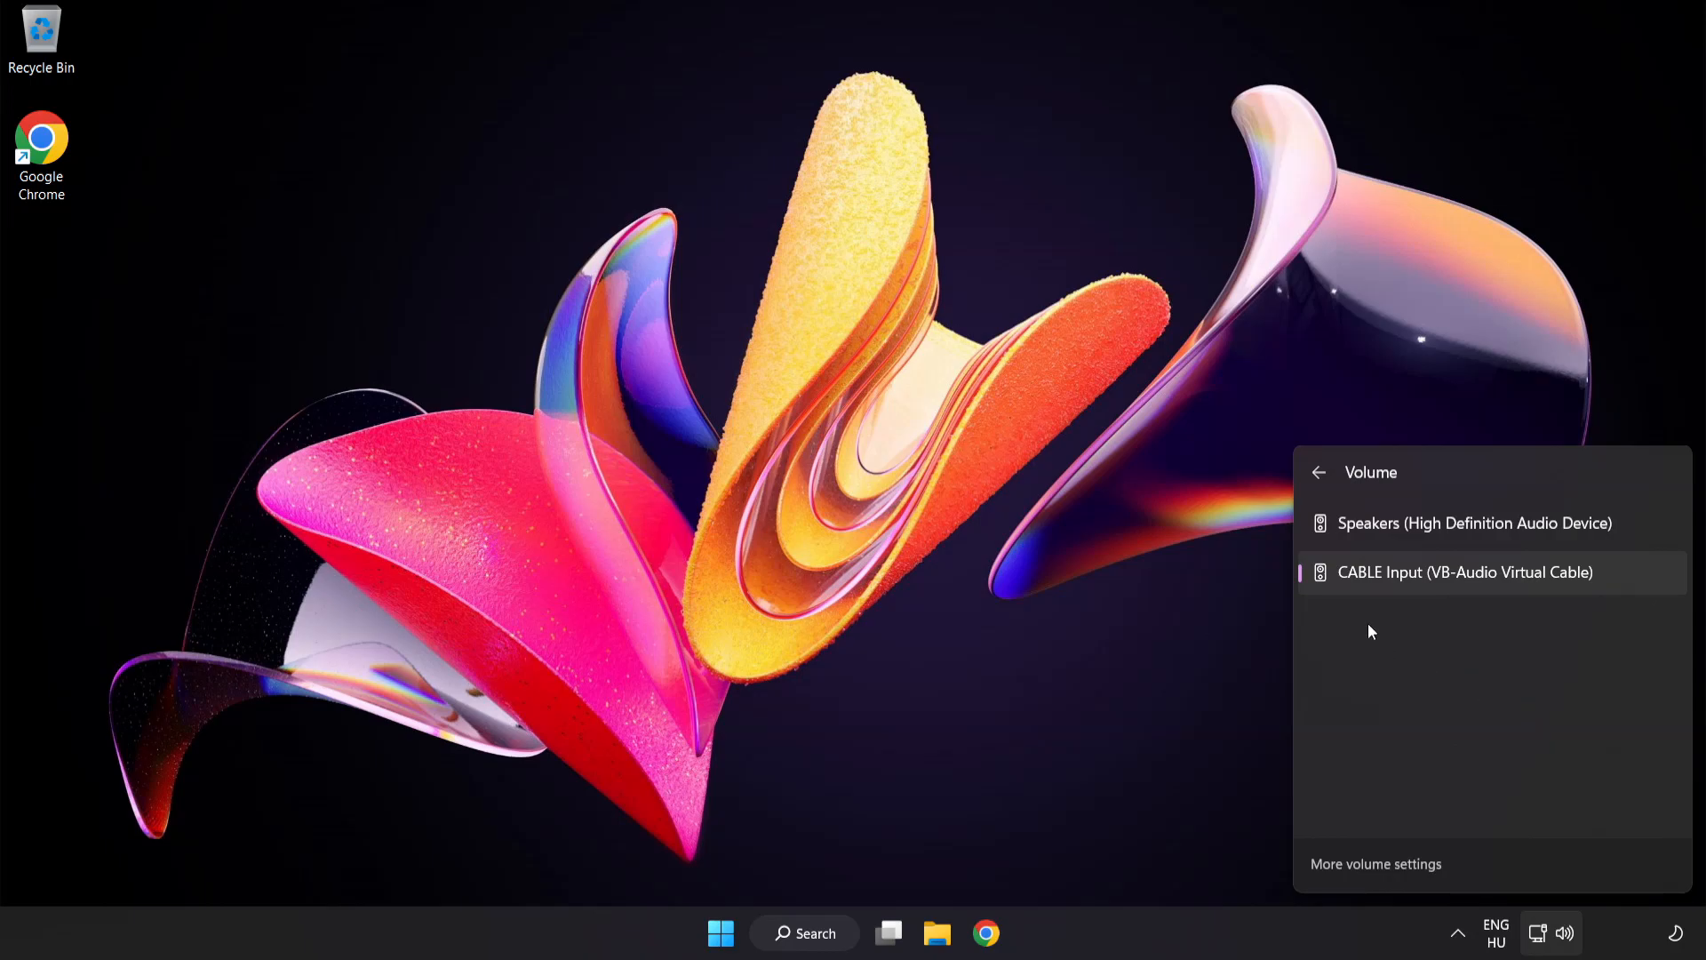
pyautogui.moveTo(1454, 541)
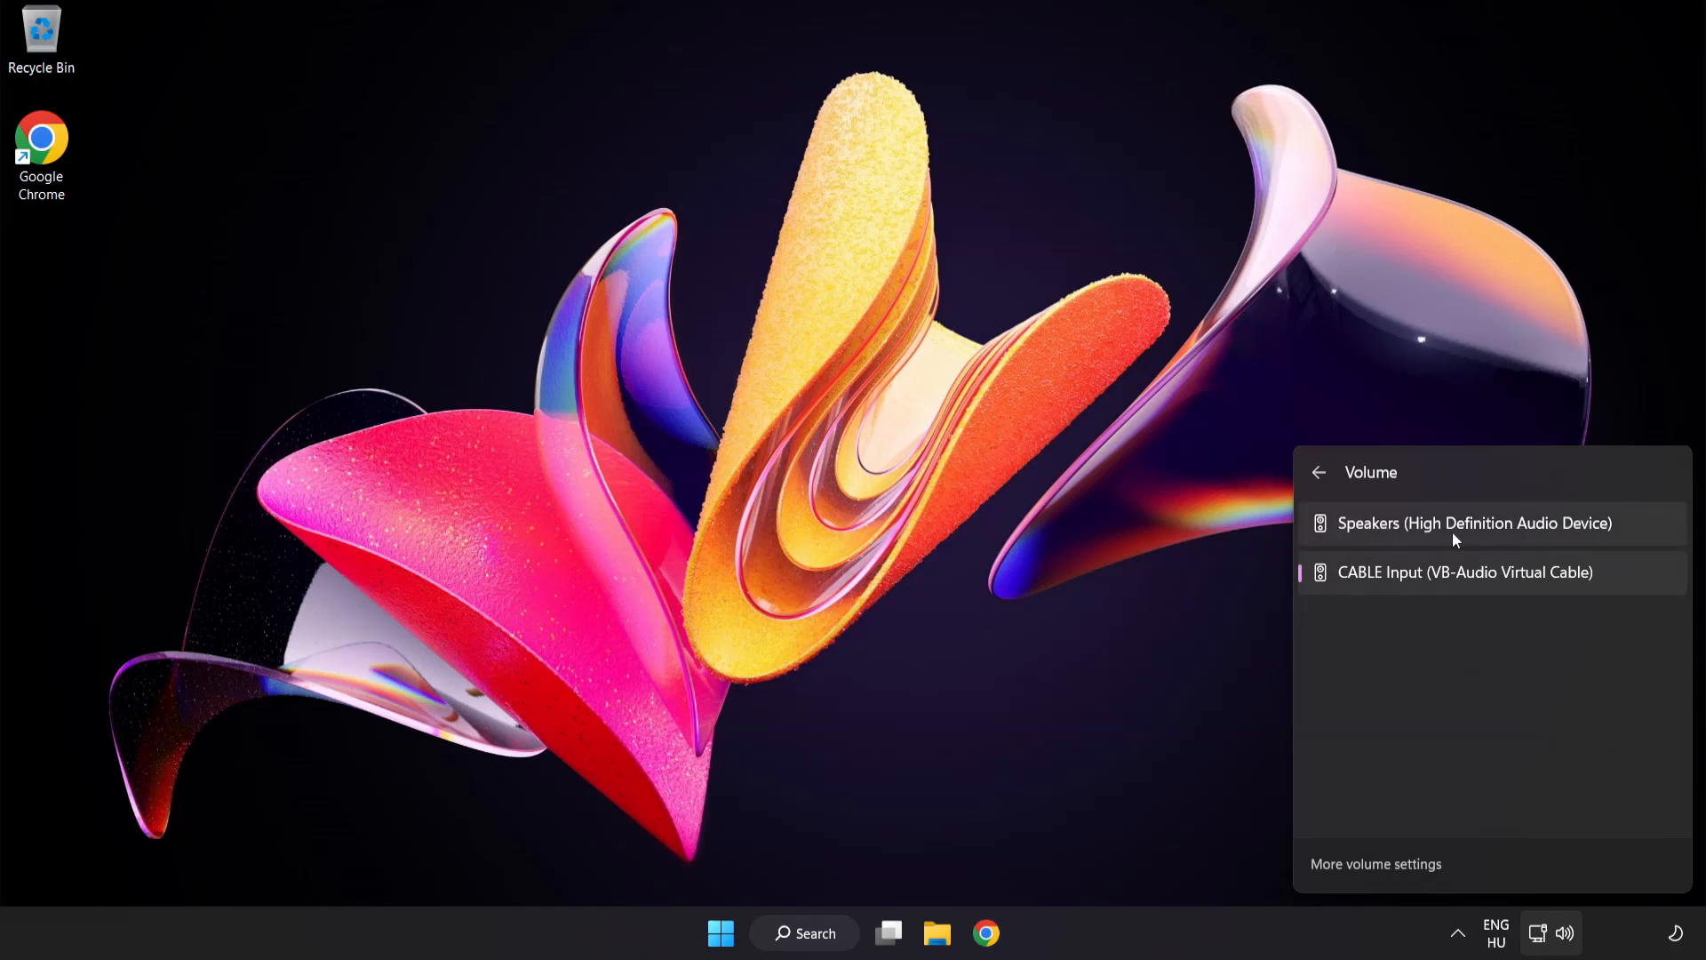
pyautogui.click(1475, 524)
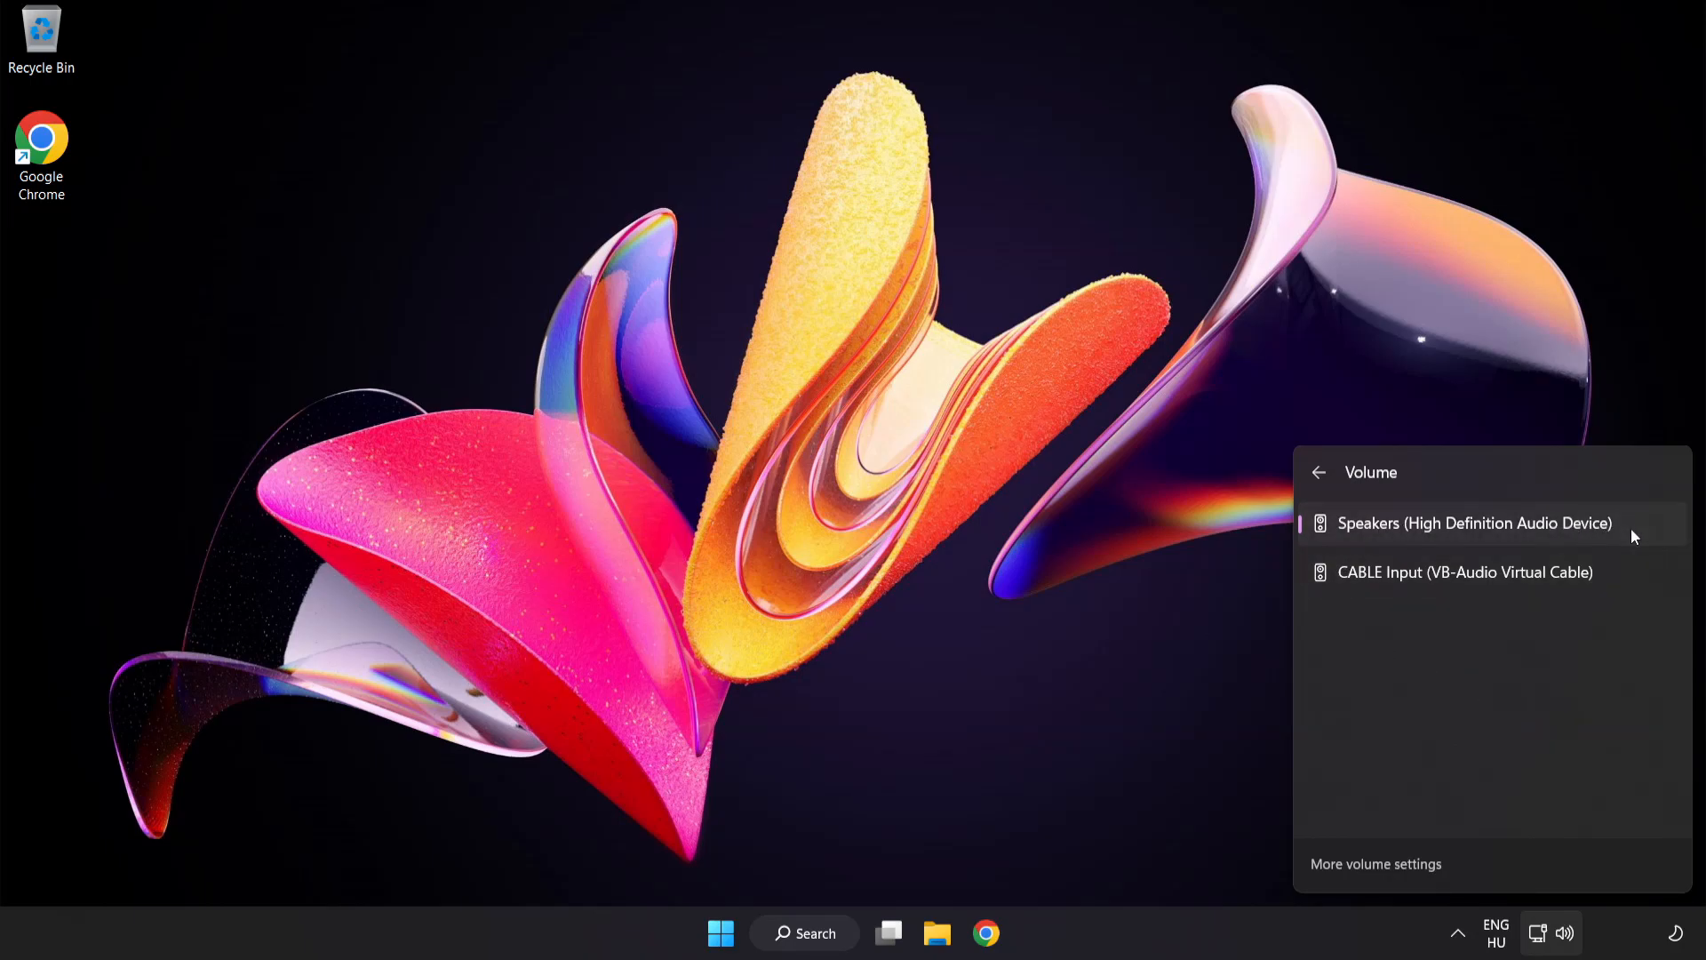
pyautogui.click(832, 486)
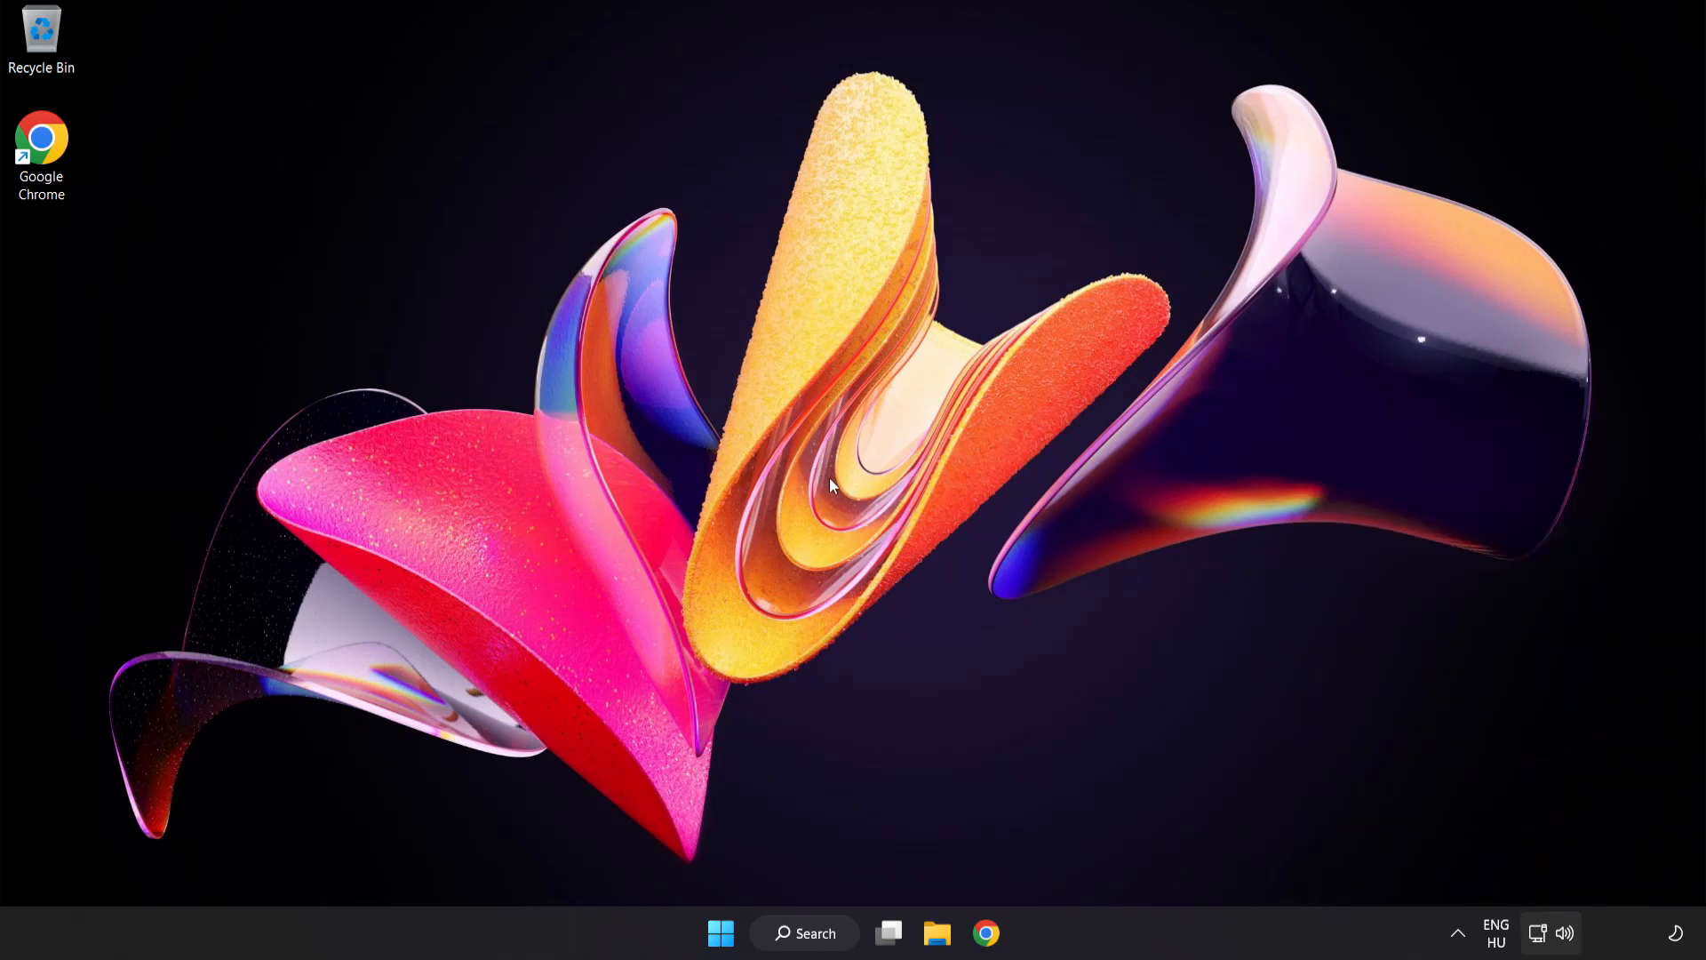
pyautogui.moveTo(1570, 942)
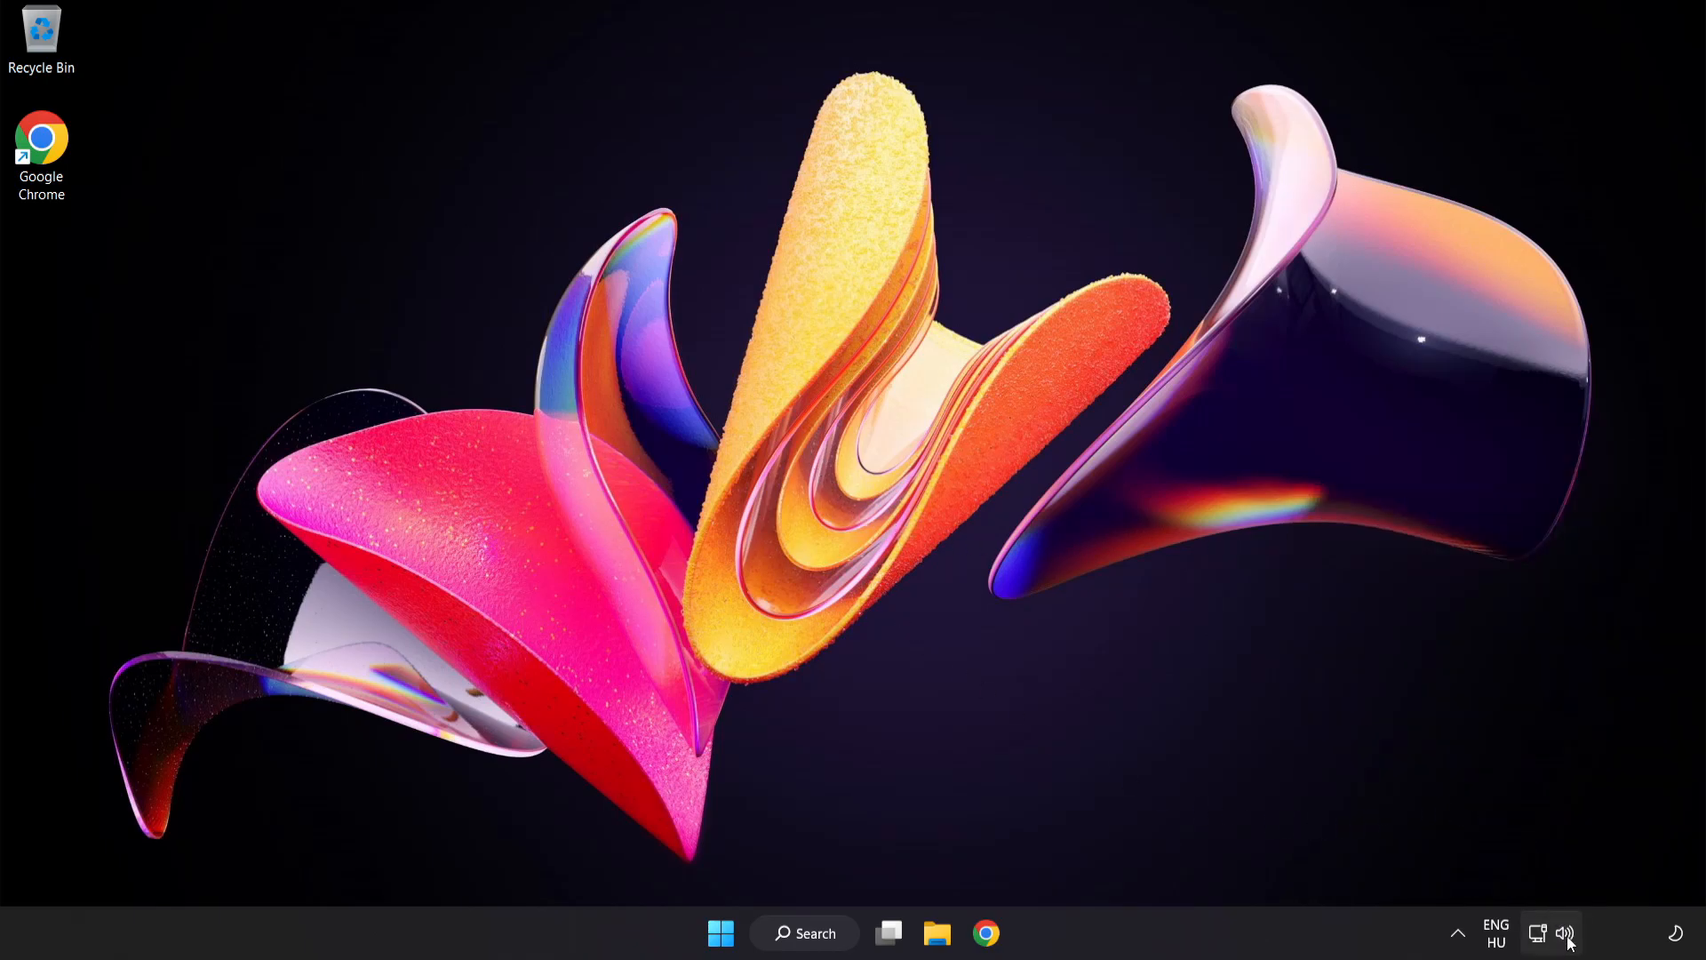
# Step: Reset sound devices and app volumes in the volume mixer to defaults, then close Settings
pyautogui.rightClick(1565, 932)
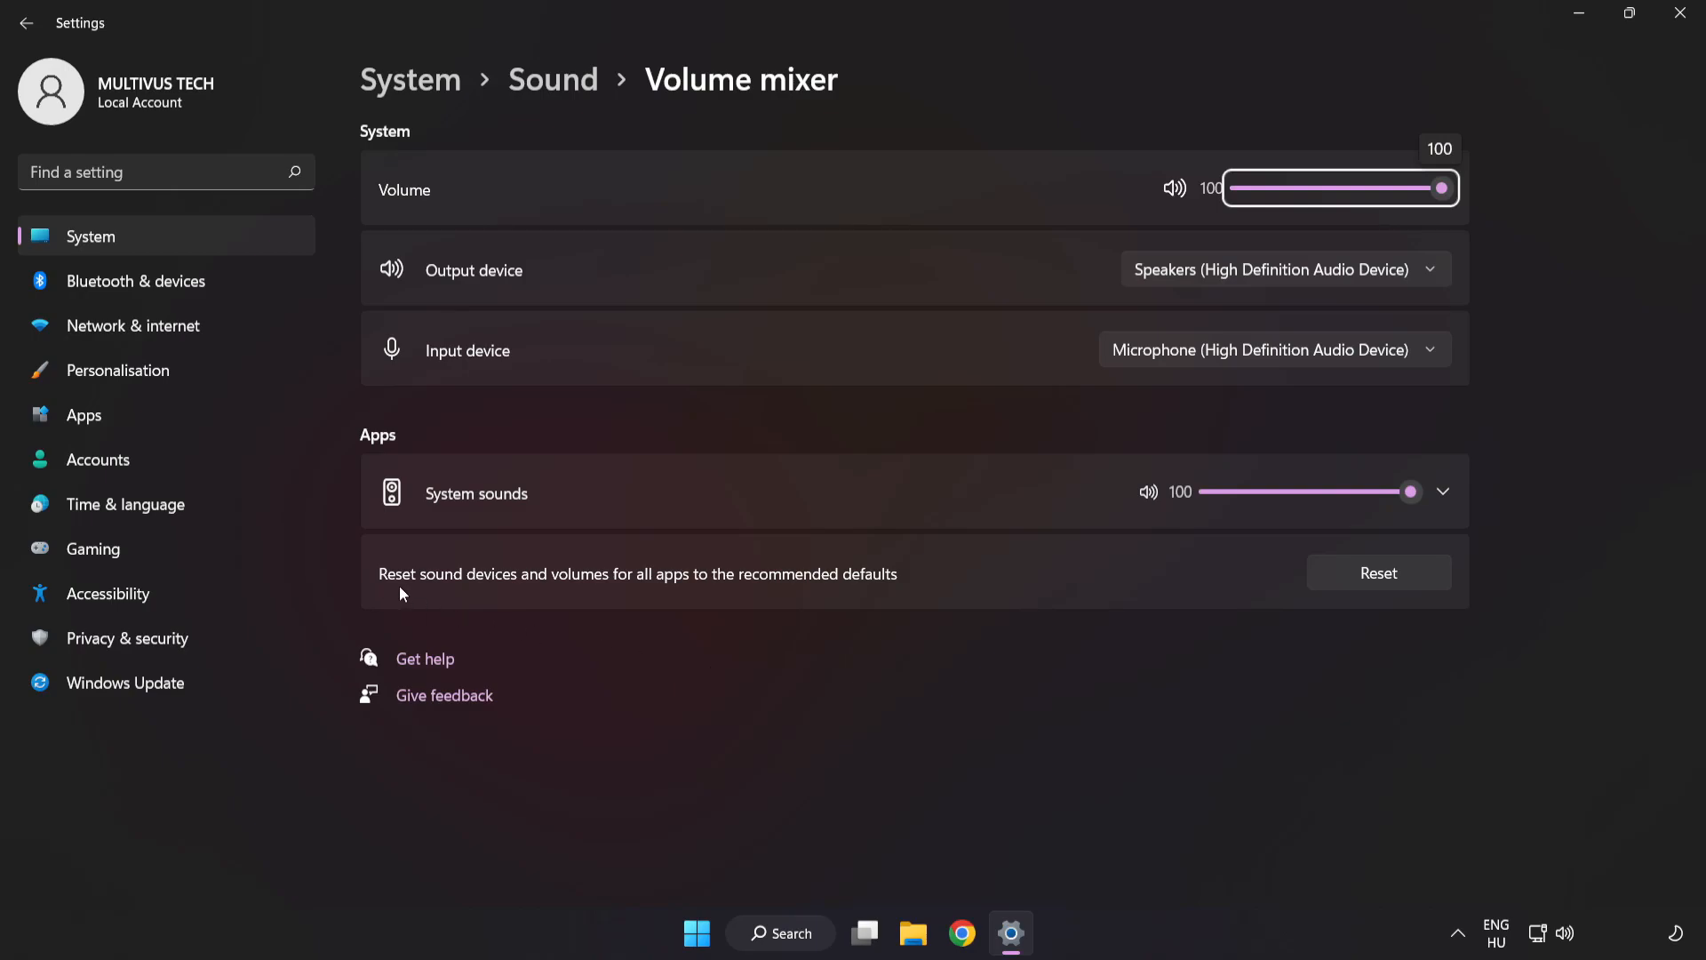
pyautogui.moveTo(900, 586)
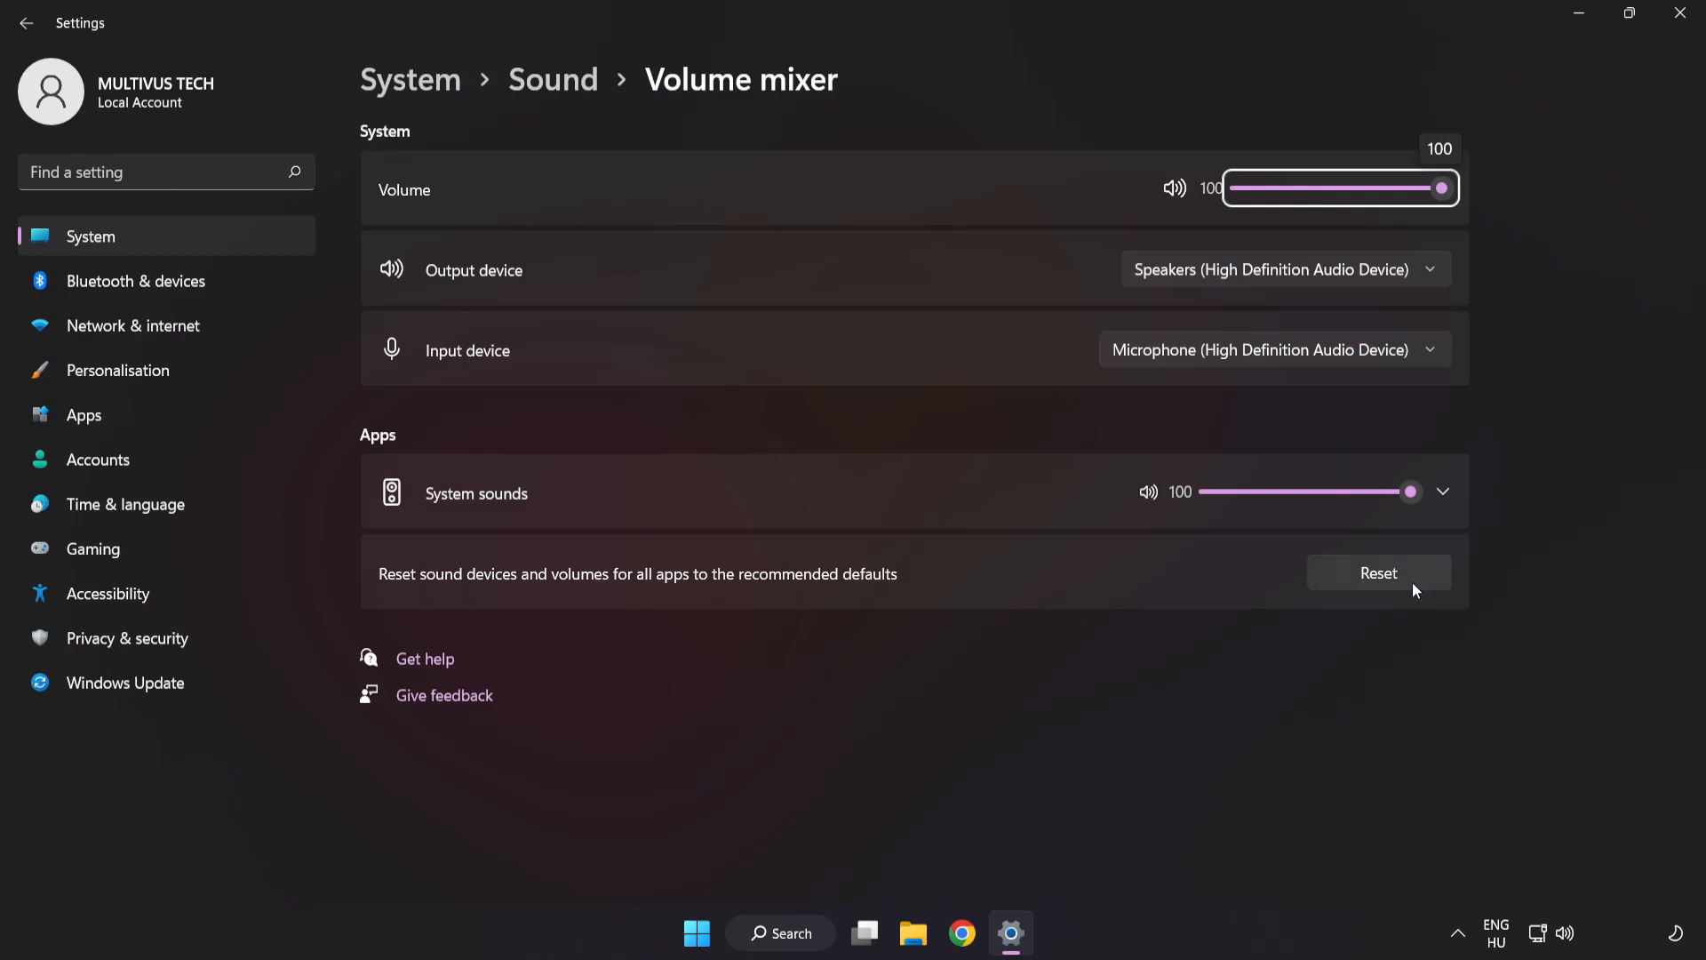
pyautogui.click(1378, 572)
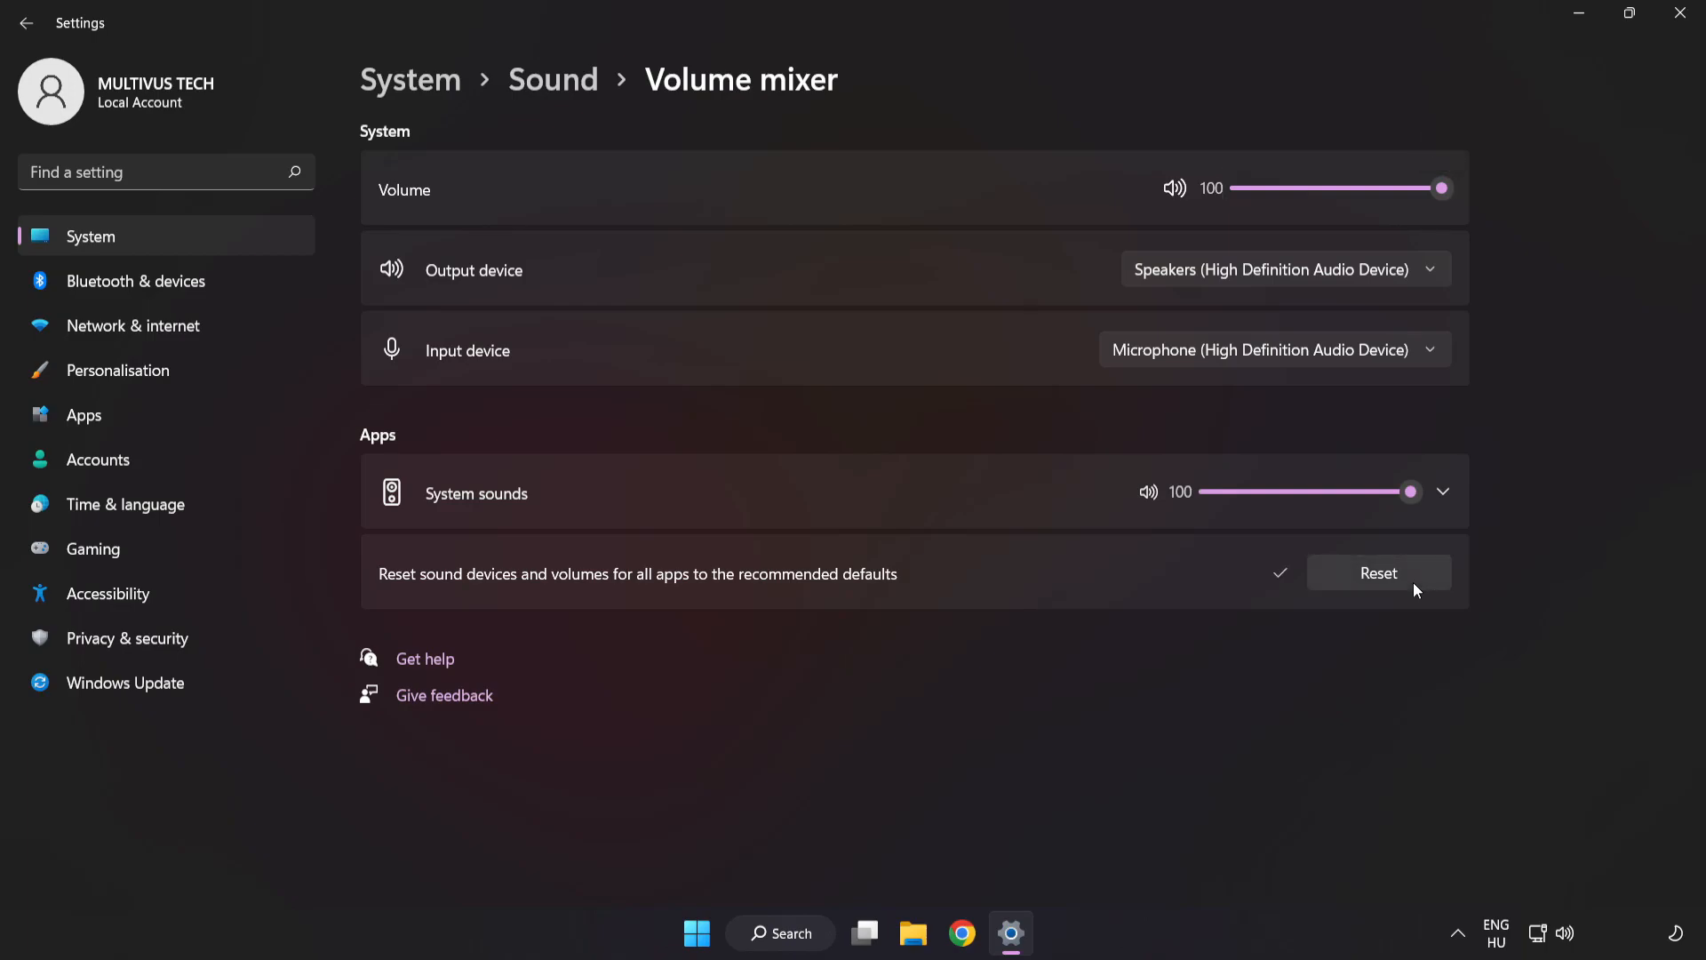
pyautogui.moveTo(1389, 111)
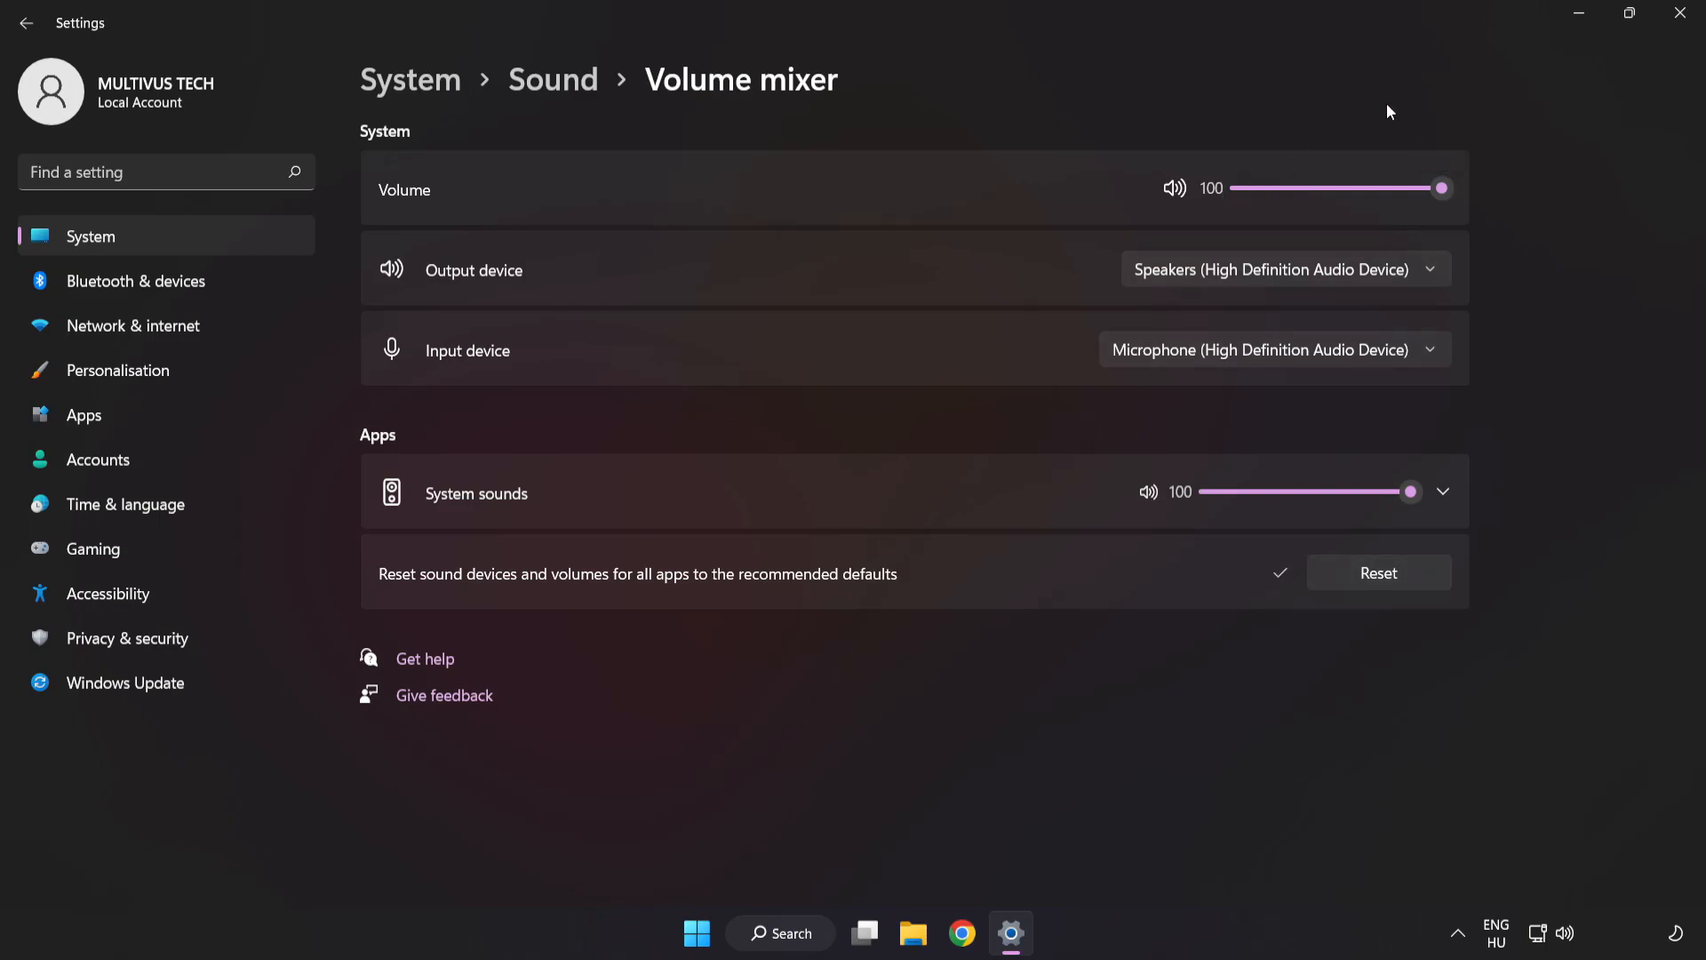
pyautogui.moveTo(1681, 19)
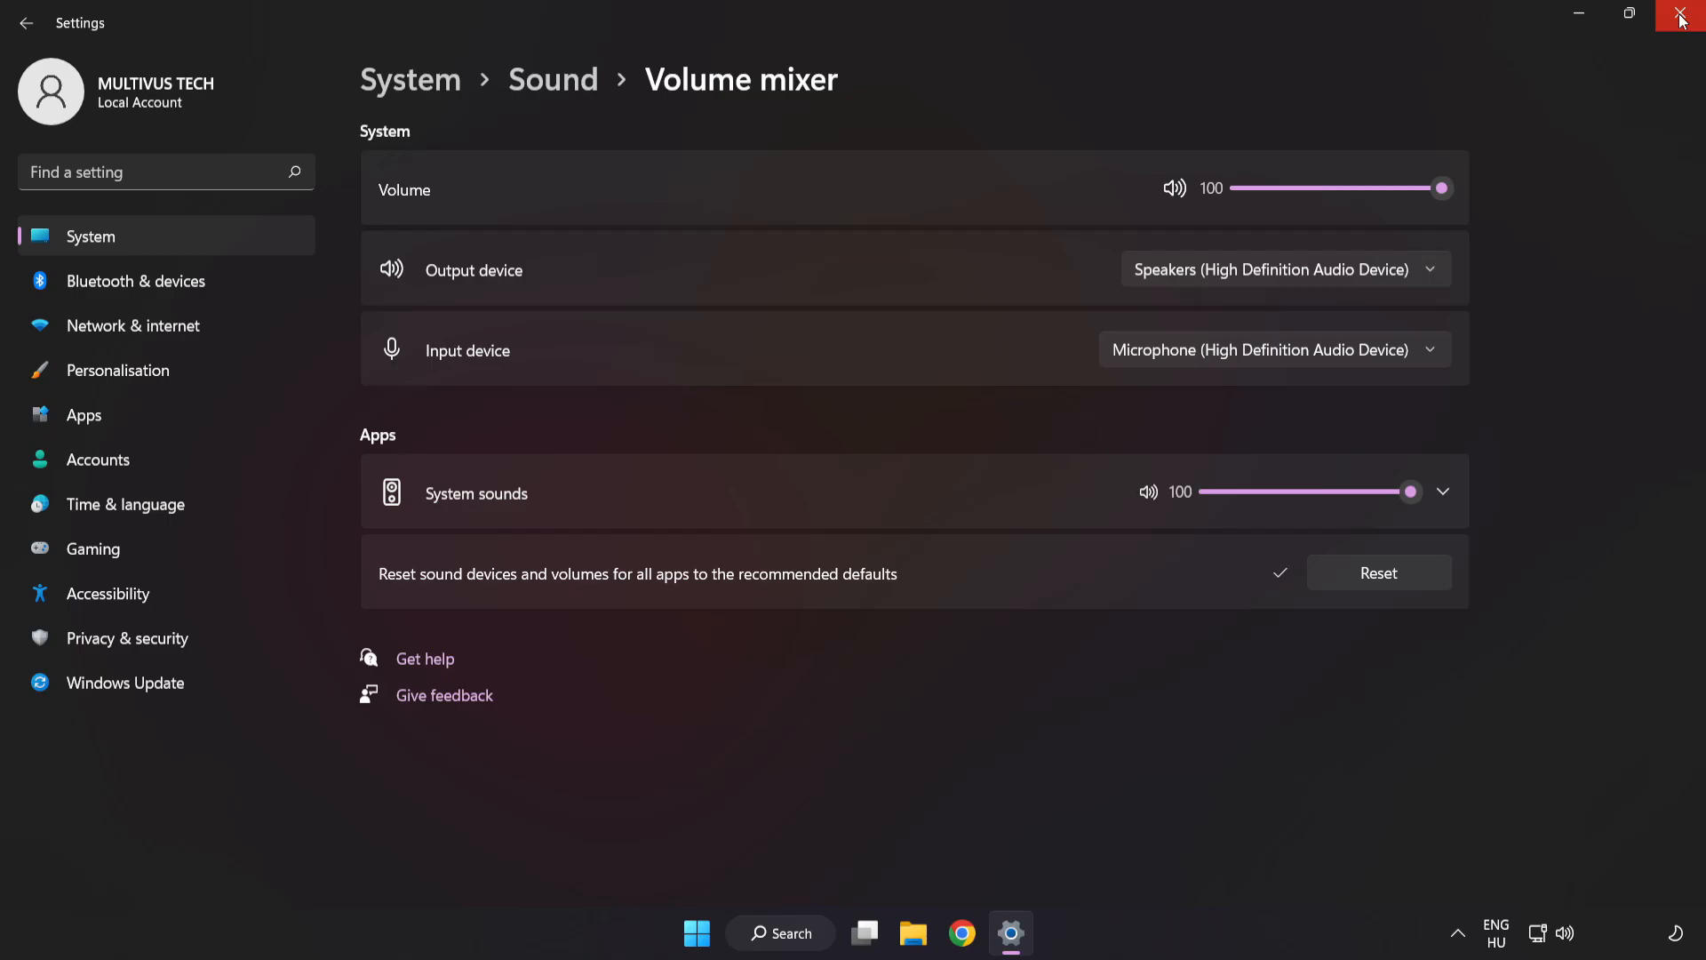
pyautogui.click(1681, 15)
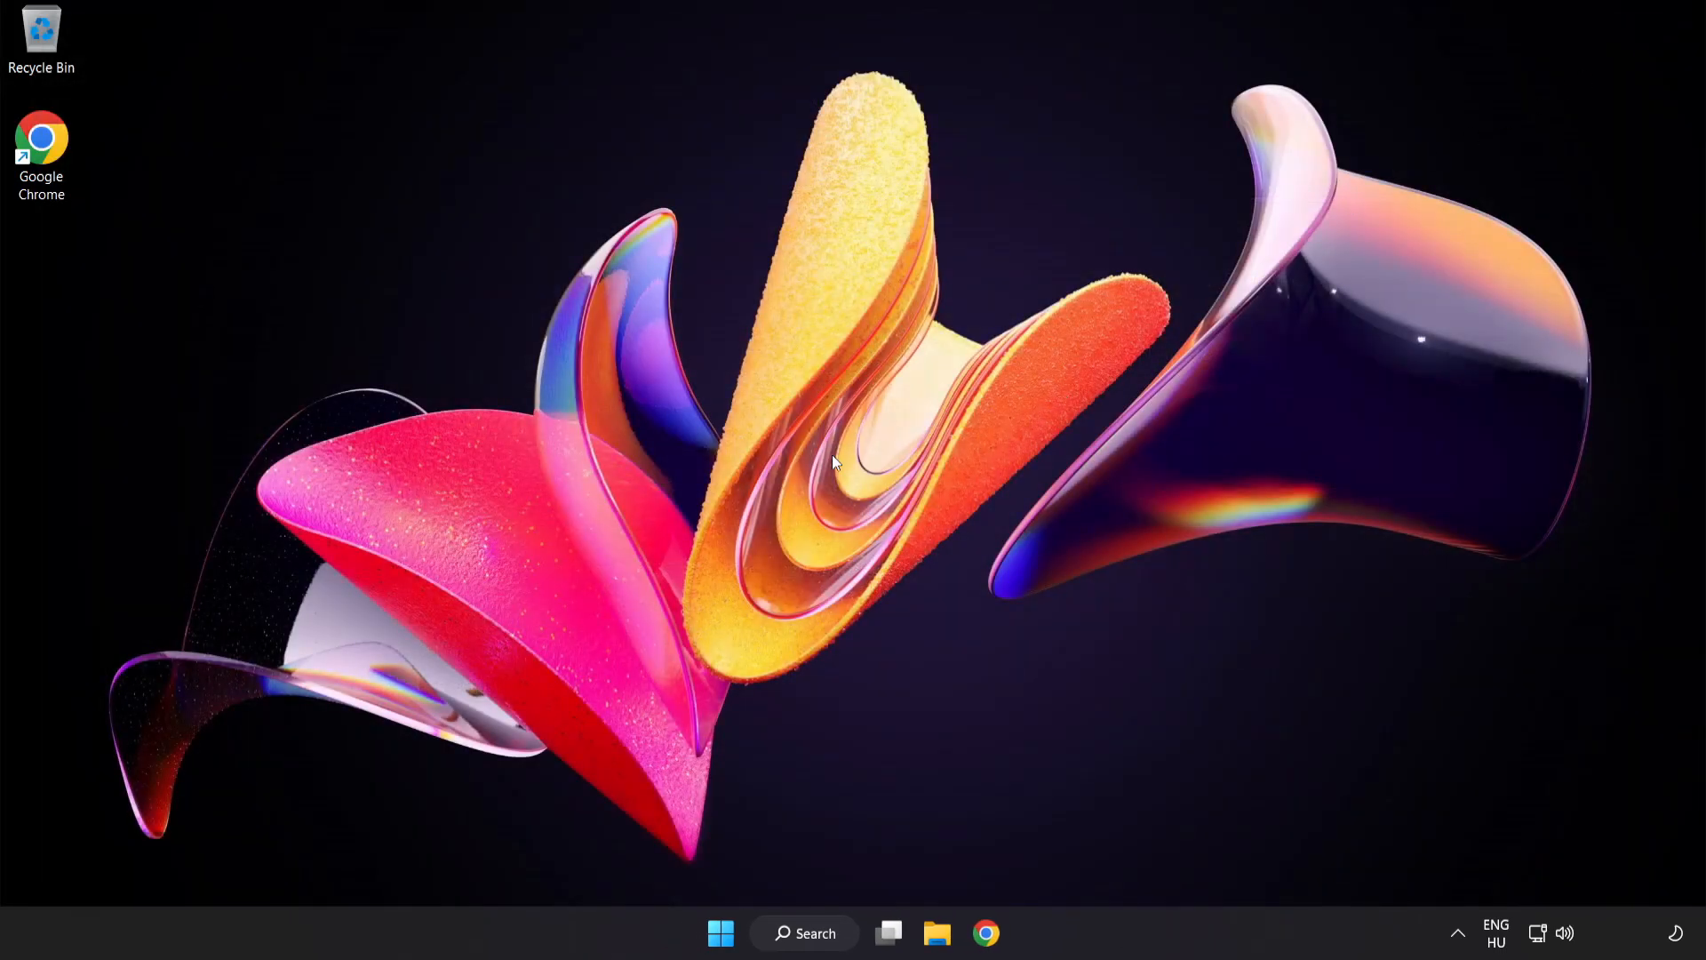
pyautogui.moveTo(1565, 941)
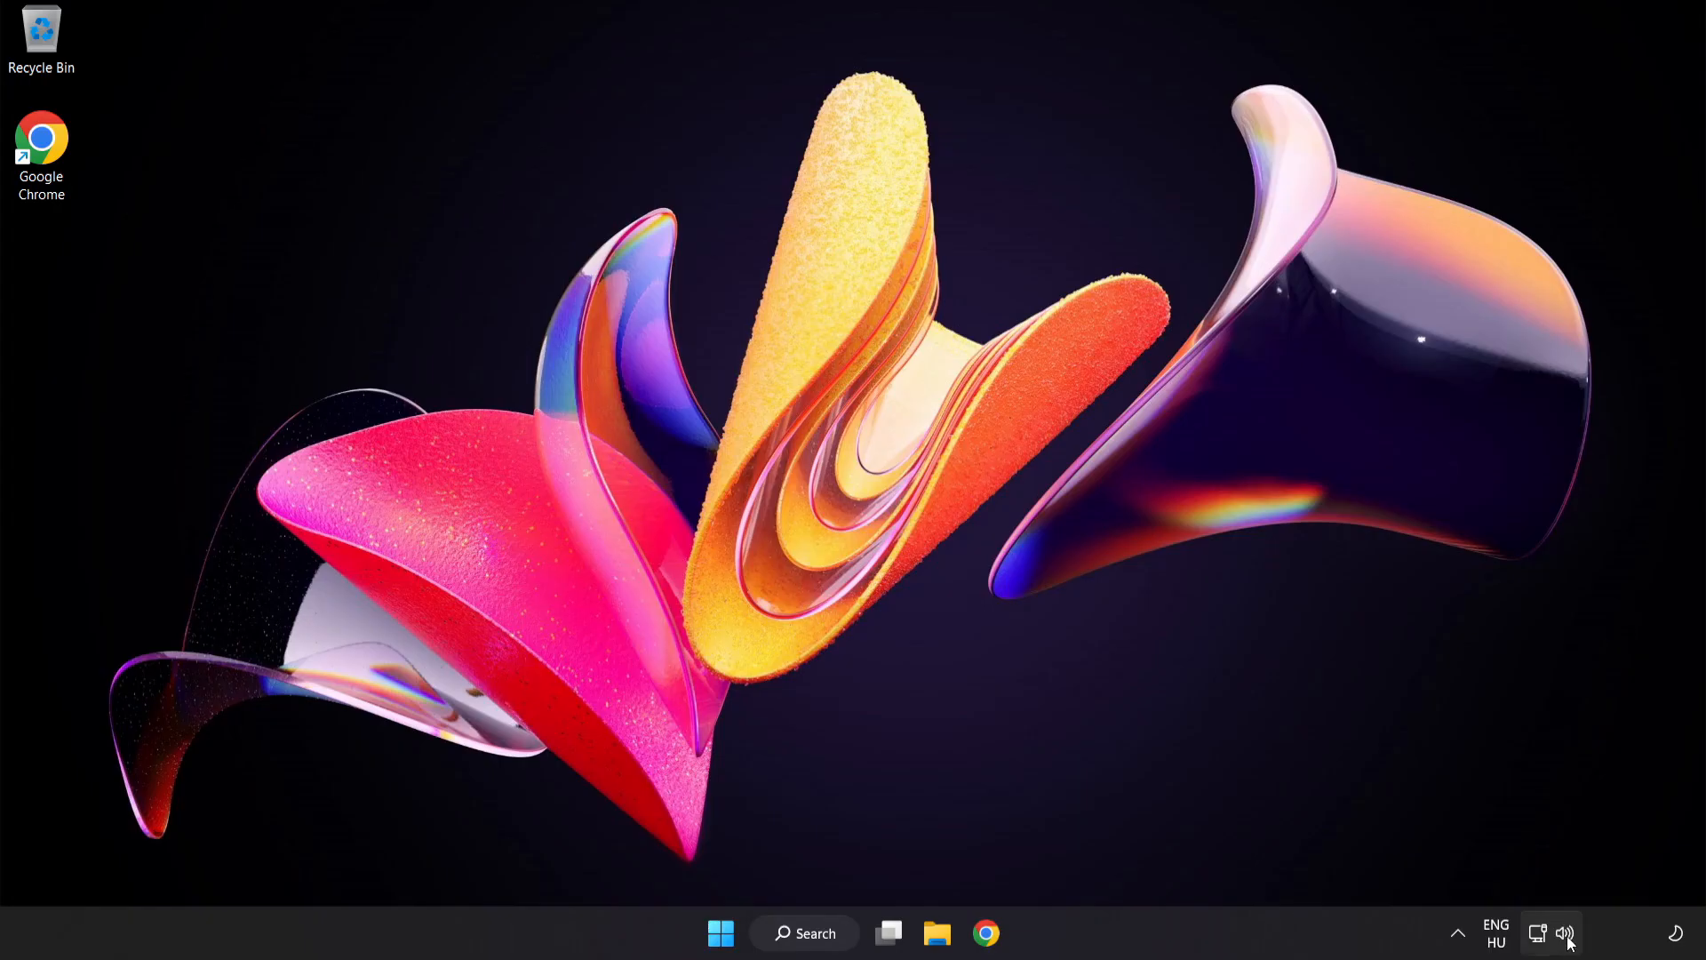
# Step: Open Sound settings from the tray icon and scroll down to the Advanced section
pyautogui.rightClick(1567, 932)
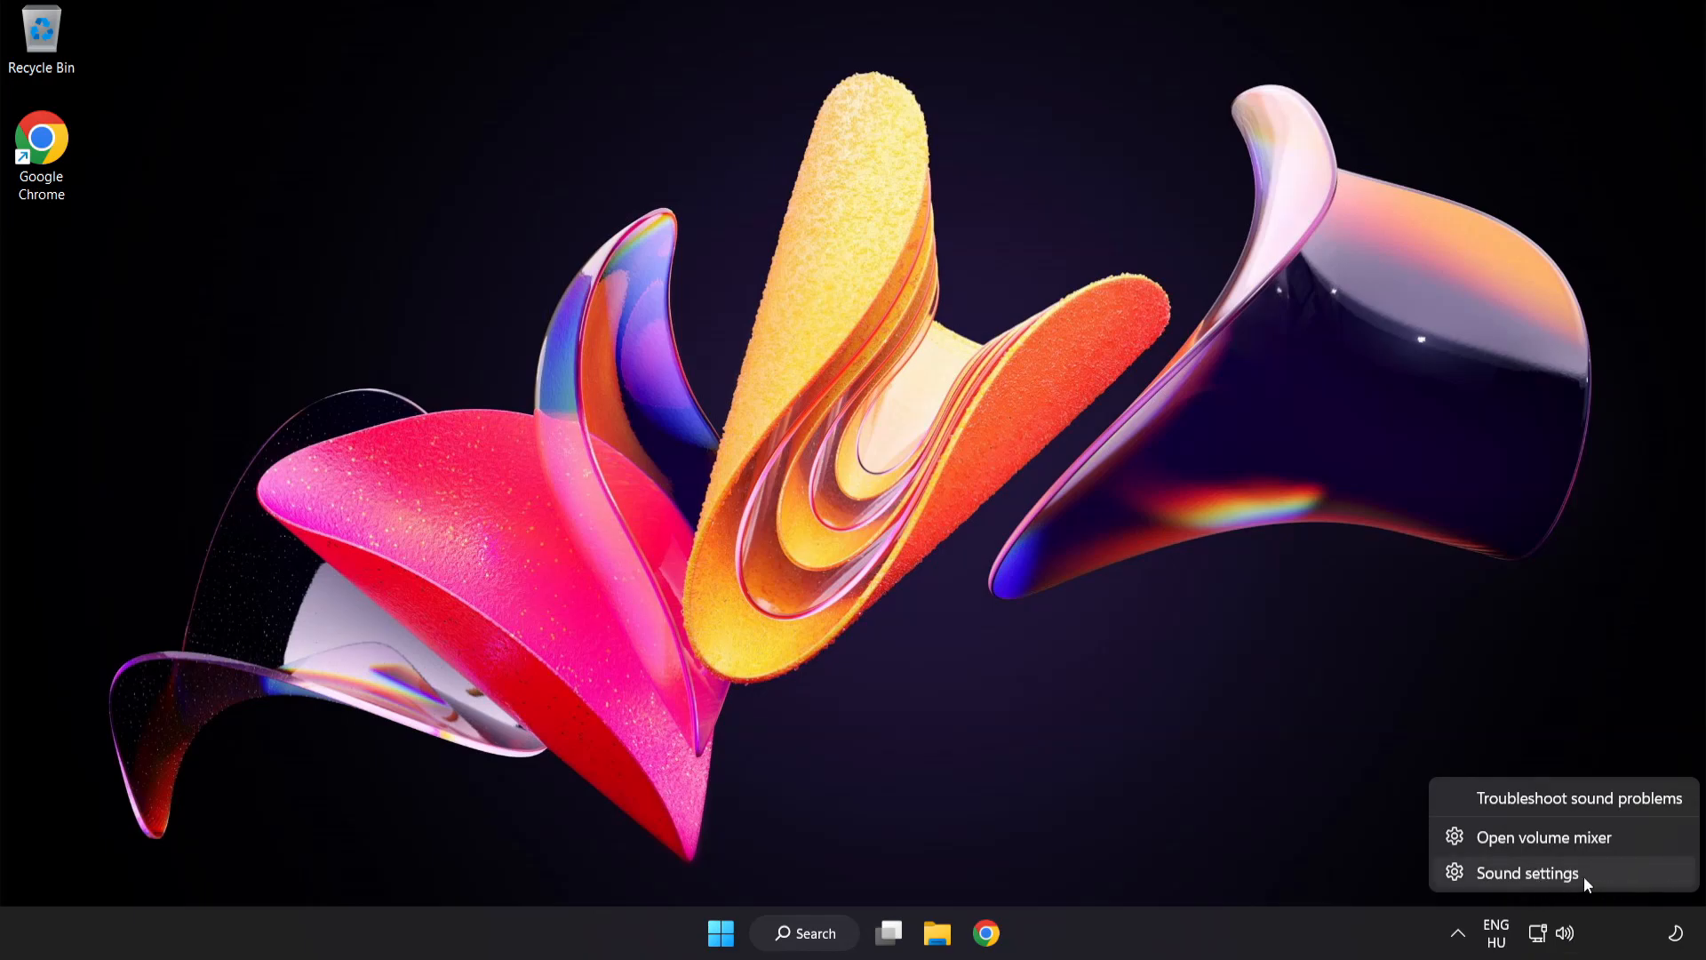
pyautogui.click(1525, 873)
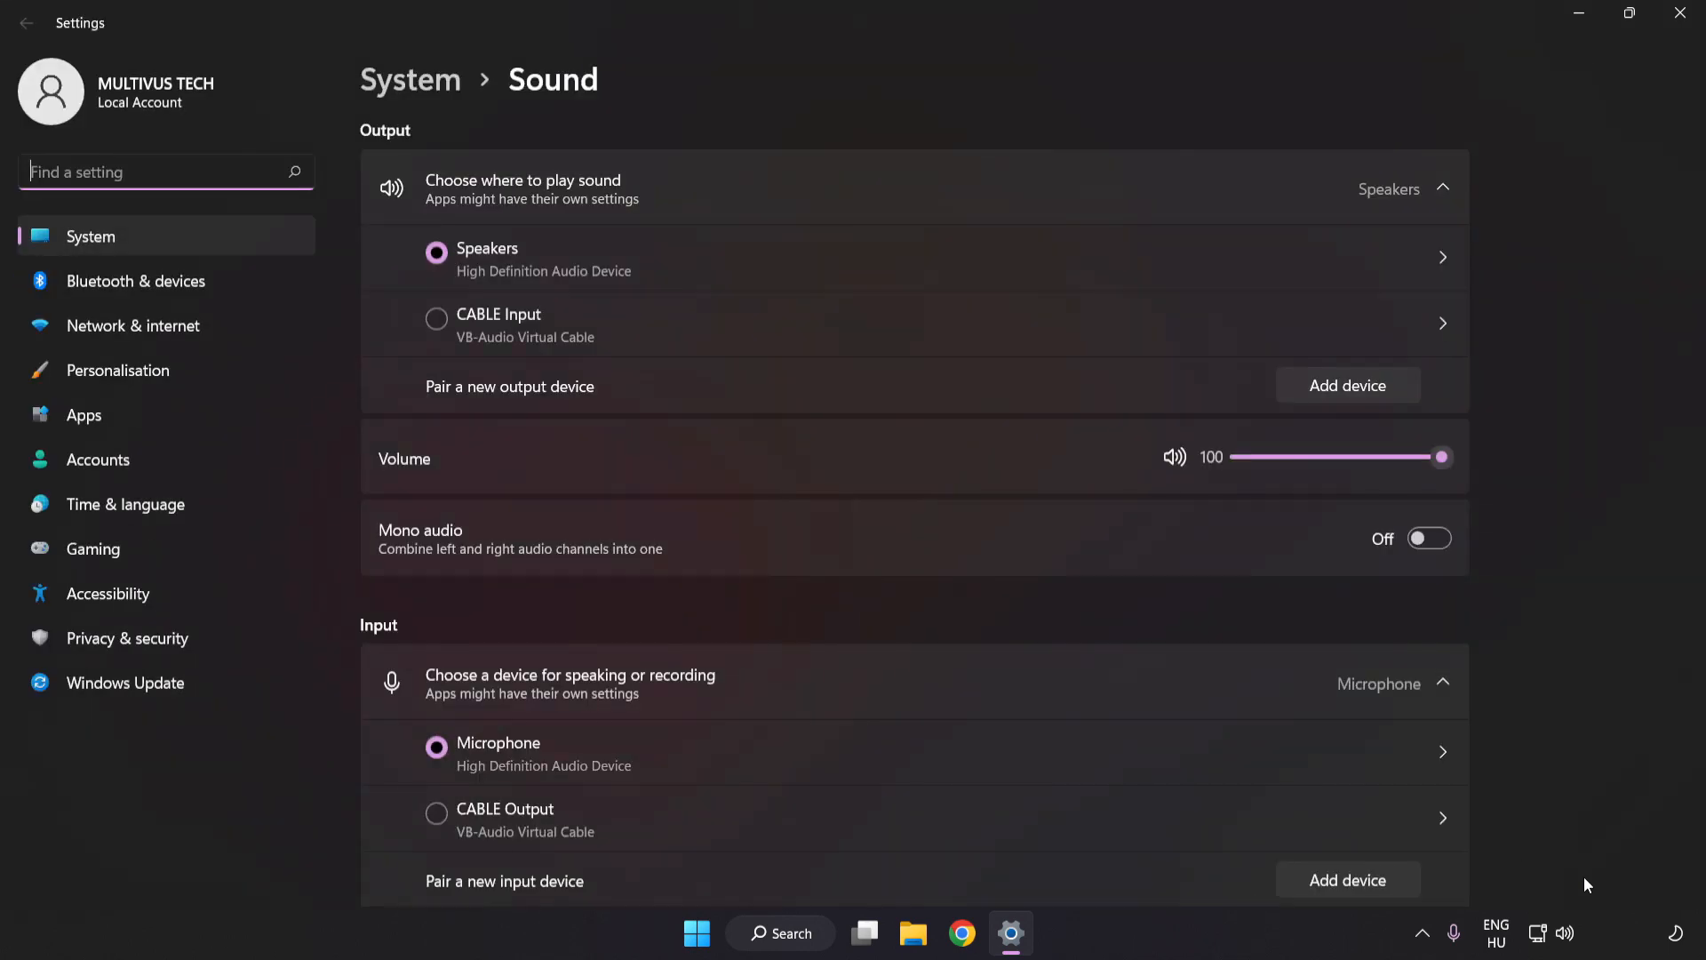
pyautogui.moveTo(491, 437)
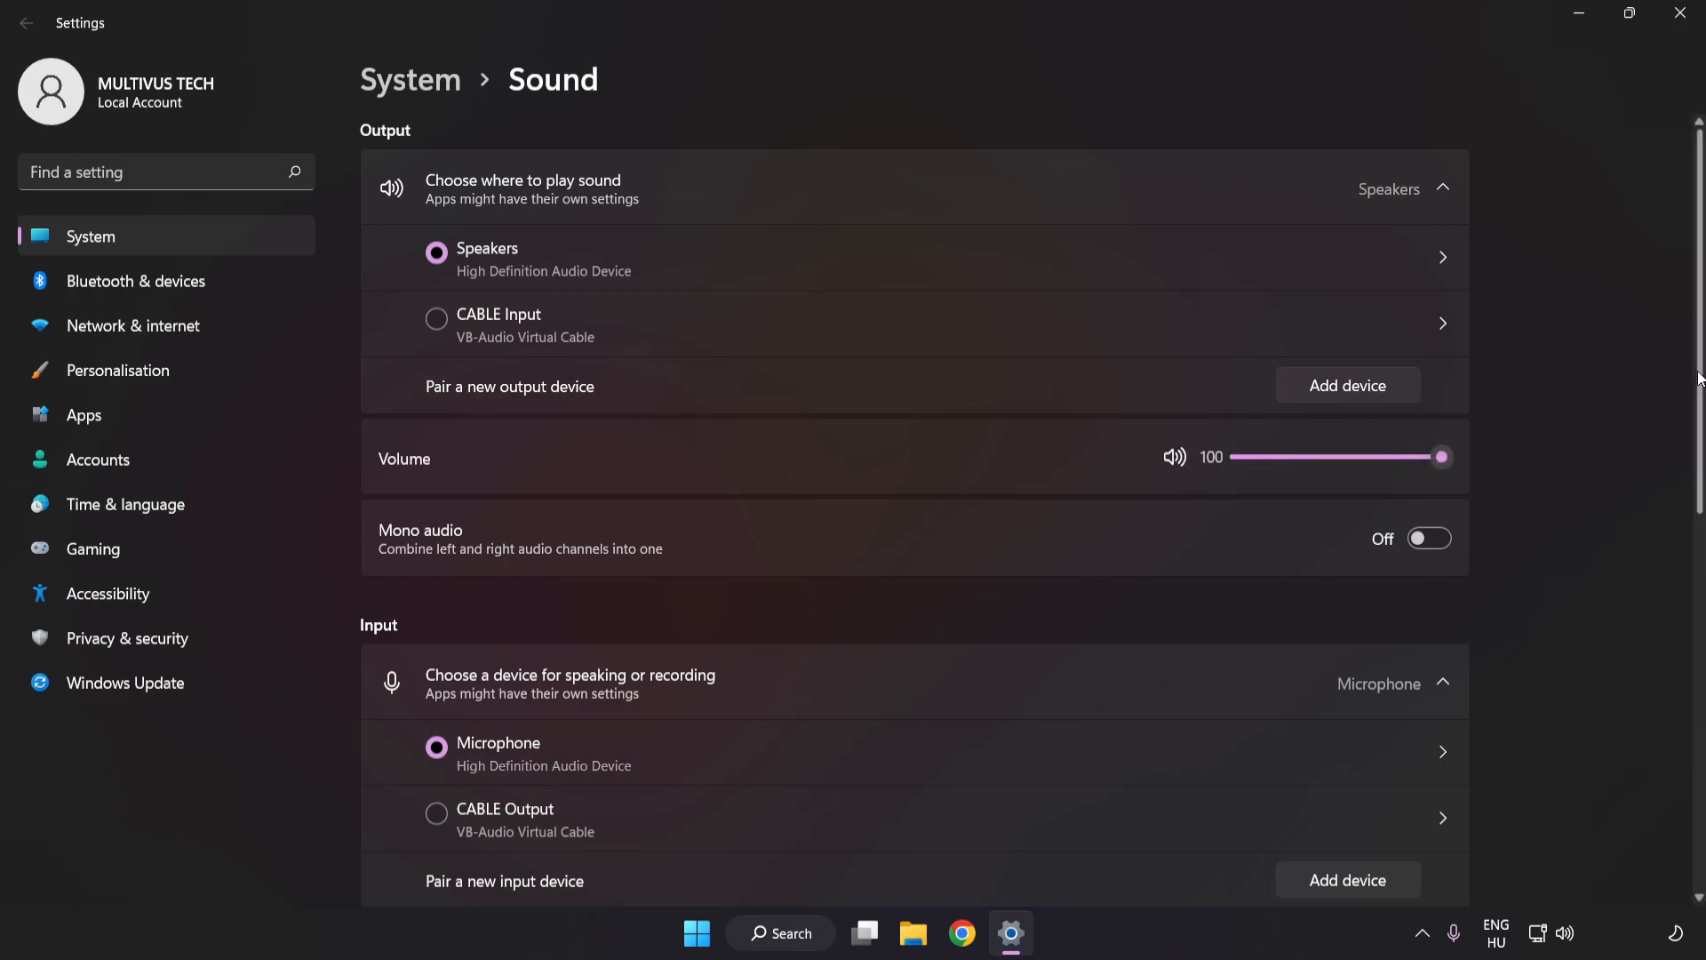
pyautogui.scroll(-3)
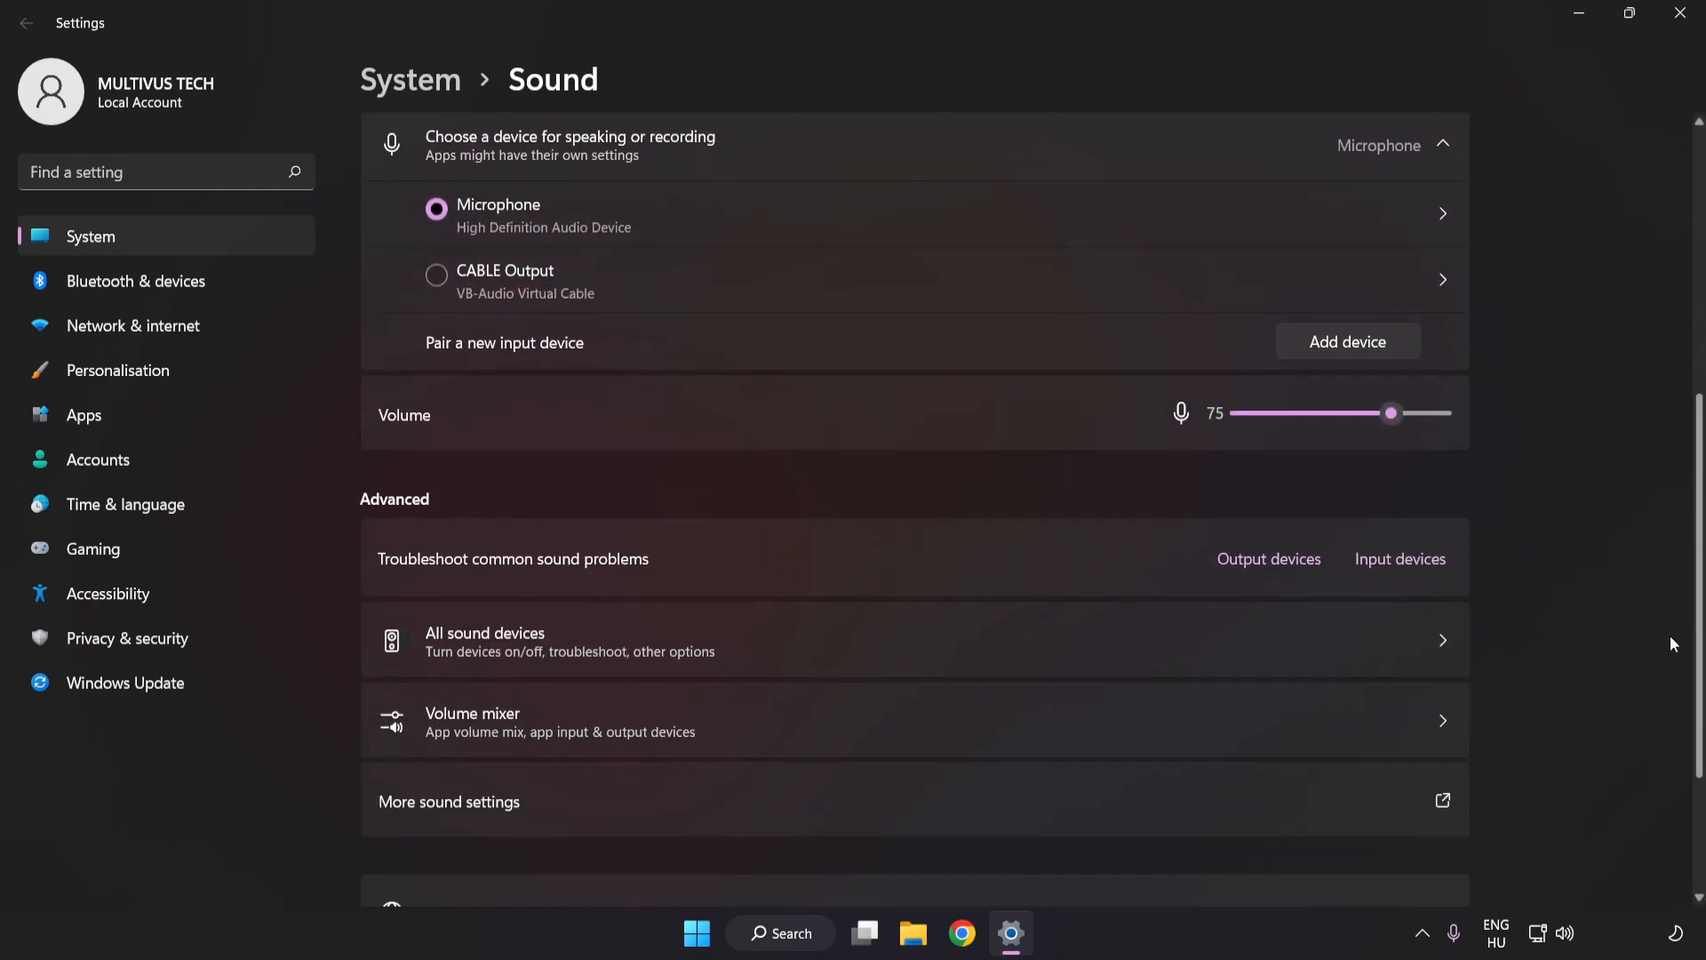
pyautogui.scroll(-3)
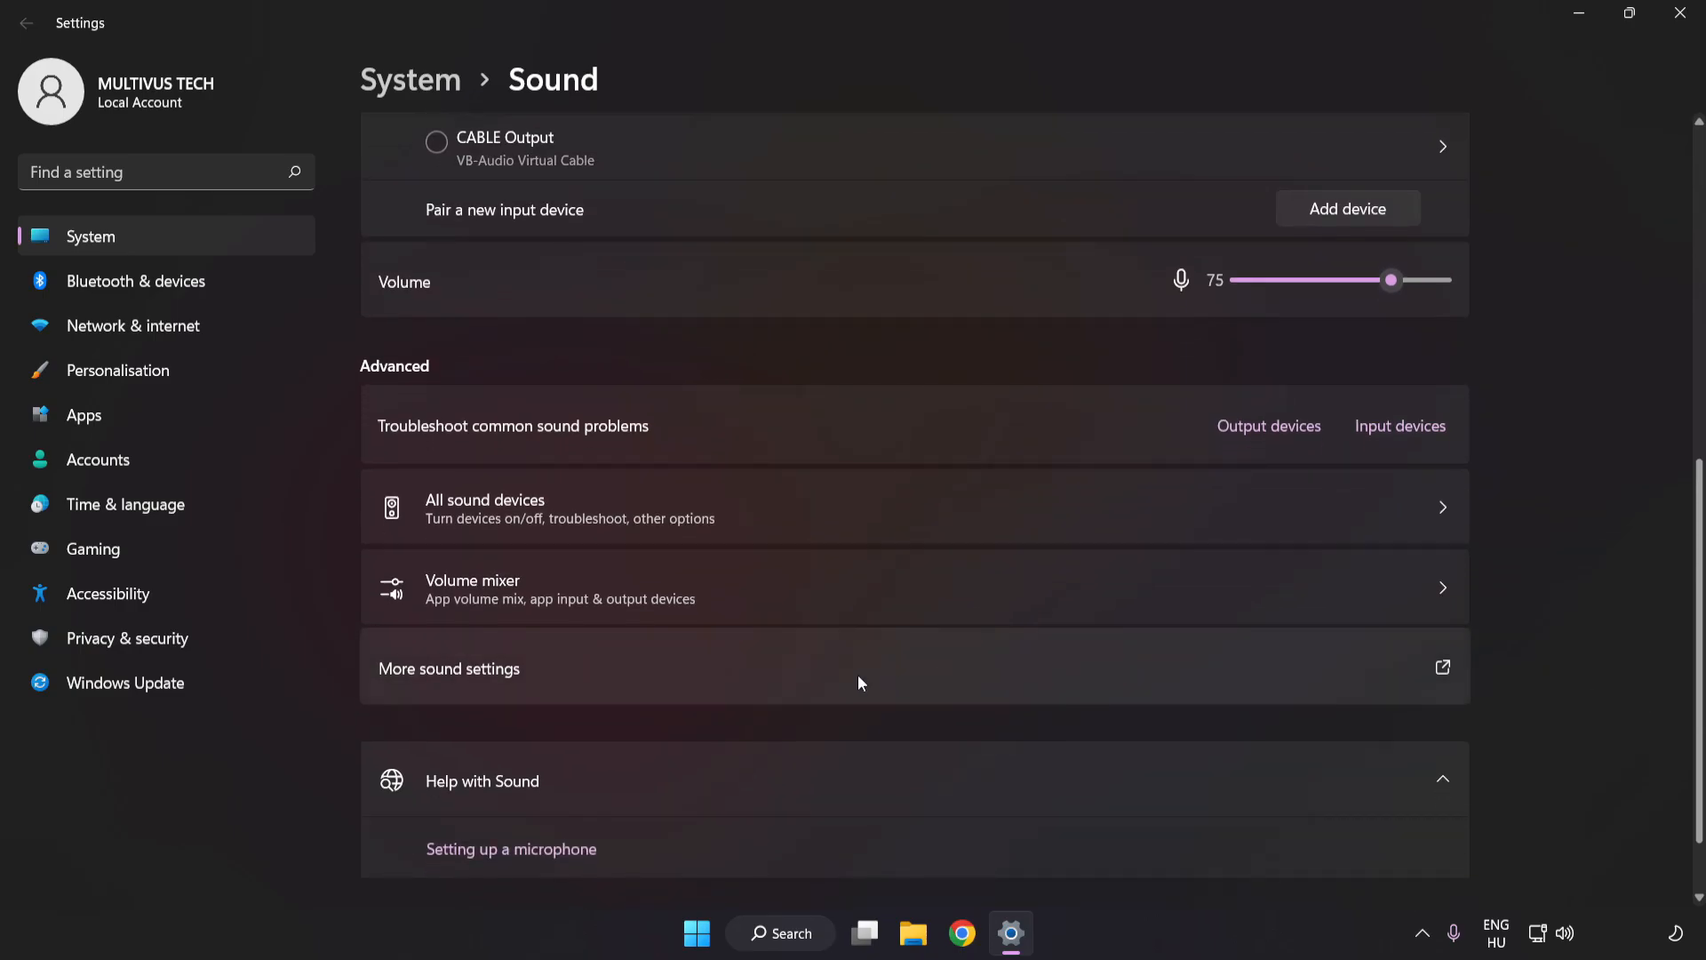
pyautogui.moveTo(491, 685)
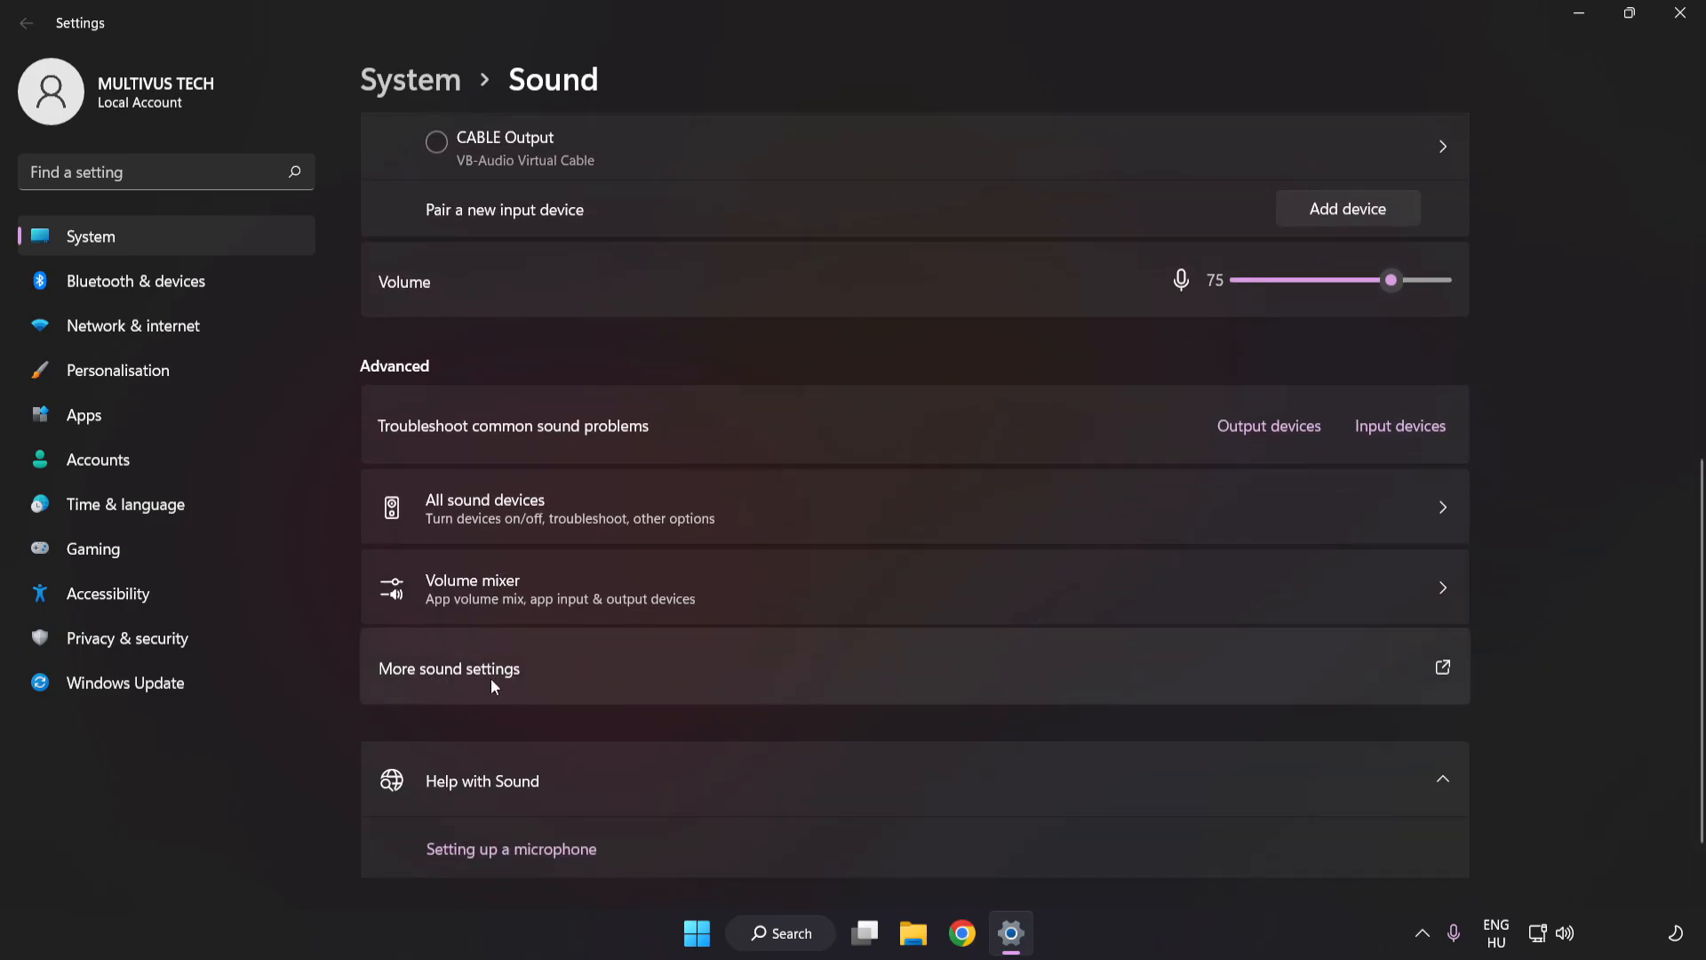
# Step: Disable the VB-Audio CABLE Input playback device, leaving Speakers selected as default
pyautogui.click(448, 669)
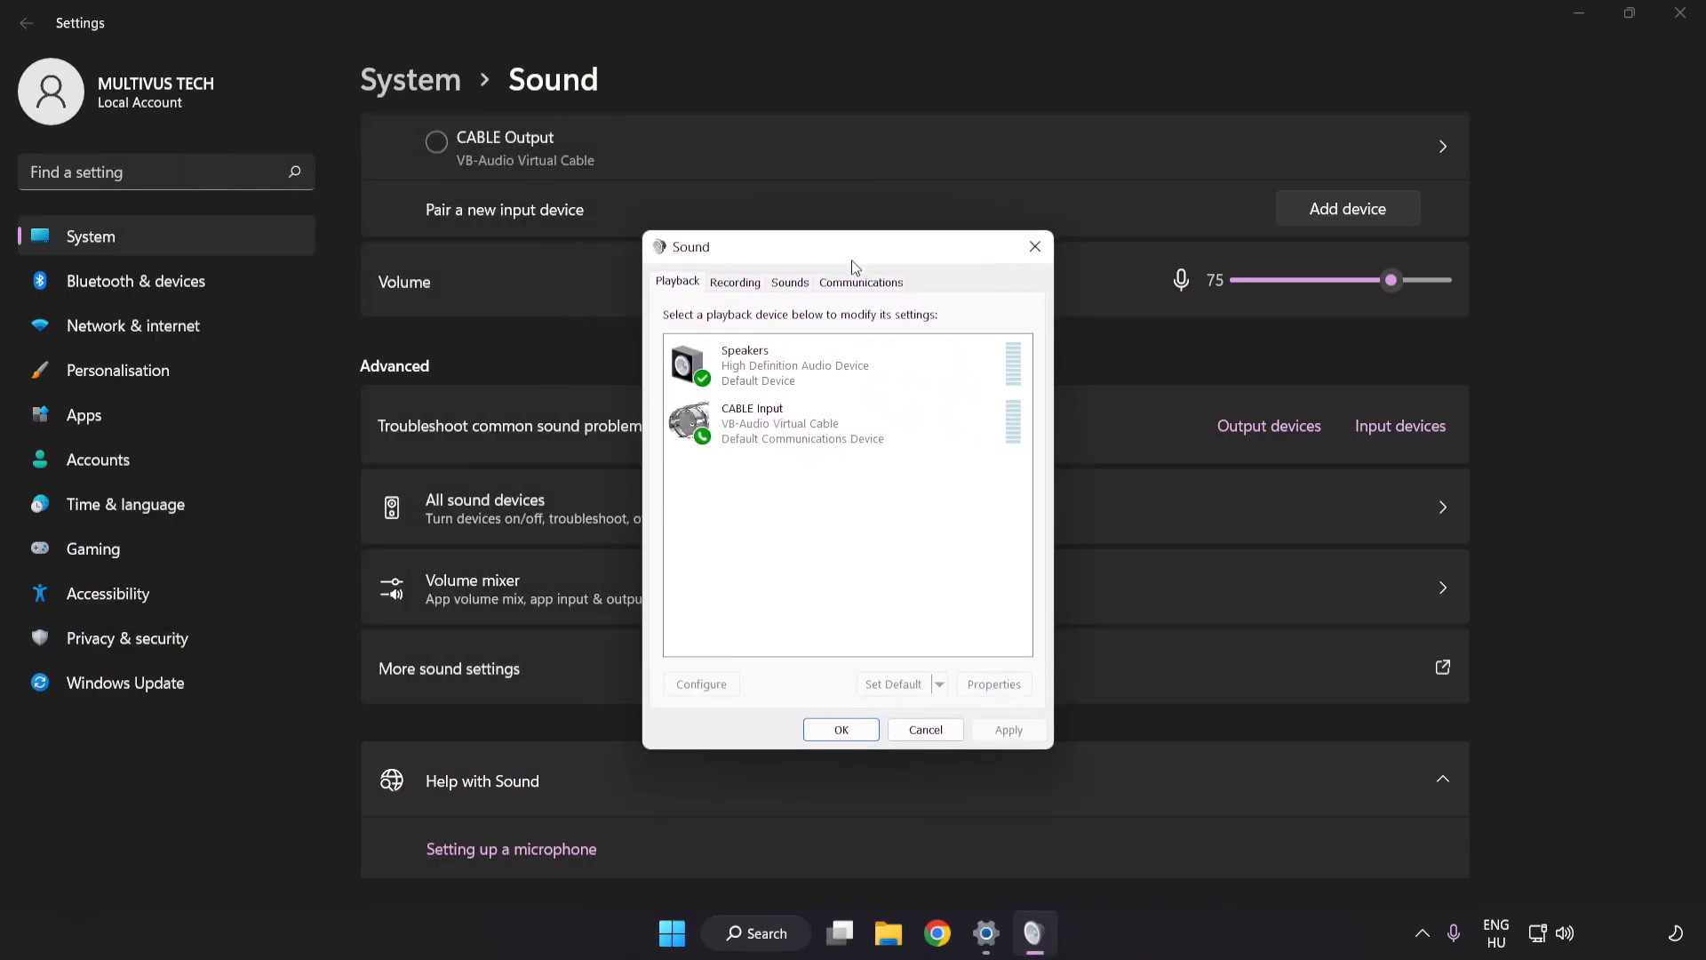
pyautogui.click(805, 423)
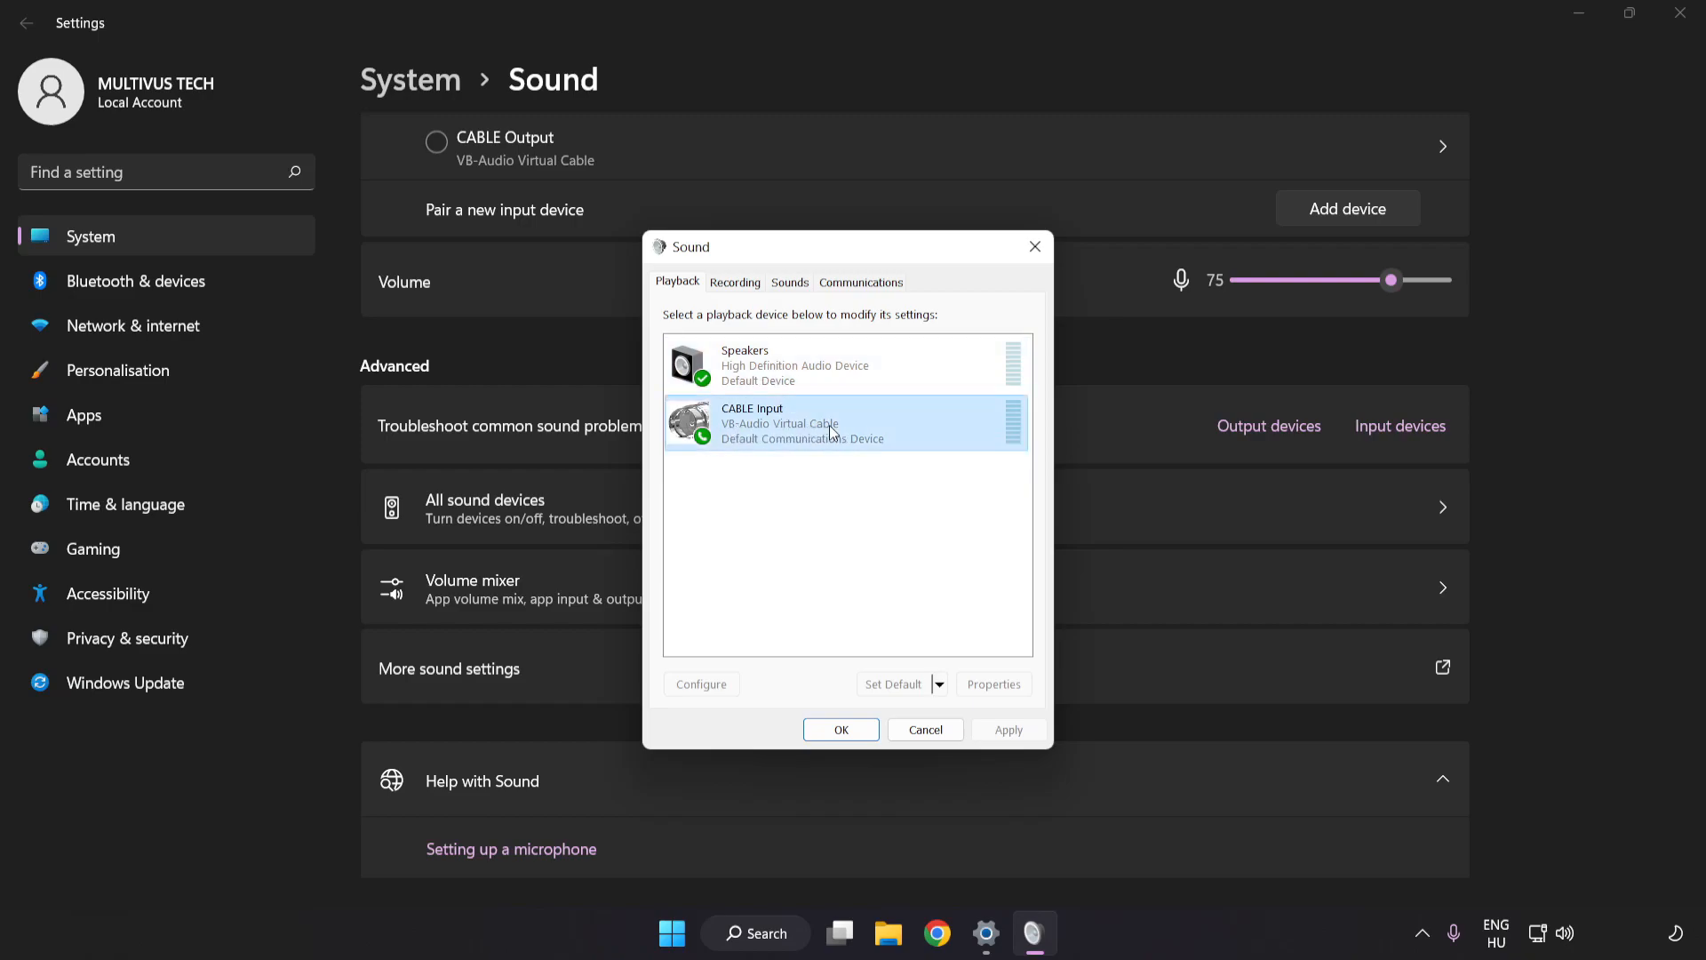
pyautogui.rightClick(784, 425)
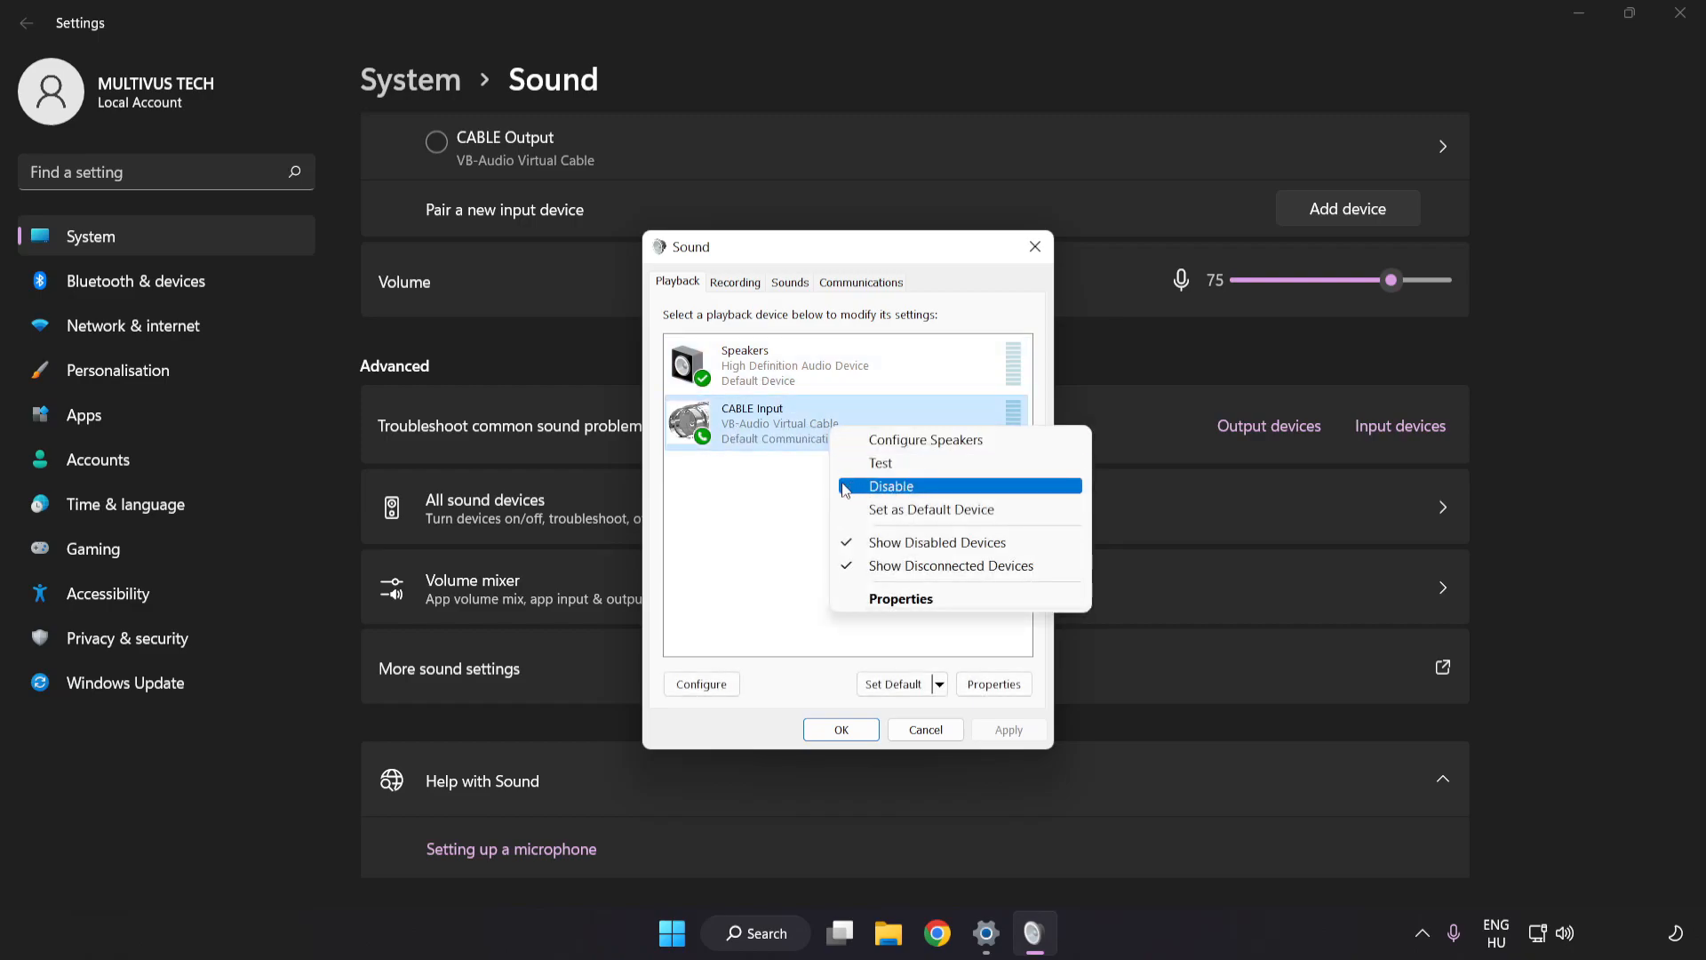
pyautogui.click(891, 485)
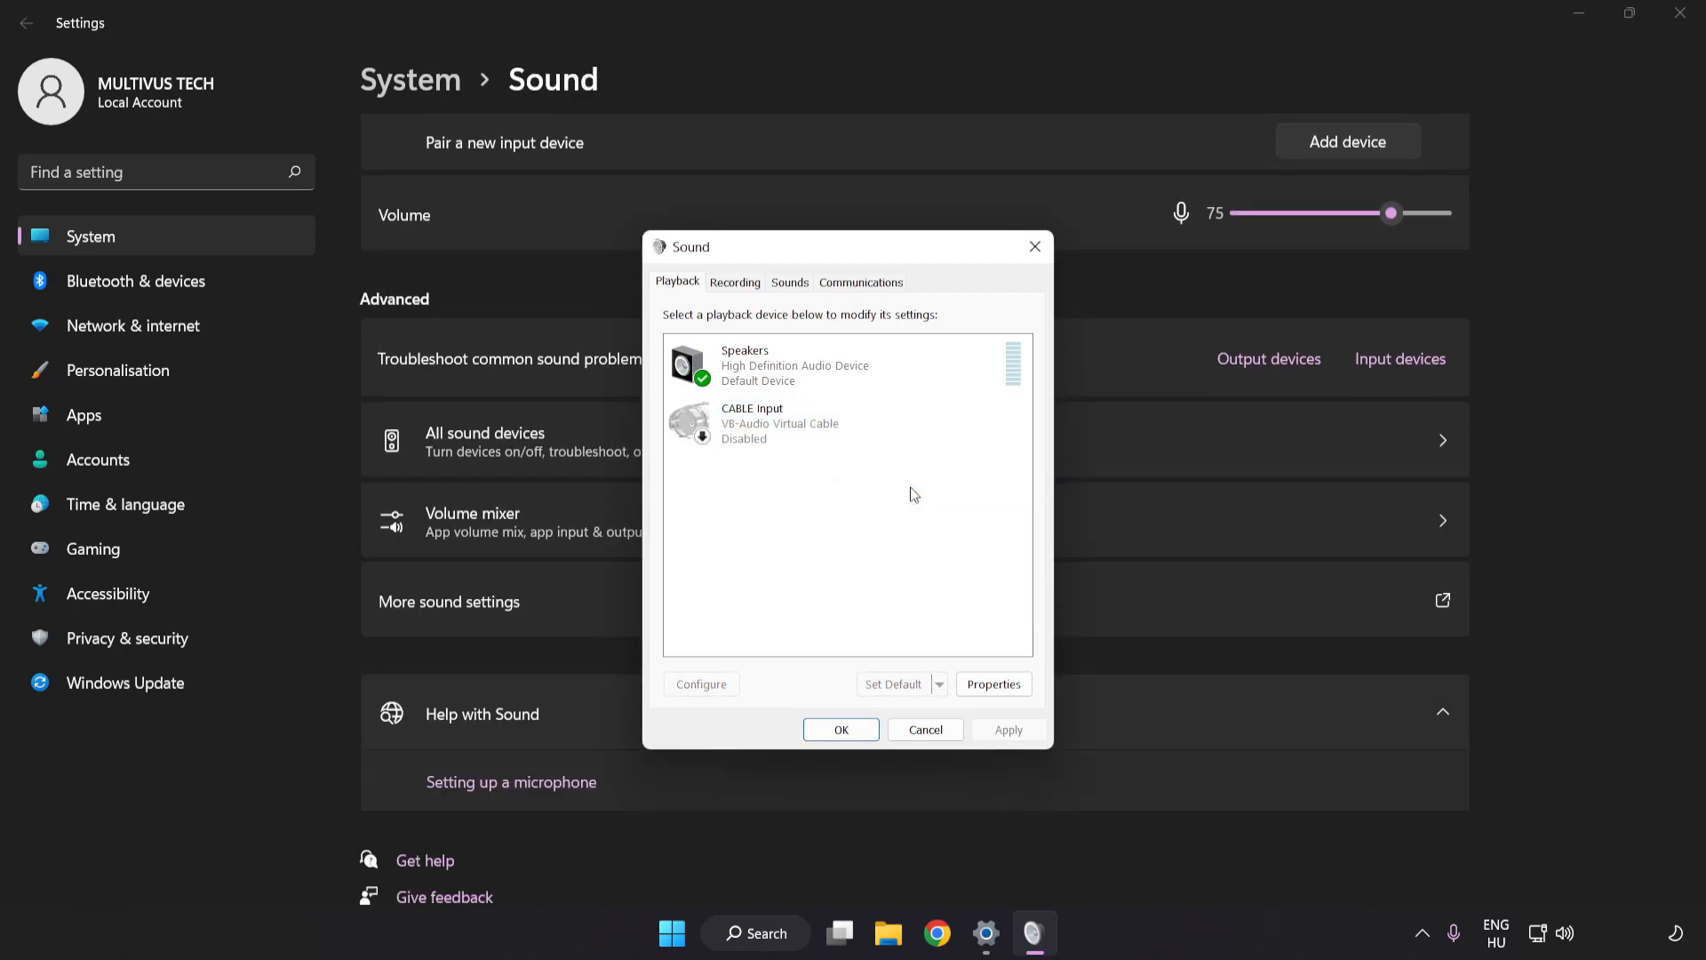
pyautogui.click(794, 365)
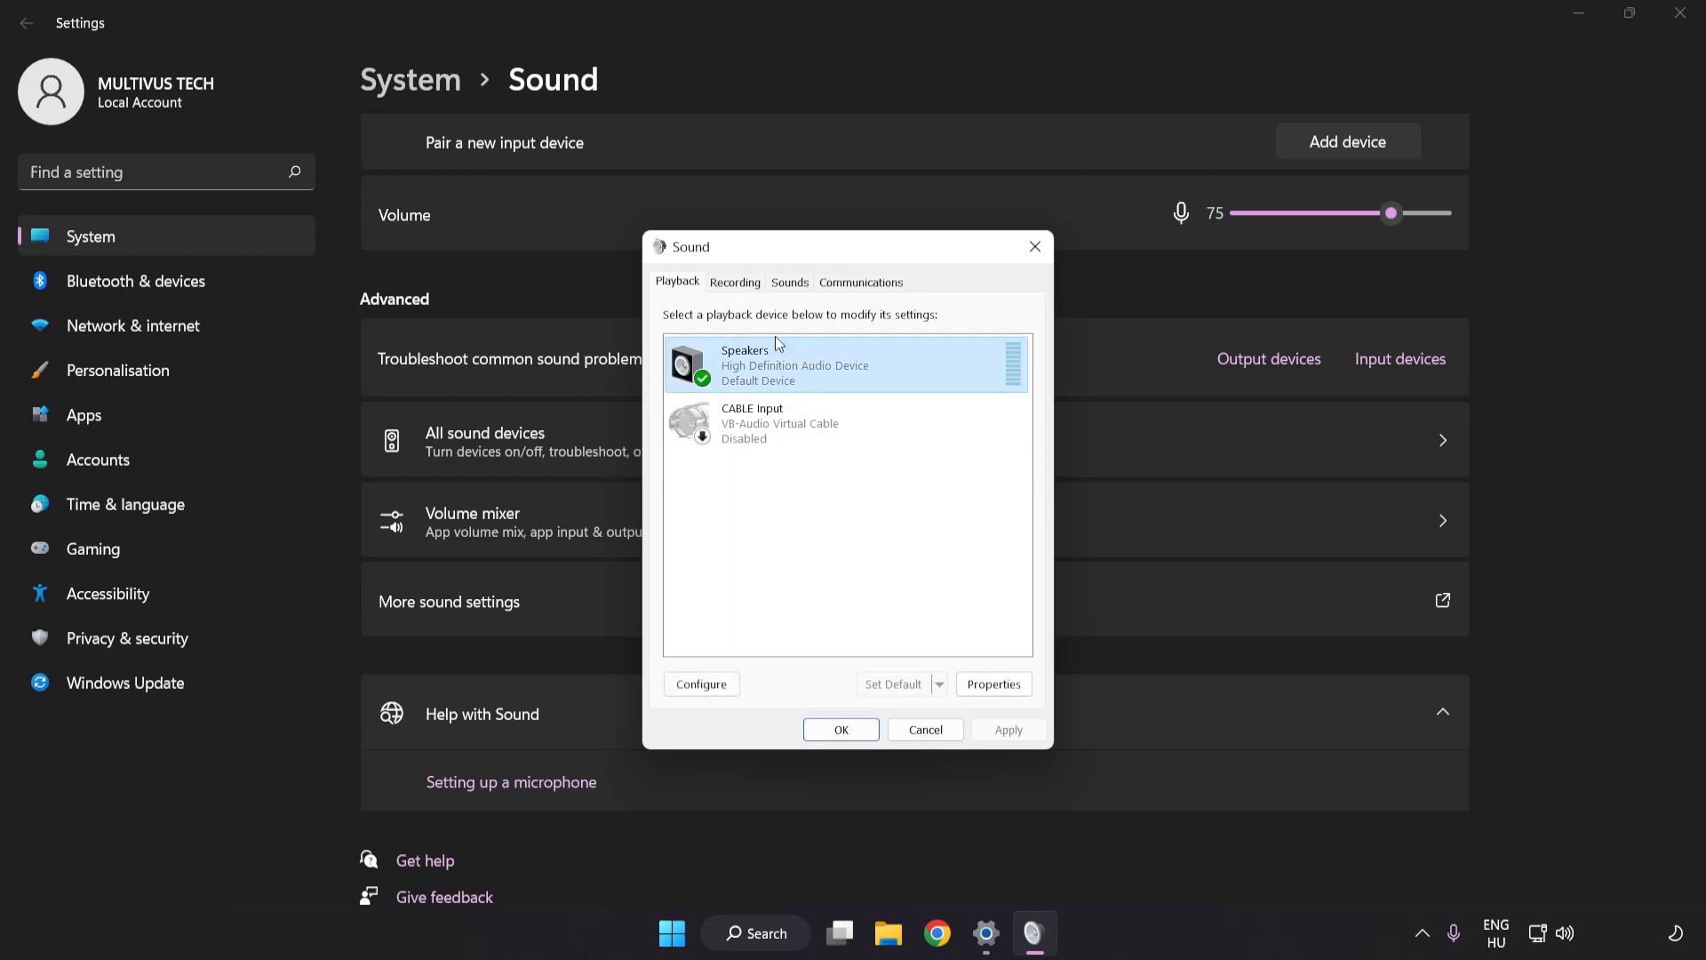
# Step: Configure Speakers as 7.1 Surround with all optional and full-range speakers
pyautogui.rightClick(848, 364)
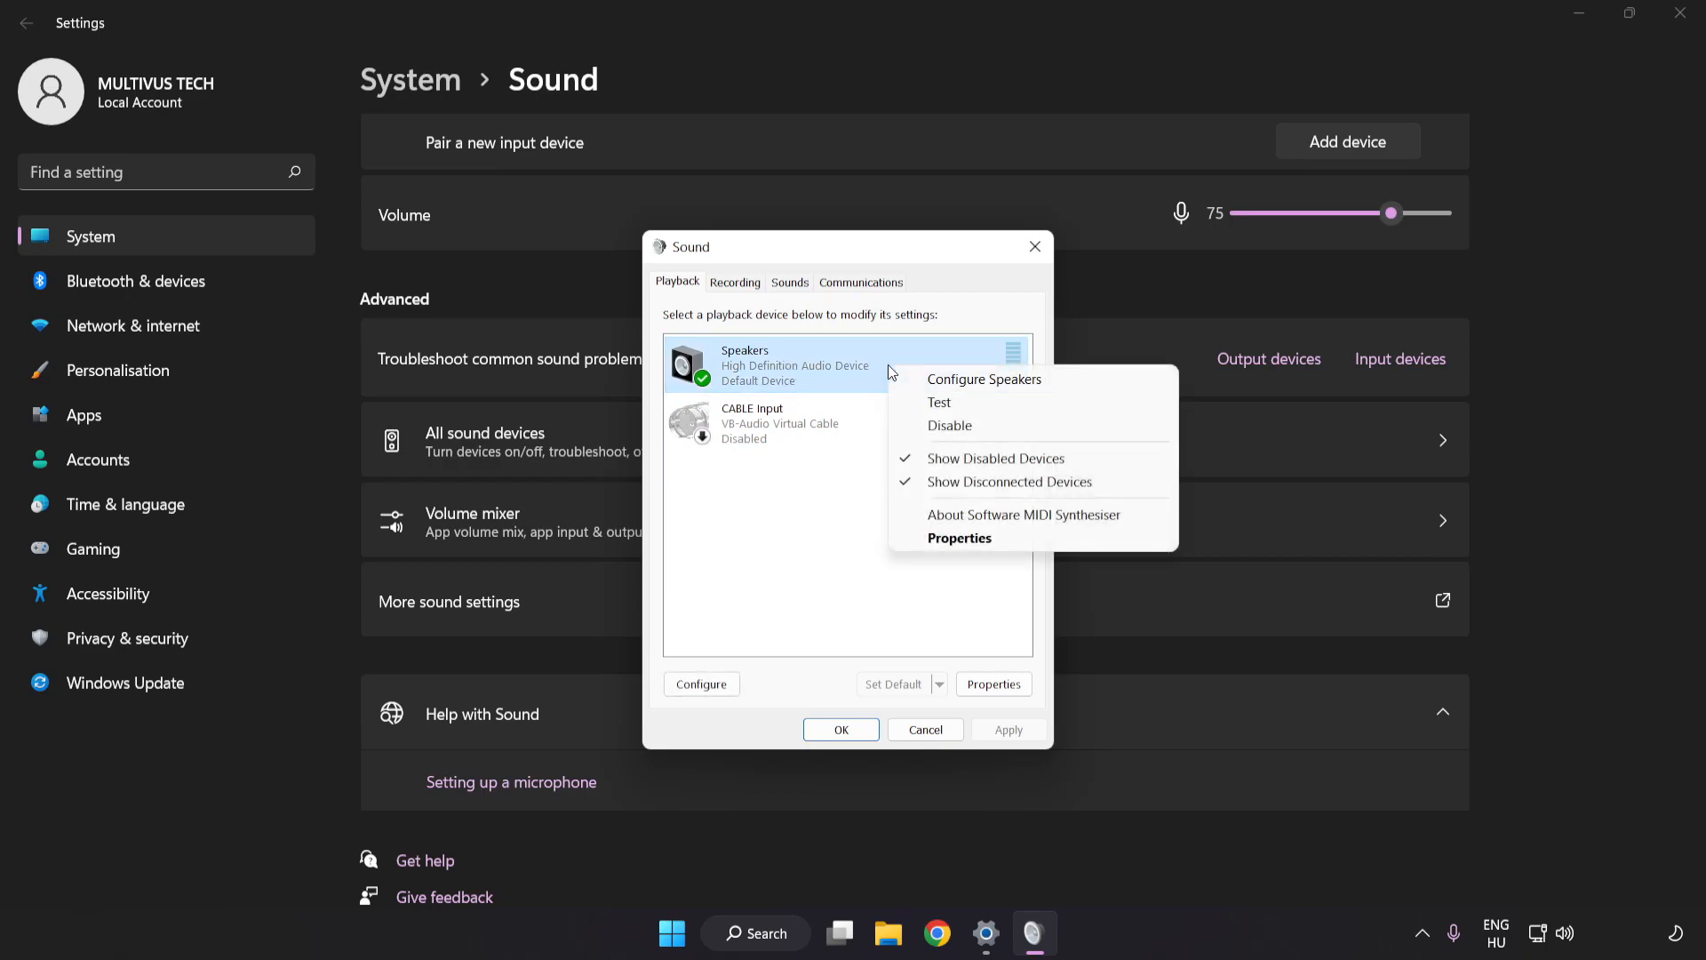
pyautogui.moveTo(983, 379)
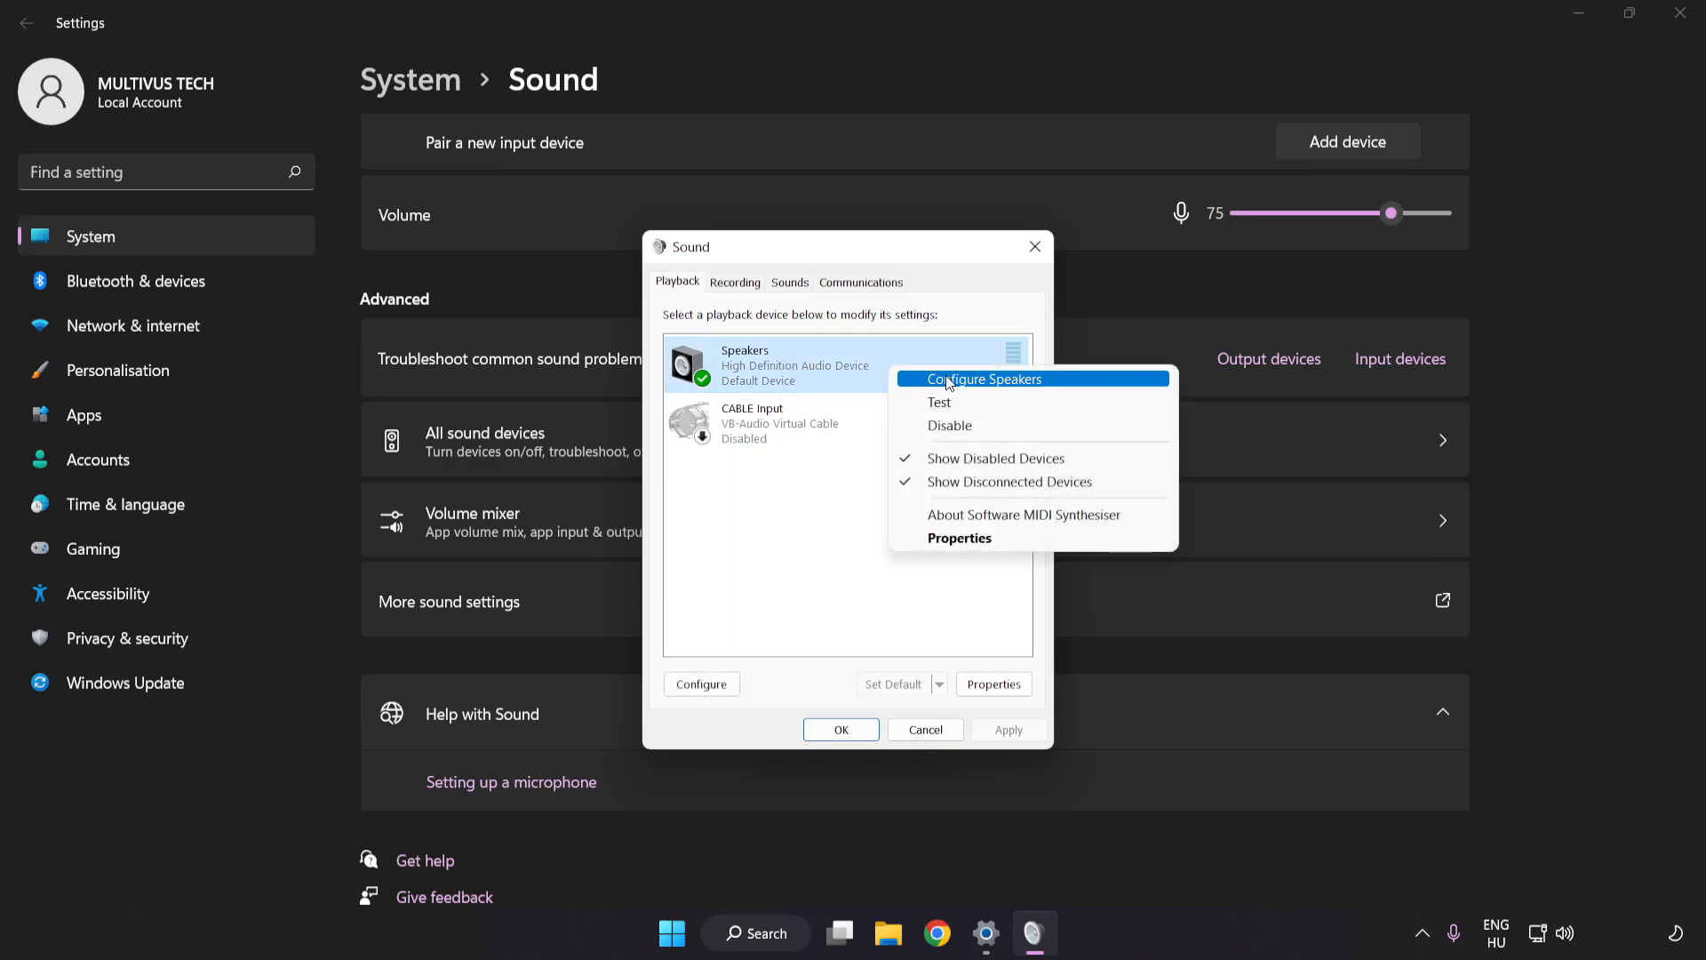
pyautogui.moveTo(1061, 389)
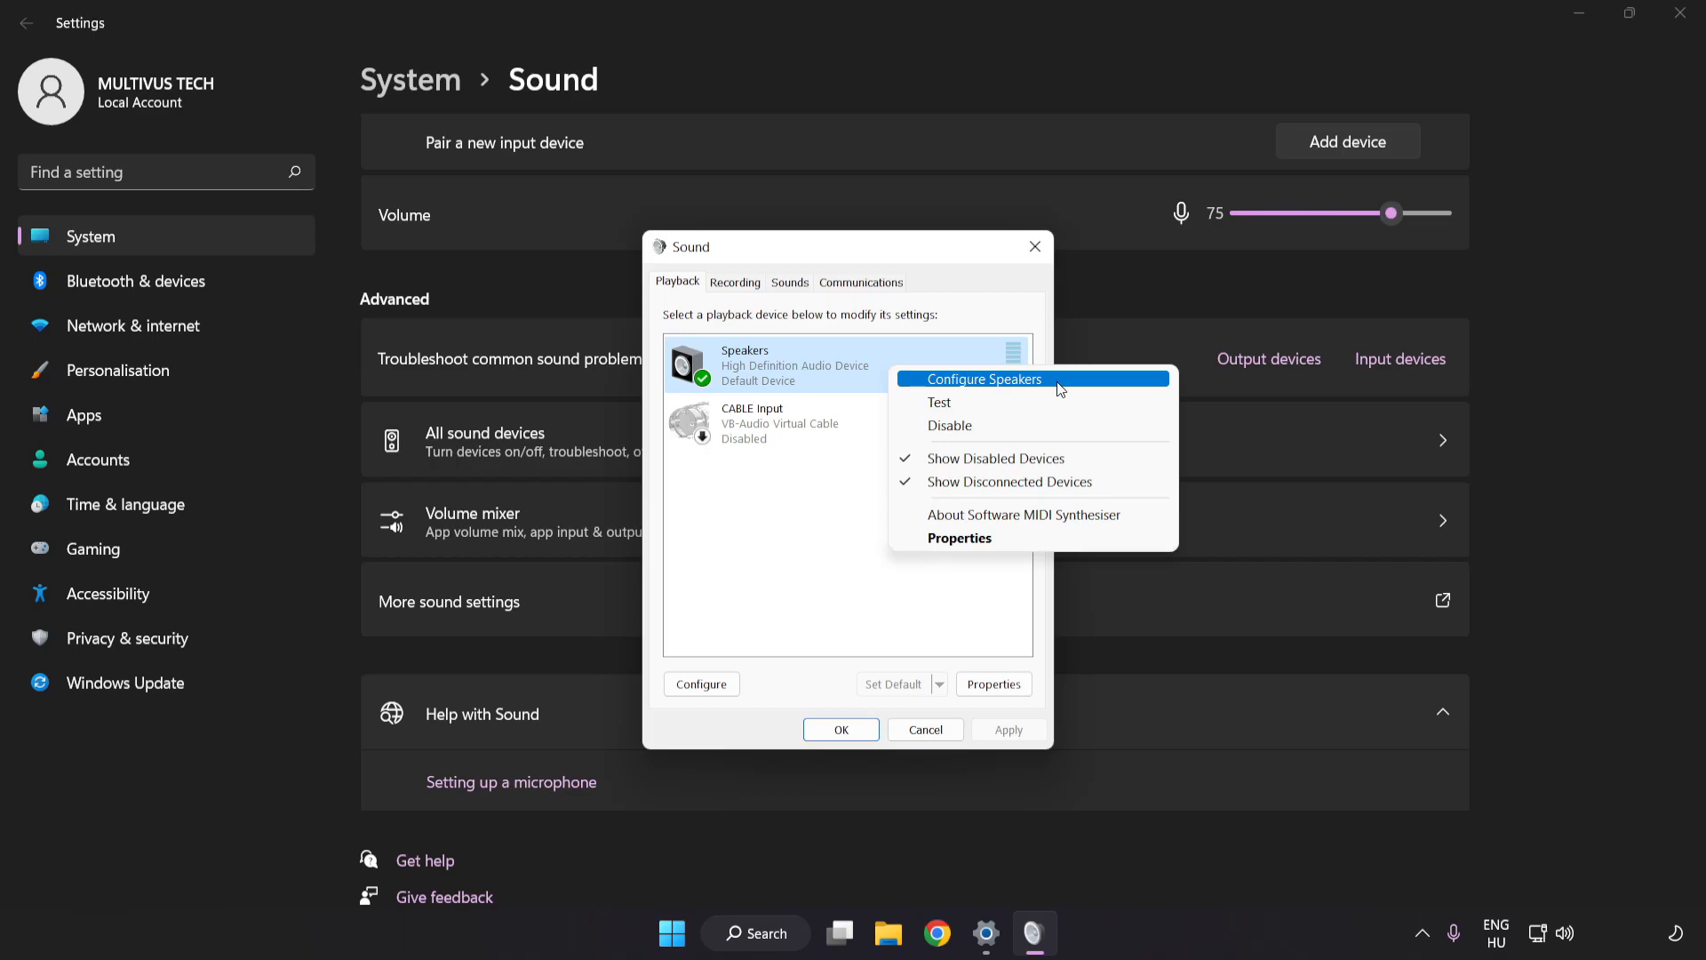
pyautogui.click(986, 379)
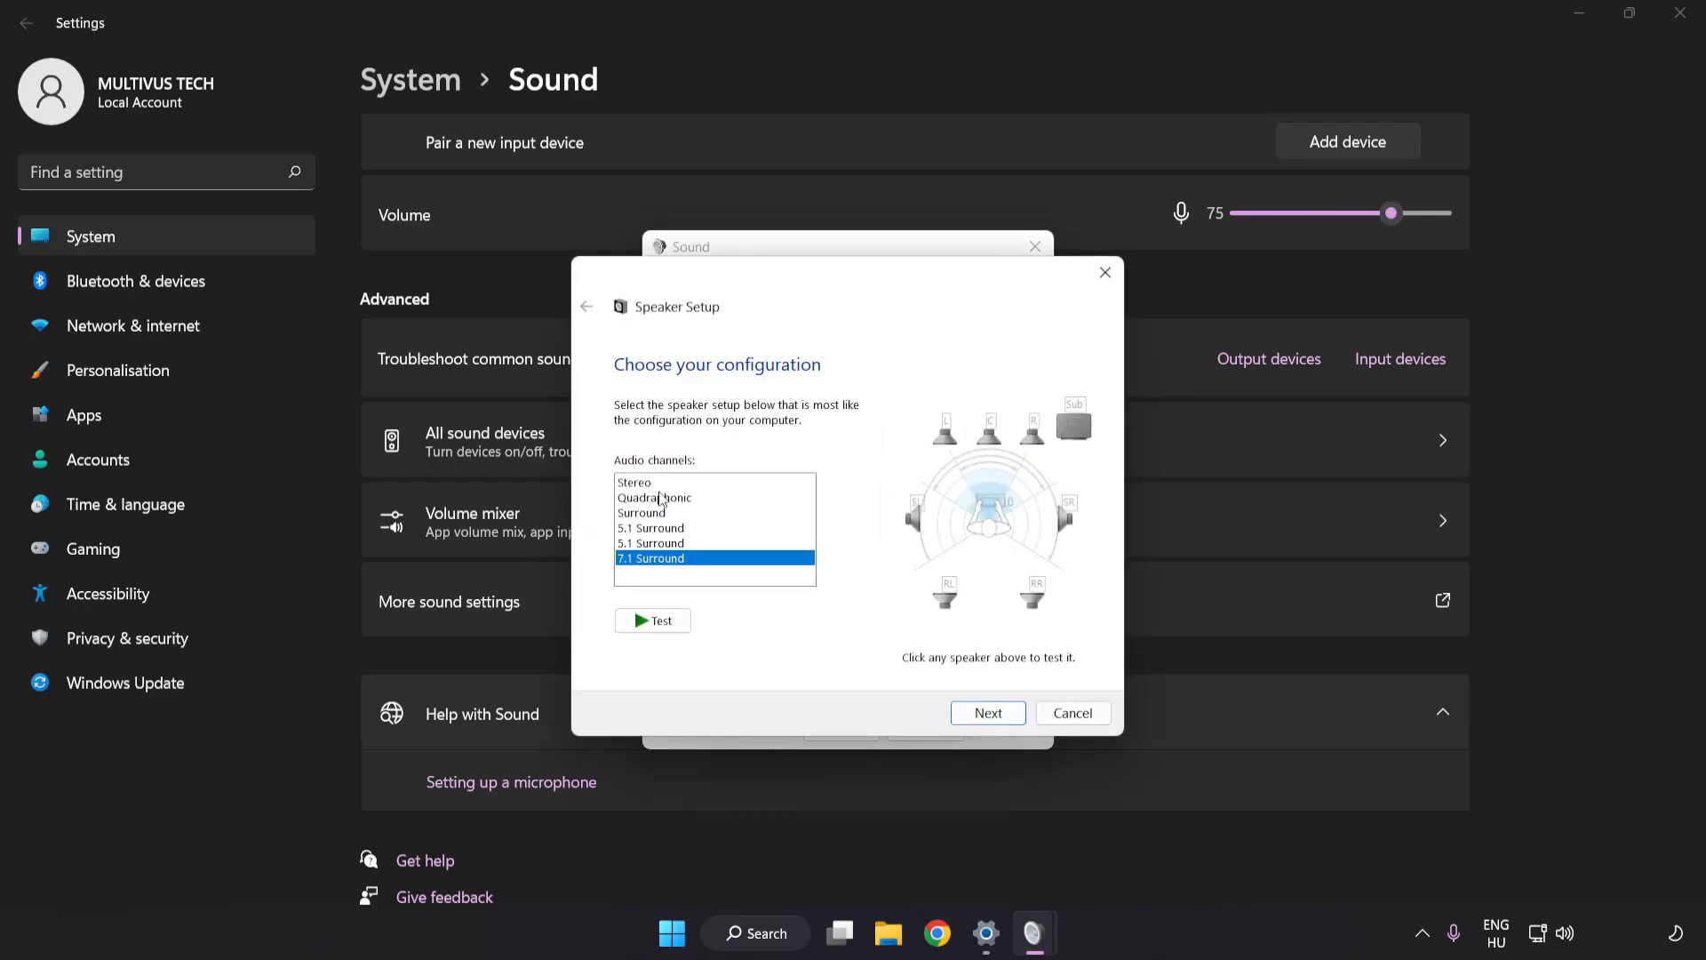
pyautogui.moveTo(727, 543)
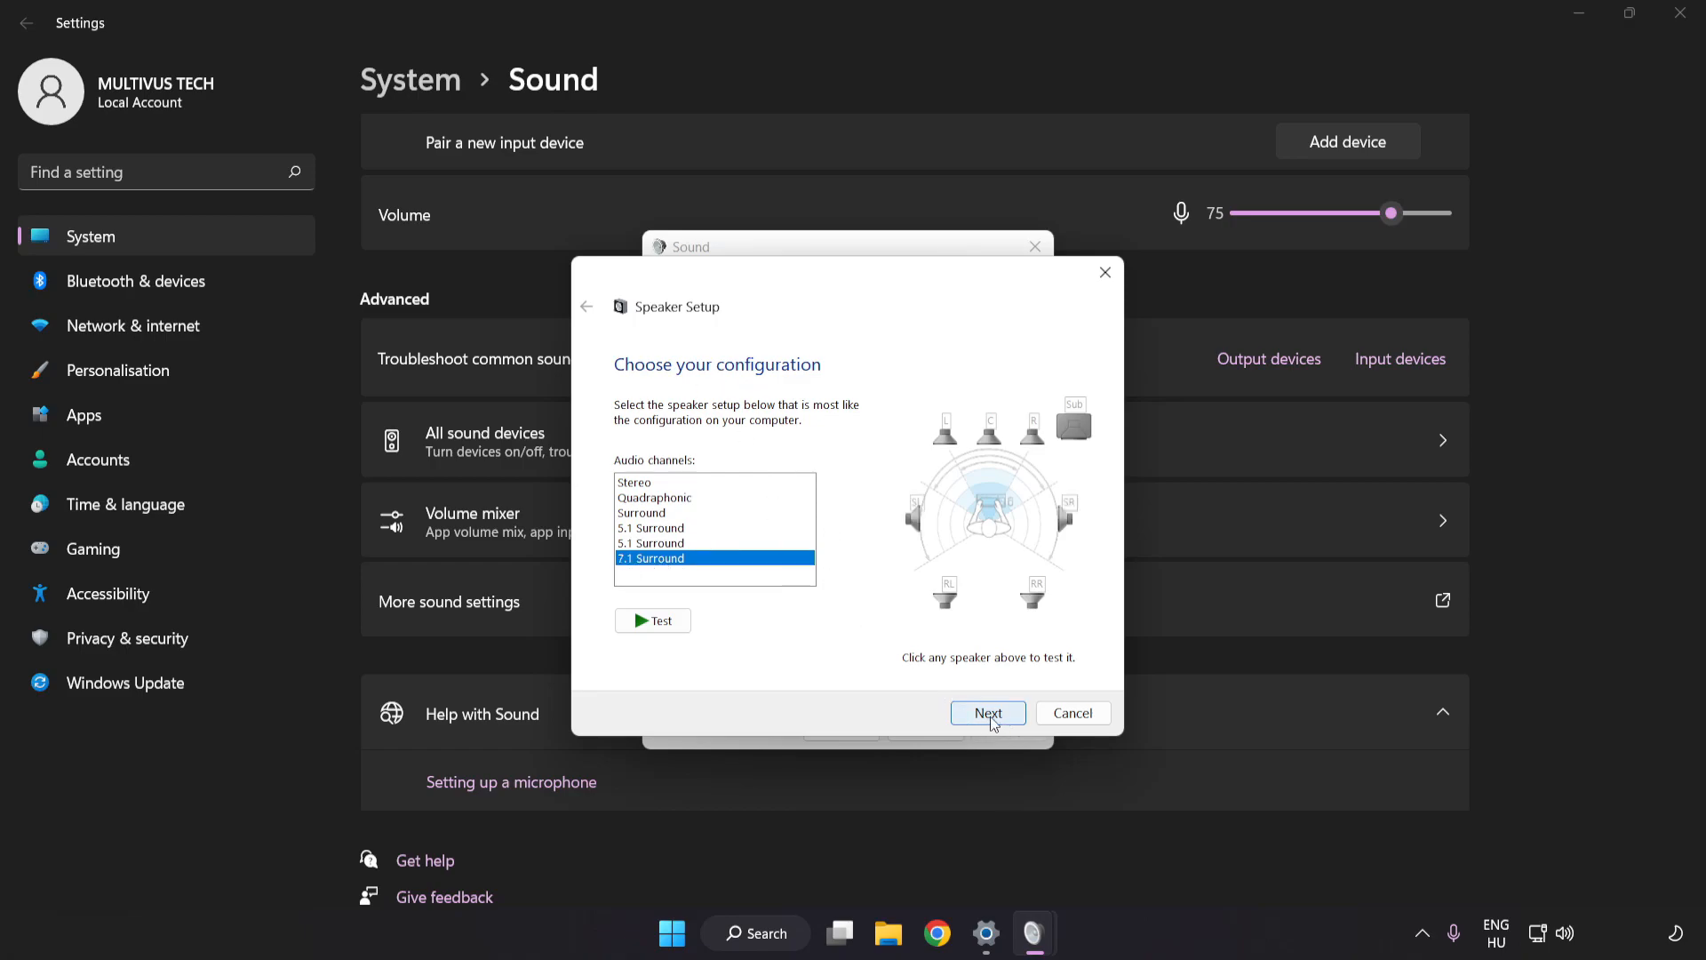
pyautogui.click(985, 713)
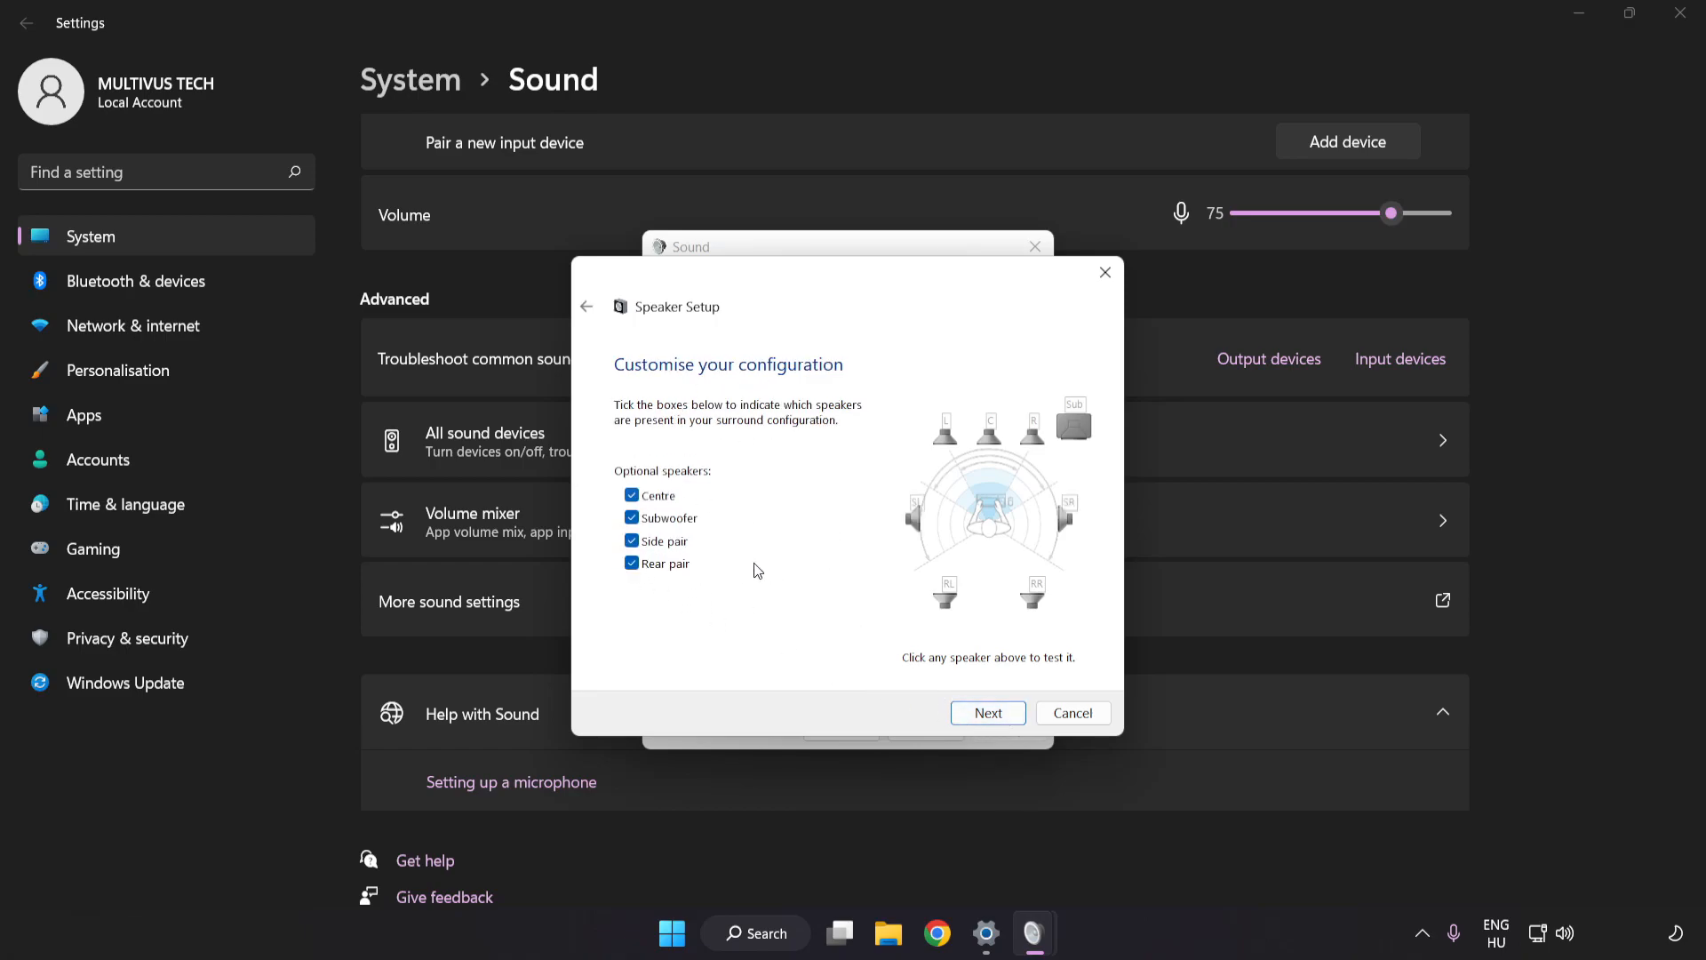
pyautogui.click(985, 713)
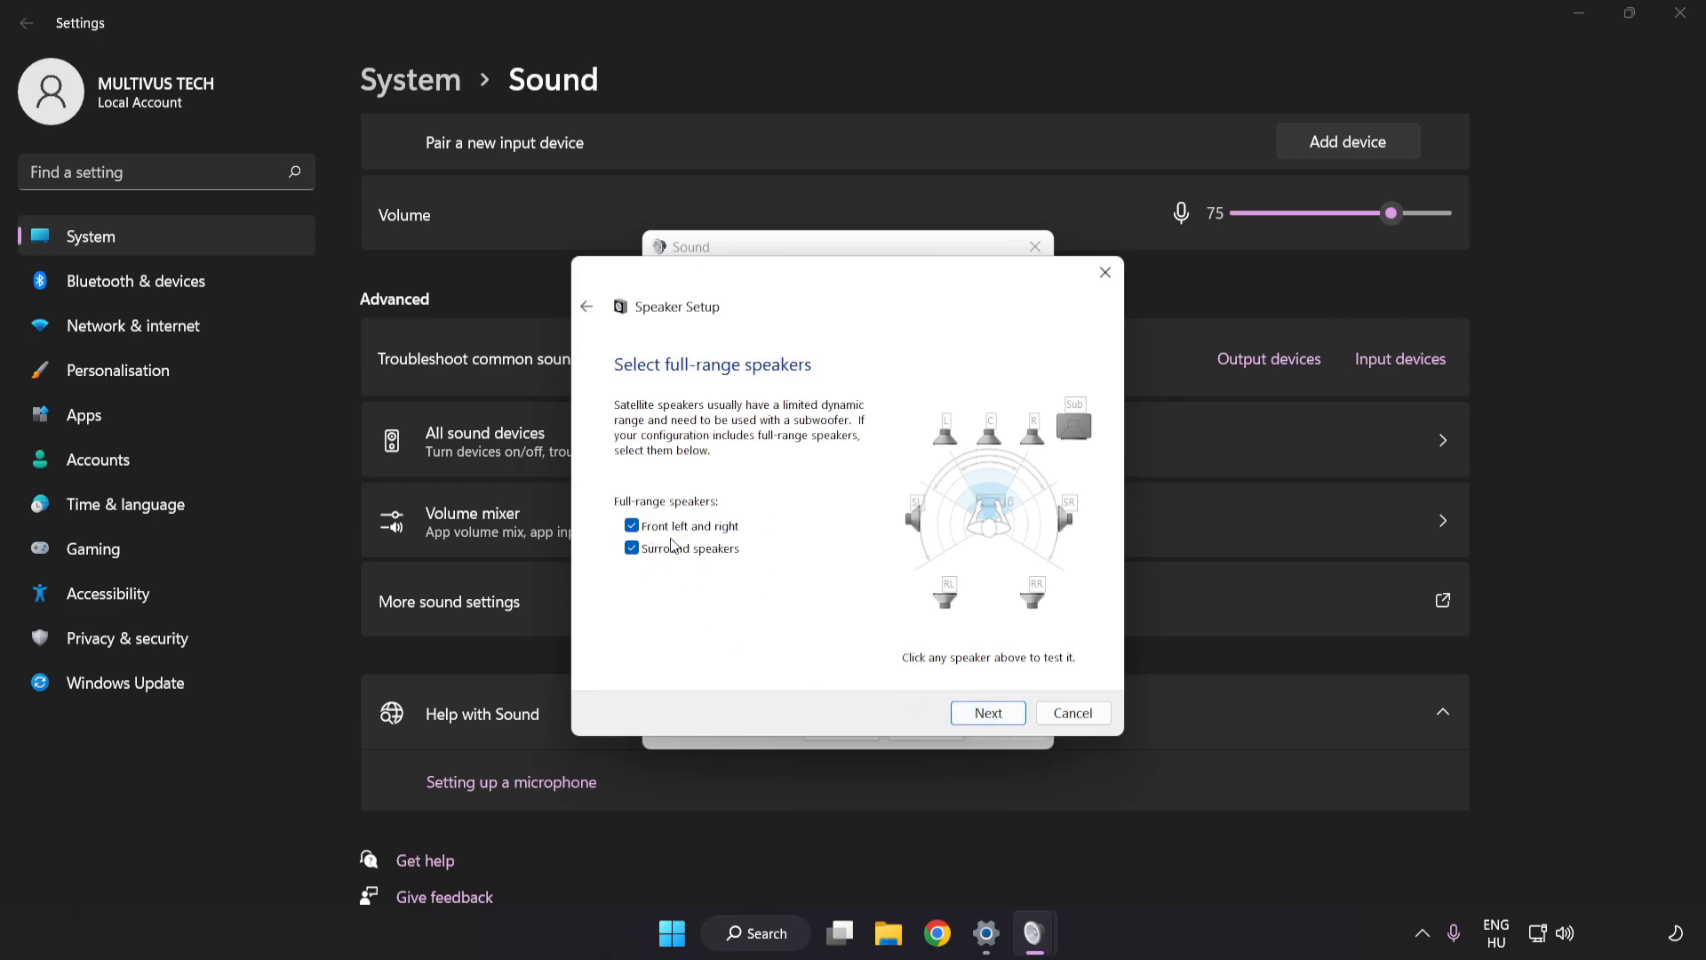
pyautogui.click(985, 713)
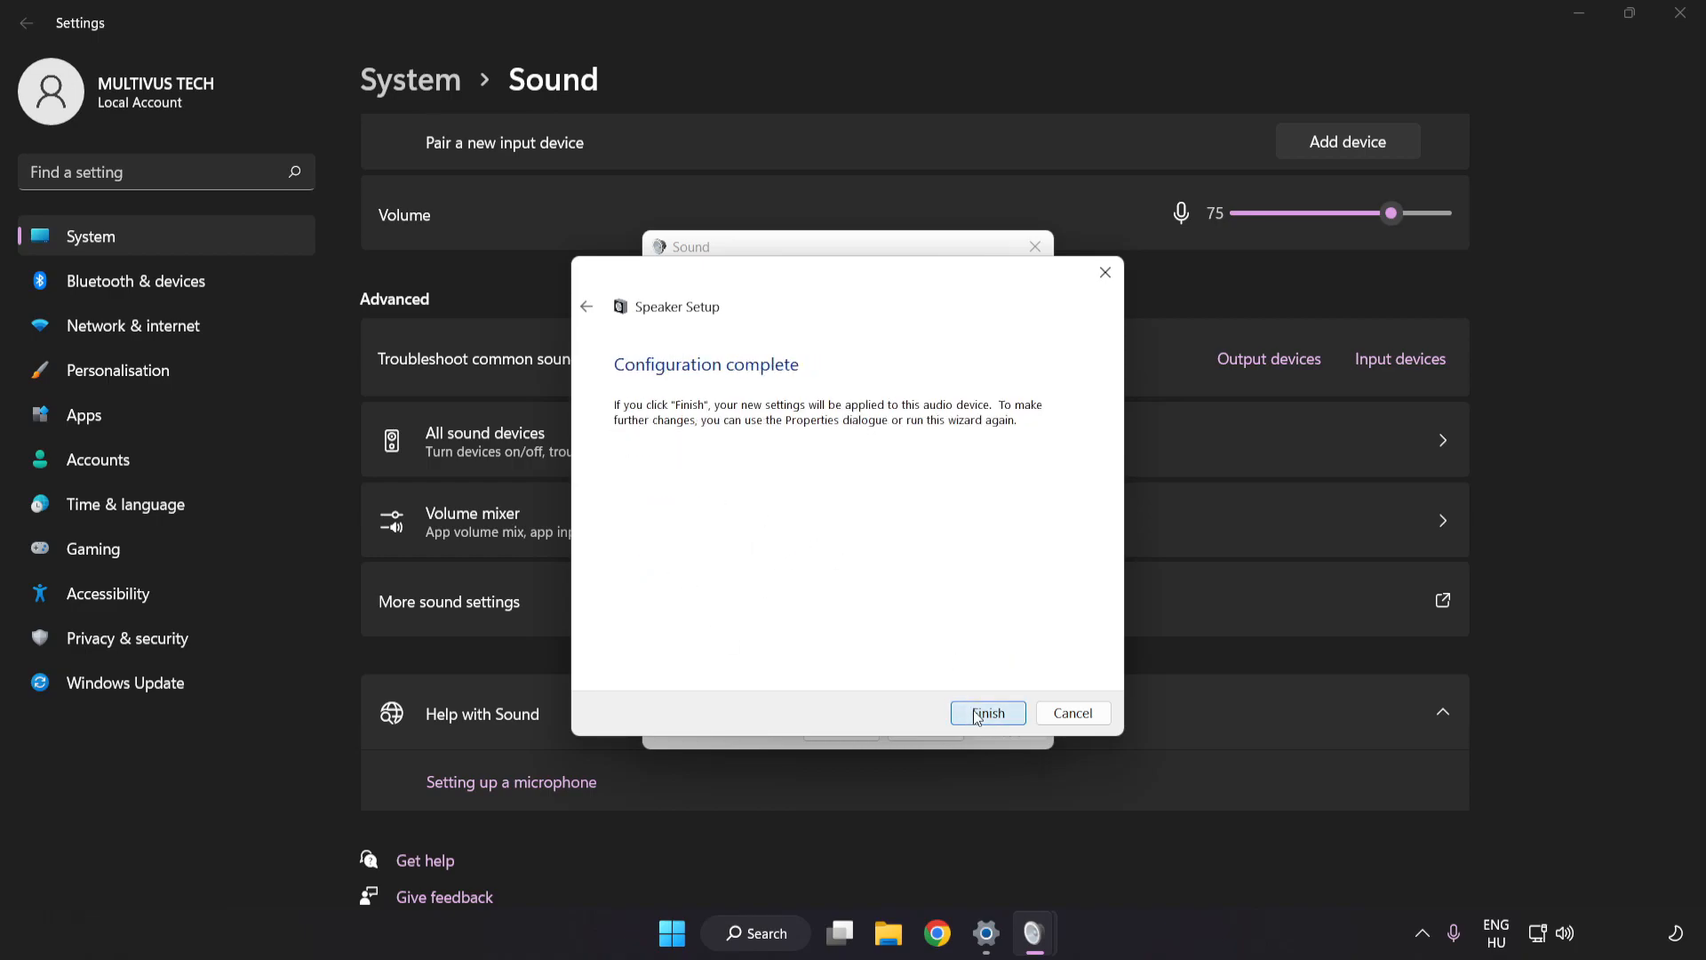
# Step: Finish speaker setup and apply Disable all enhancements in the Speakers properties
pyautogui.click(986, 713)
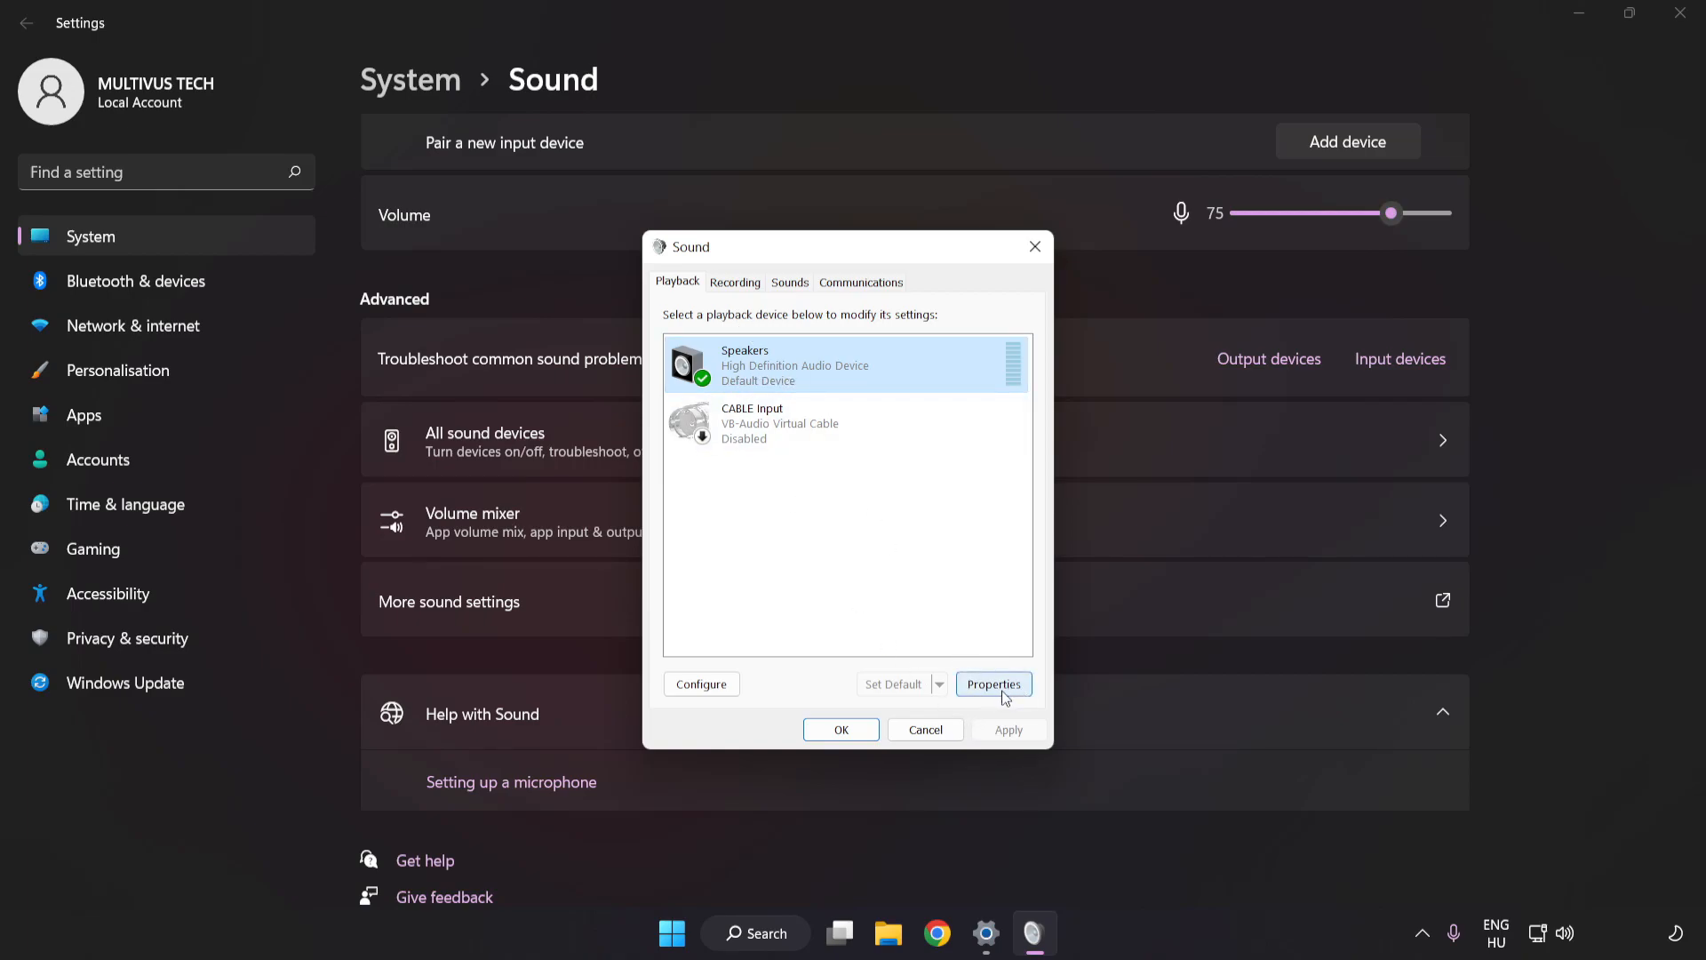
pyautogui.click(992, 684)
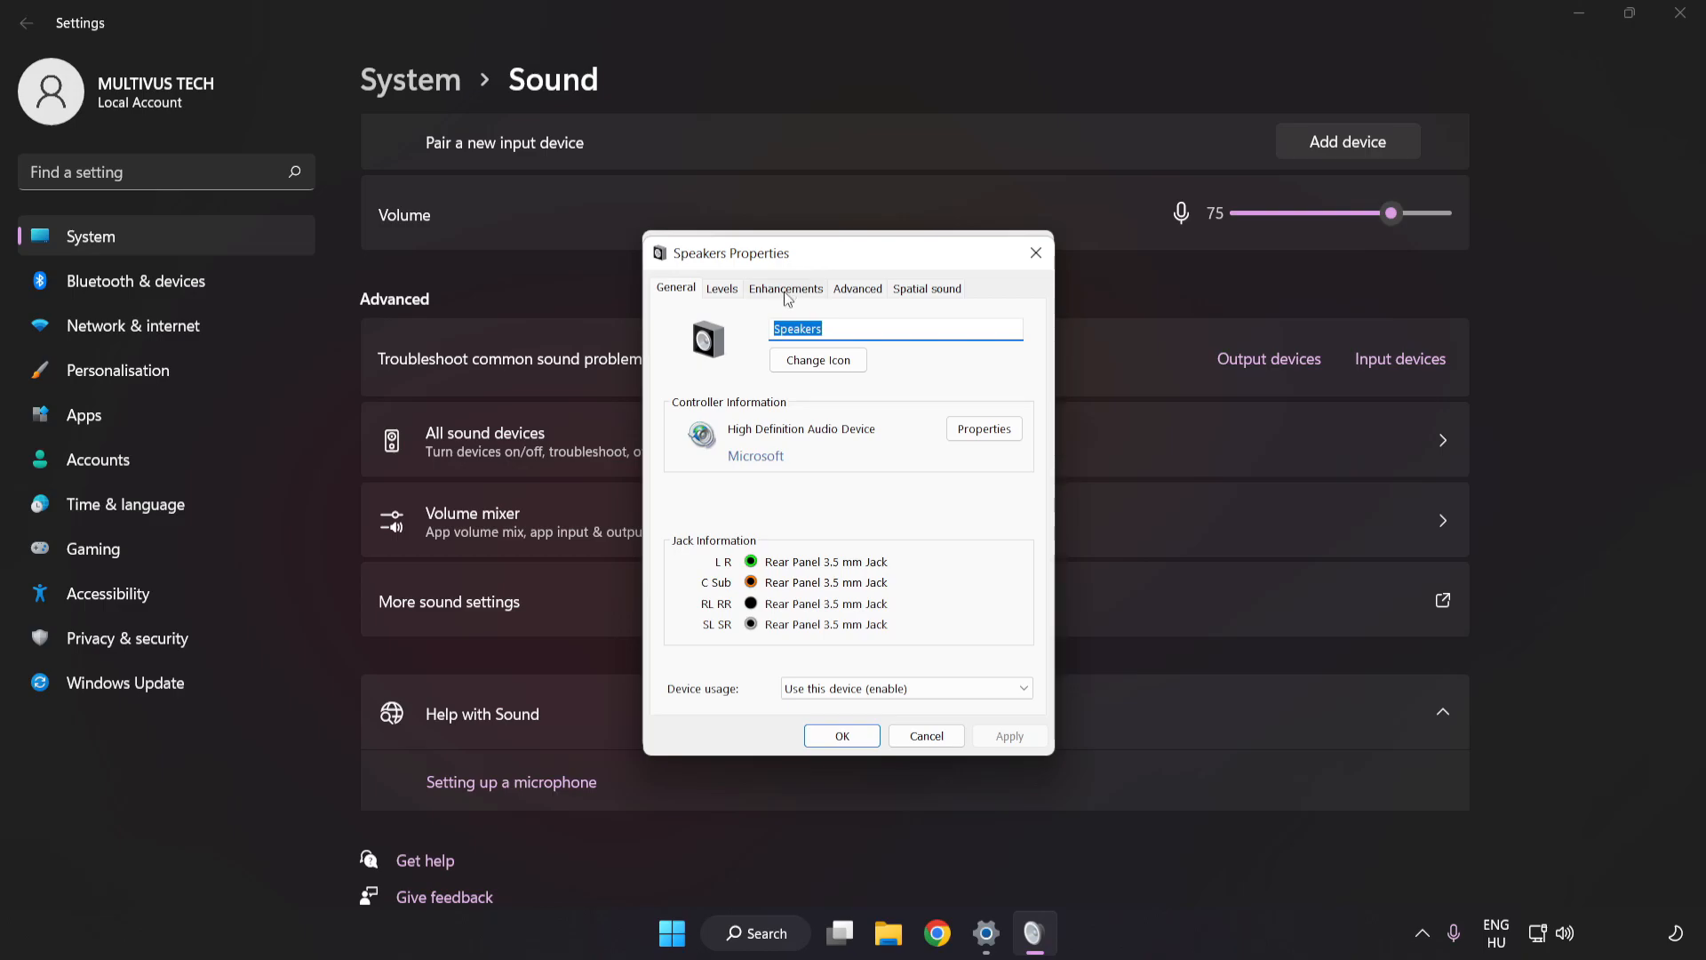
pyautogui.click(784, 287)
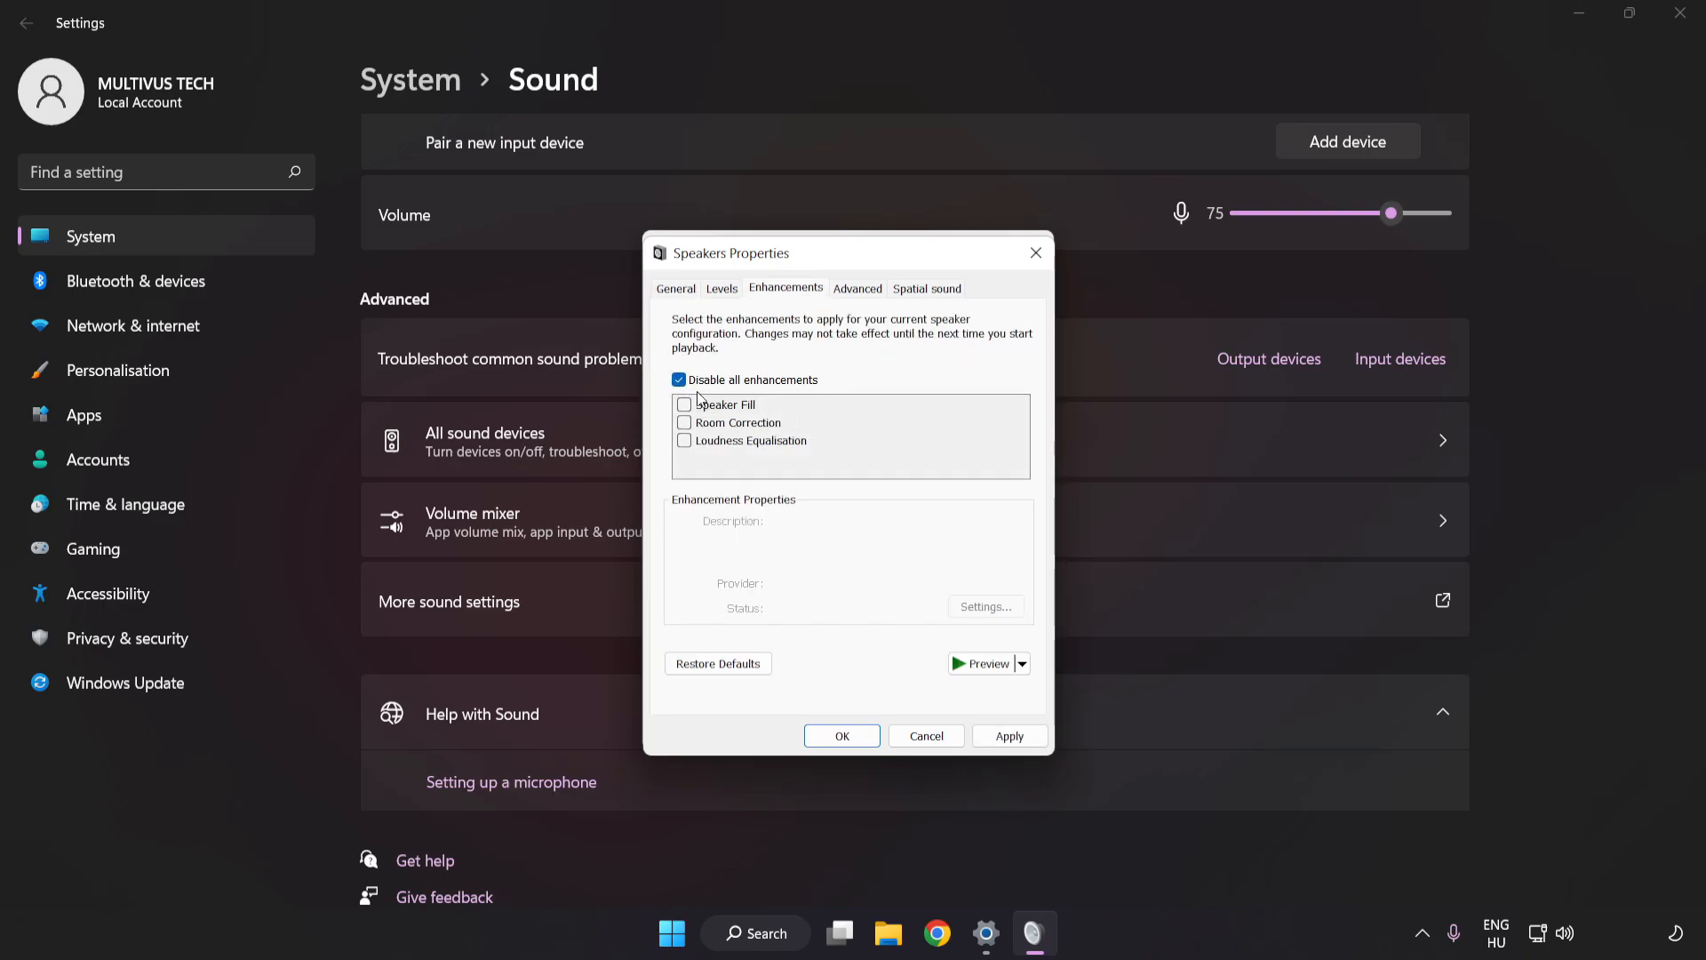
pyautogui.click(1007, 736)
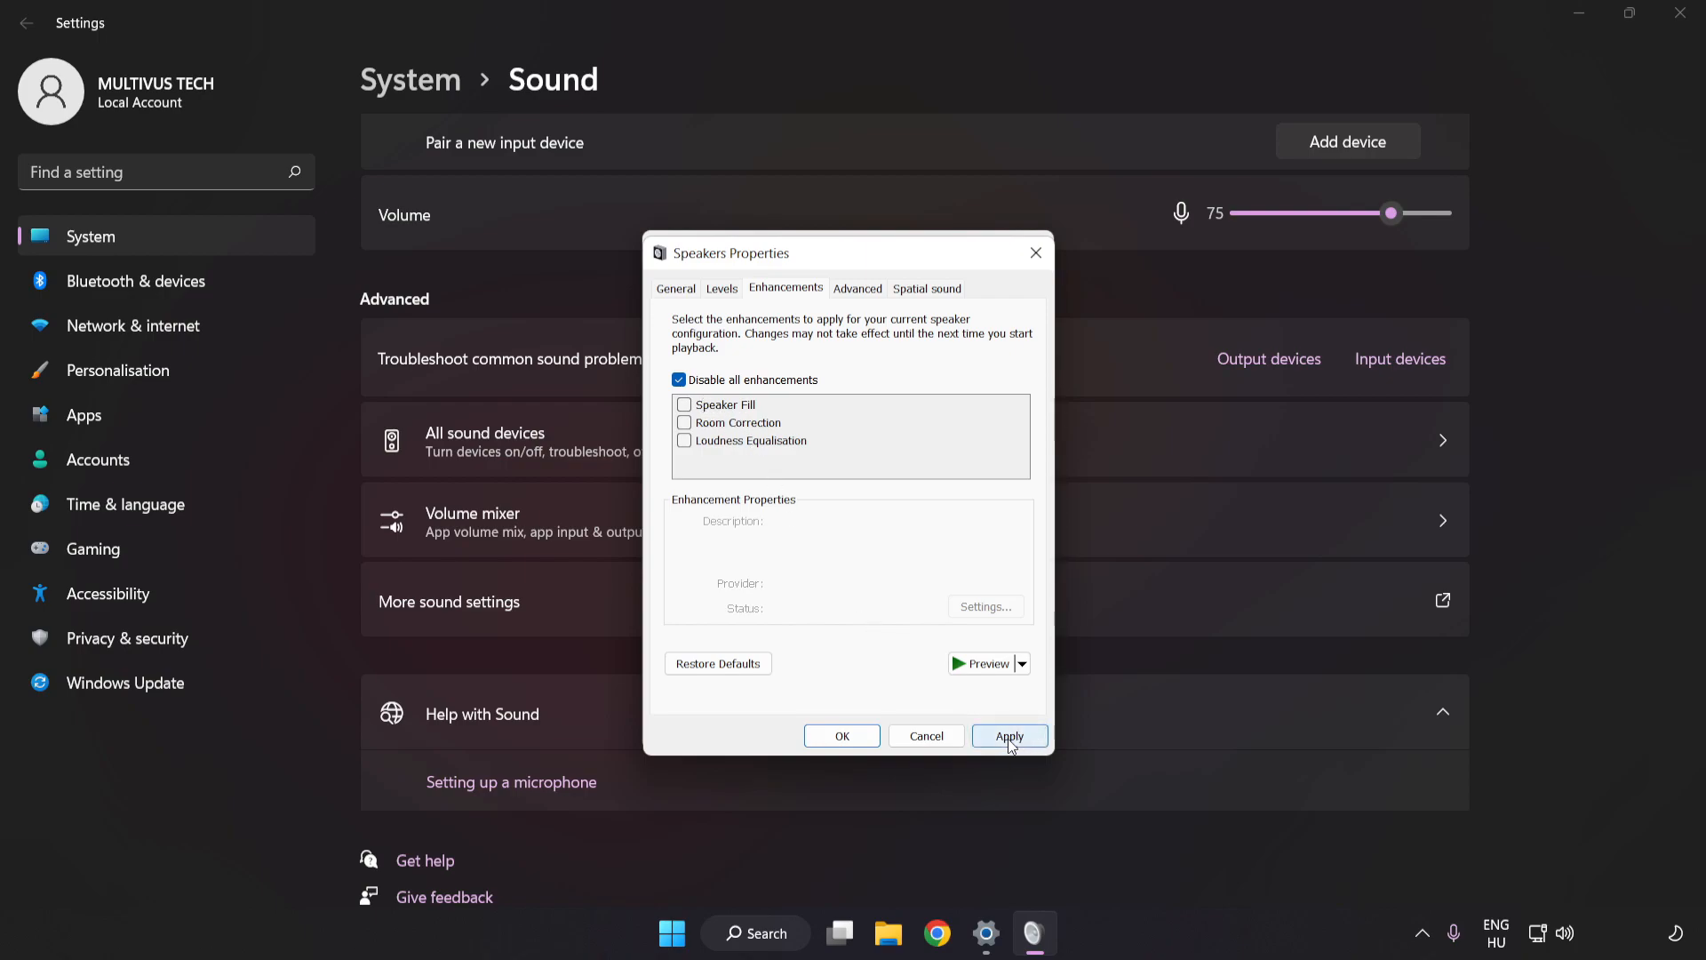
pyautogui.click(1008, 736)
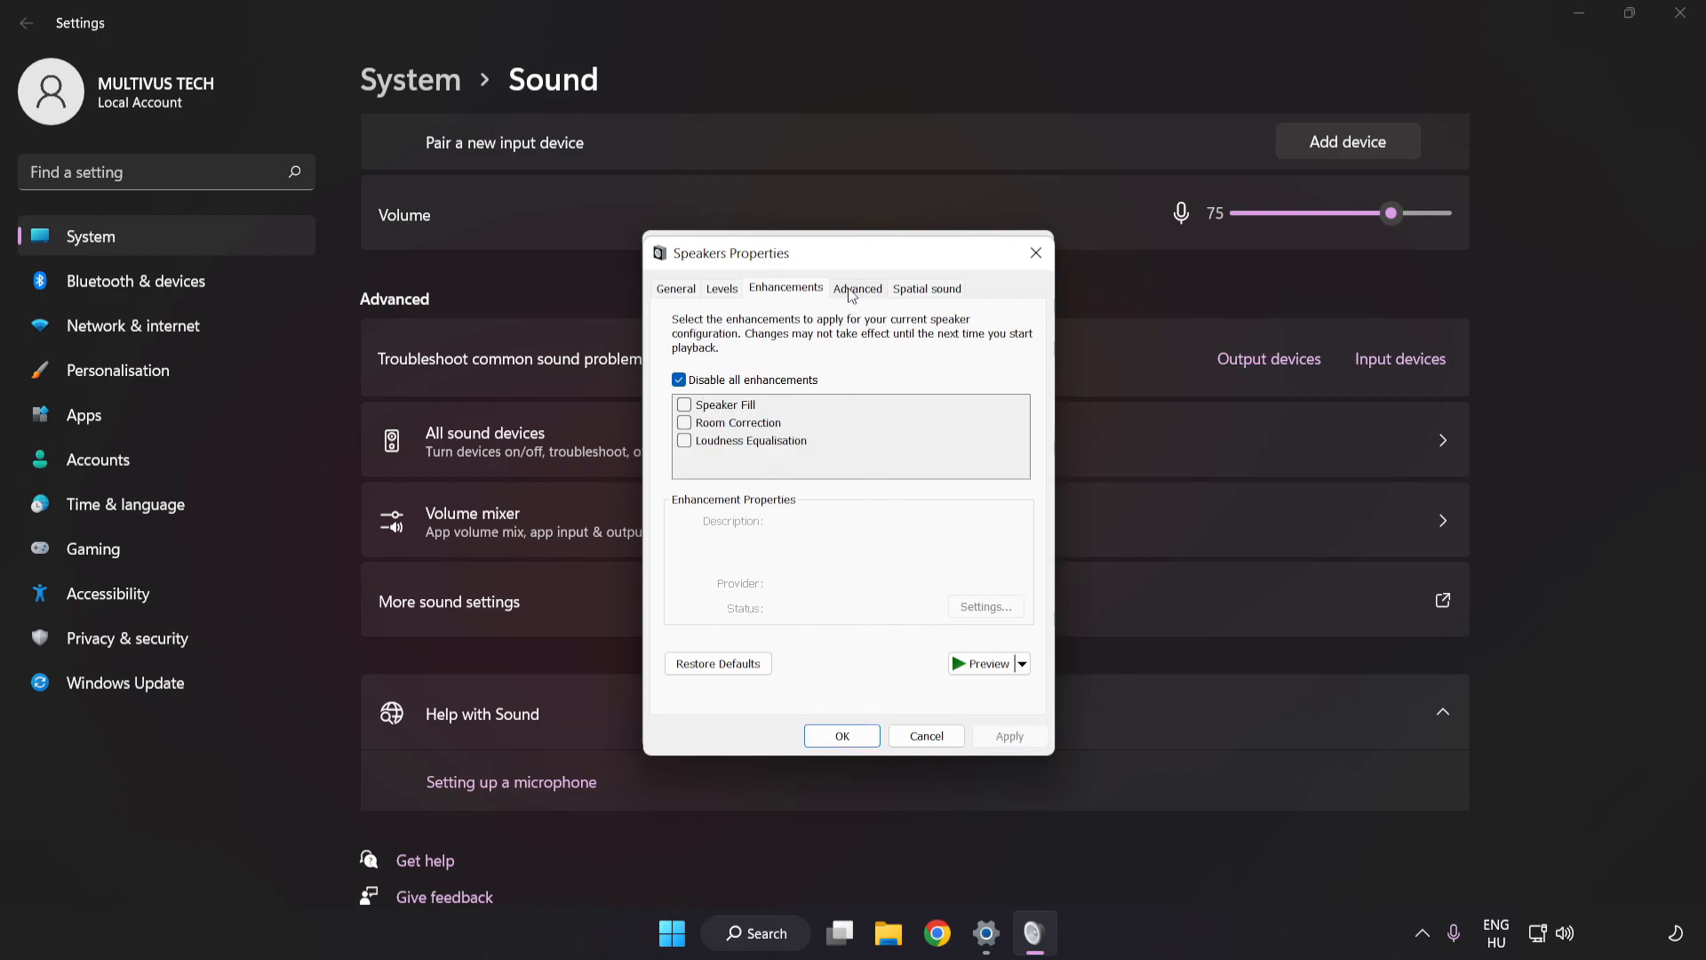
# Step: Set the Speakers default format to 16 bit, 48000 Hz (DVD Quality) and close the dialogs
pyautogui.click(857, 287)
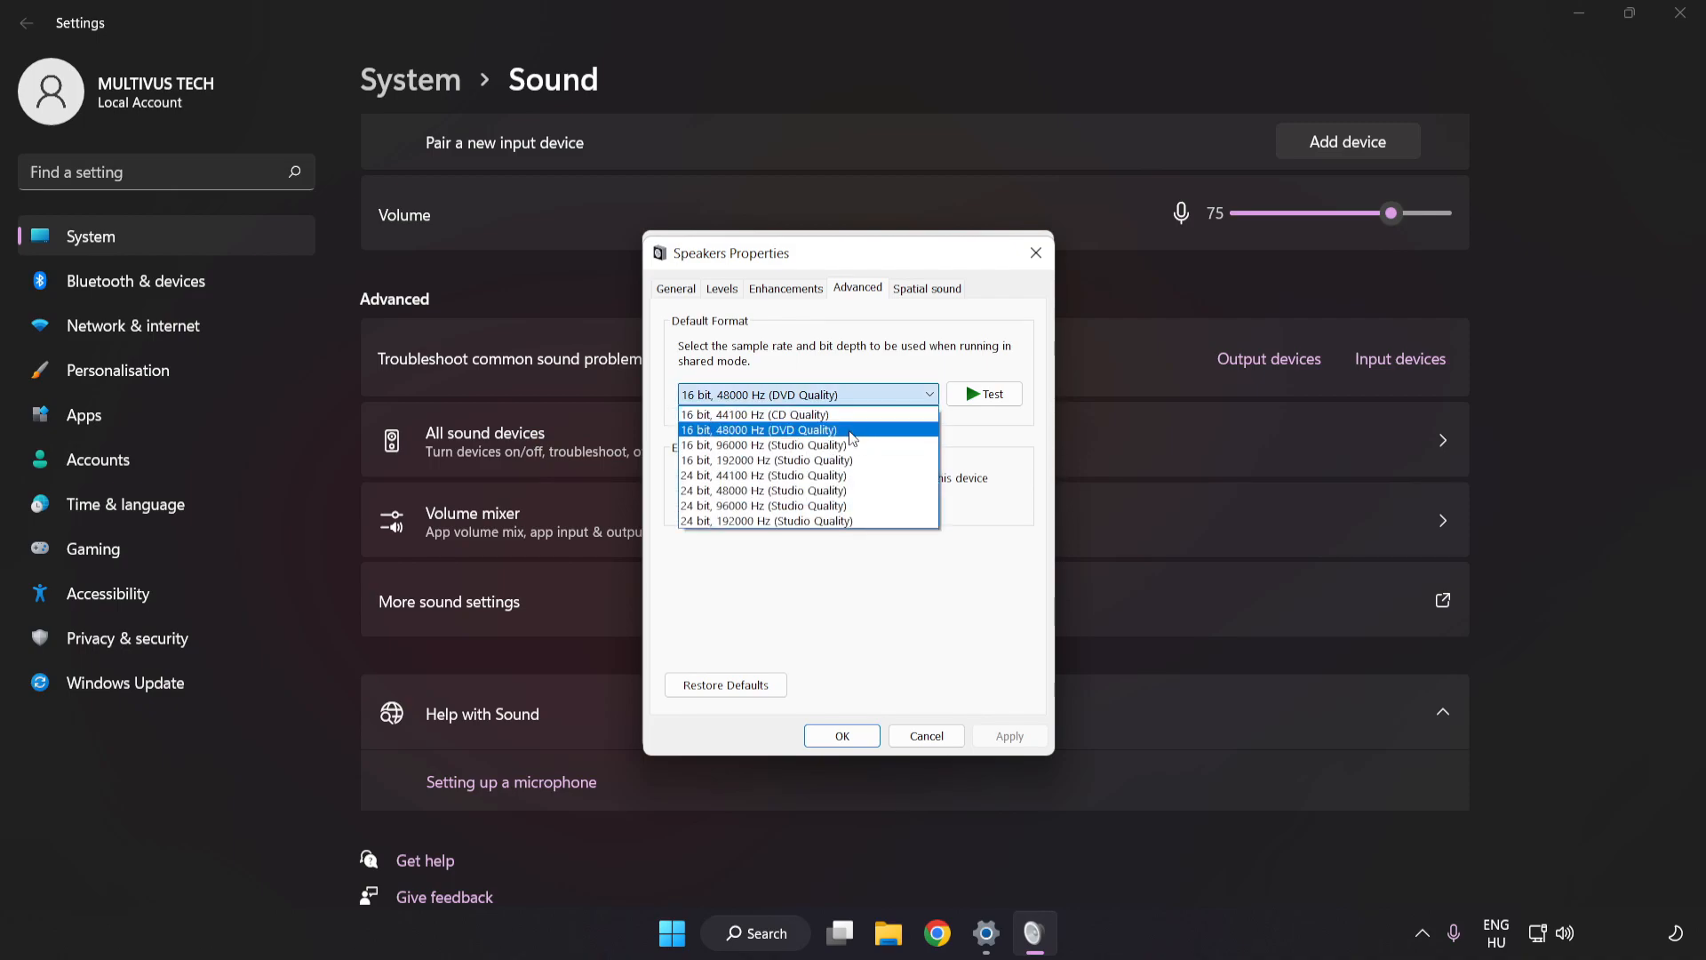
pyautogui.click(761, 429)
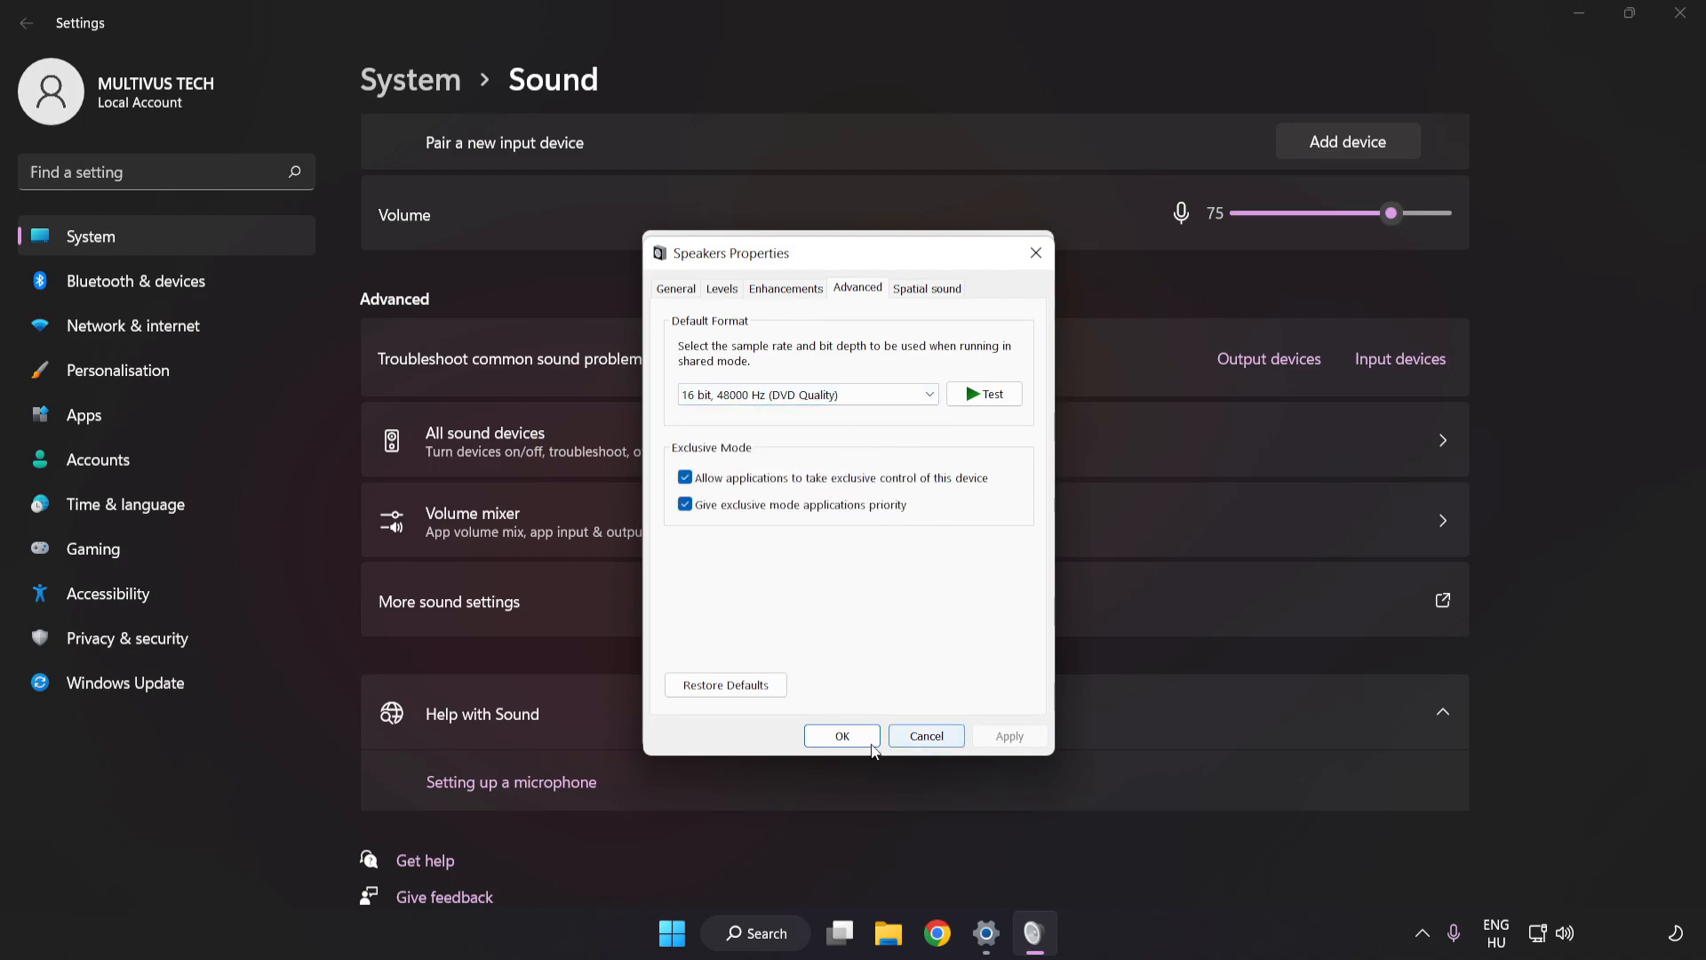
pyautogui.click(841, 736)
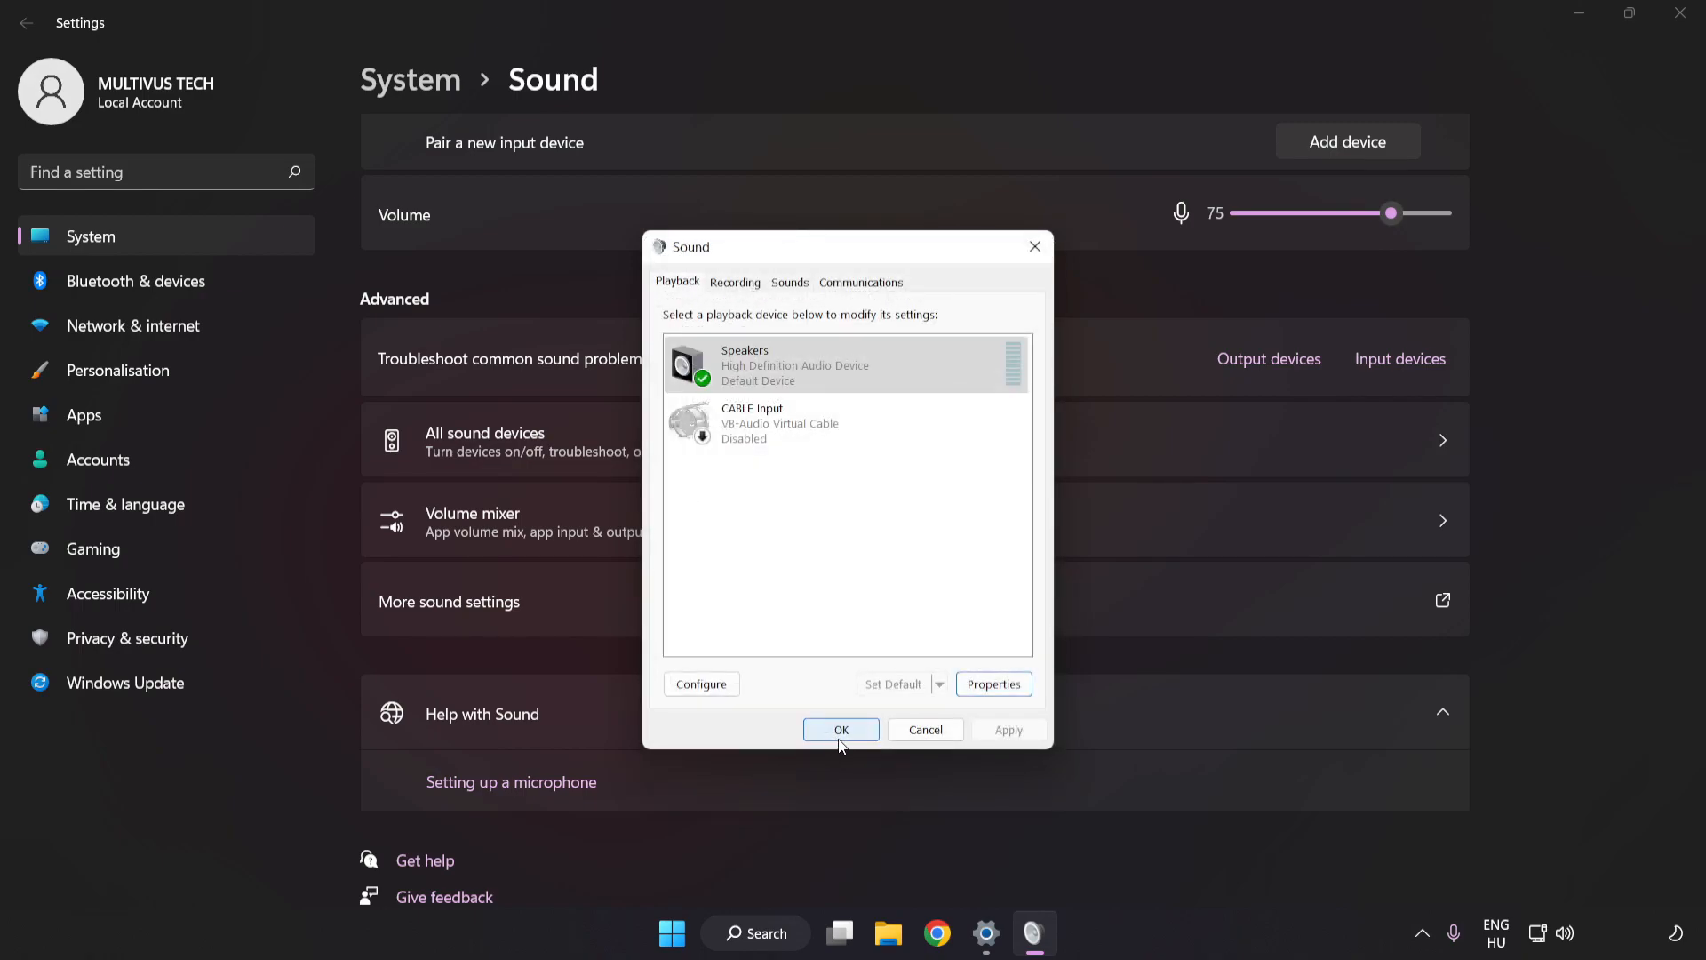
pyautogui.click(840, 729)
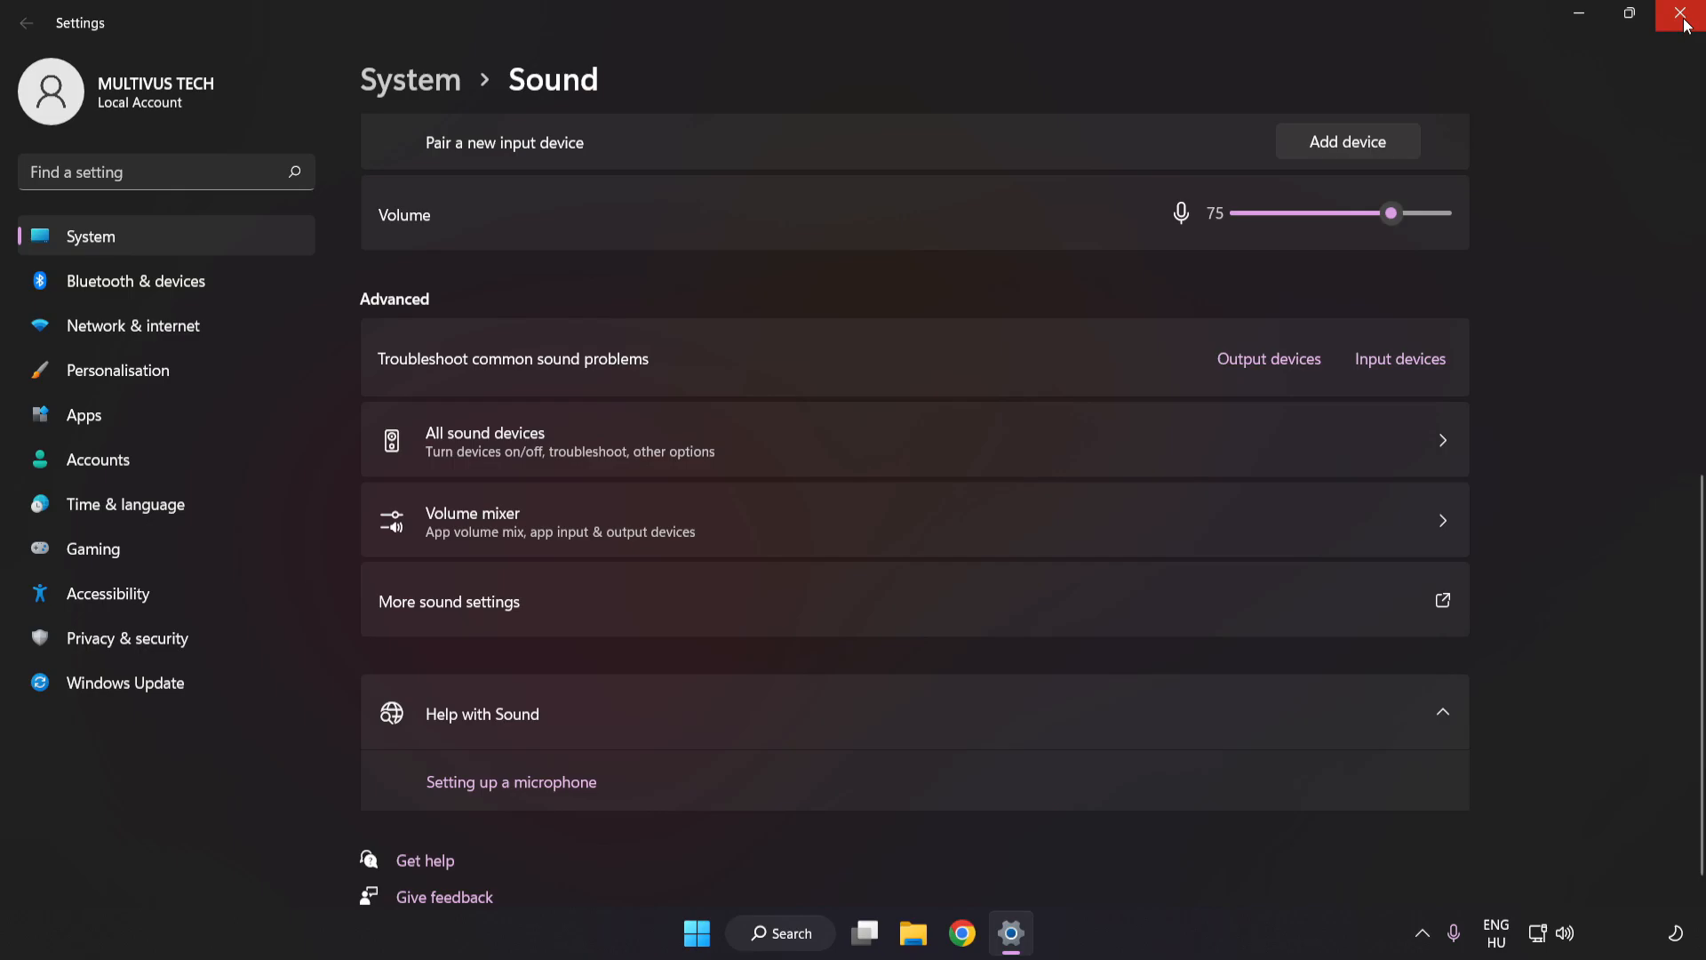
# Step: Close Settings and search Windows for 'device manager'
pyautogui.click(1686, 14)
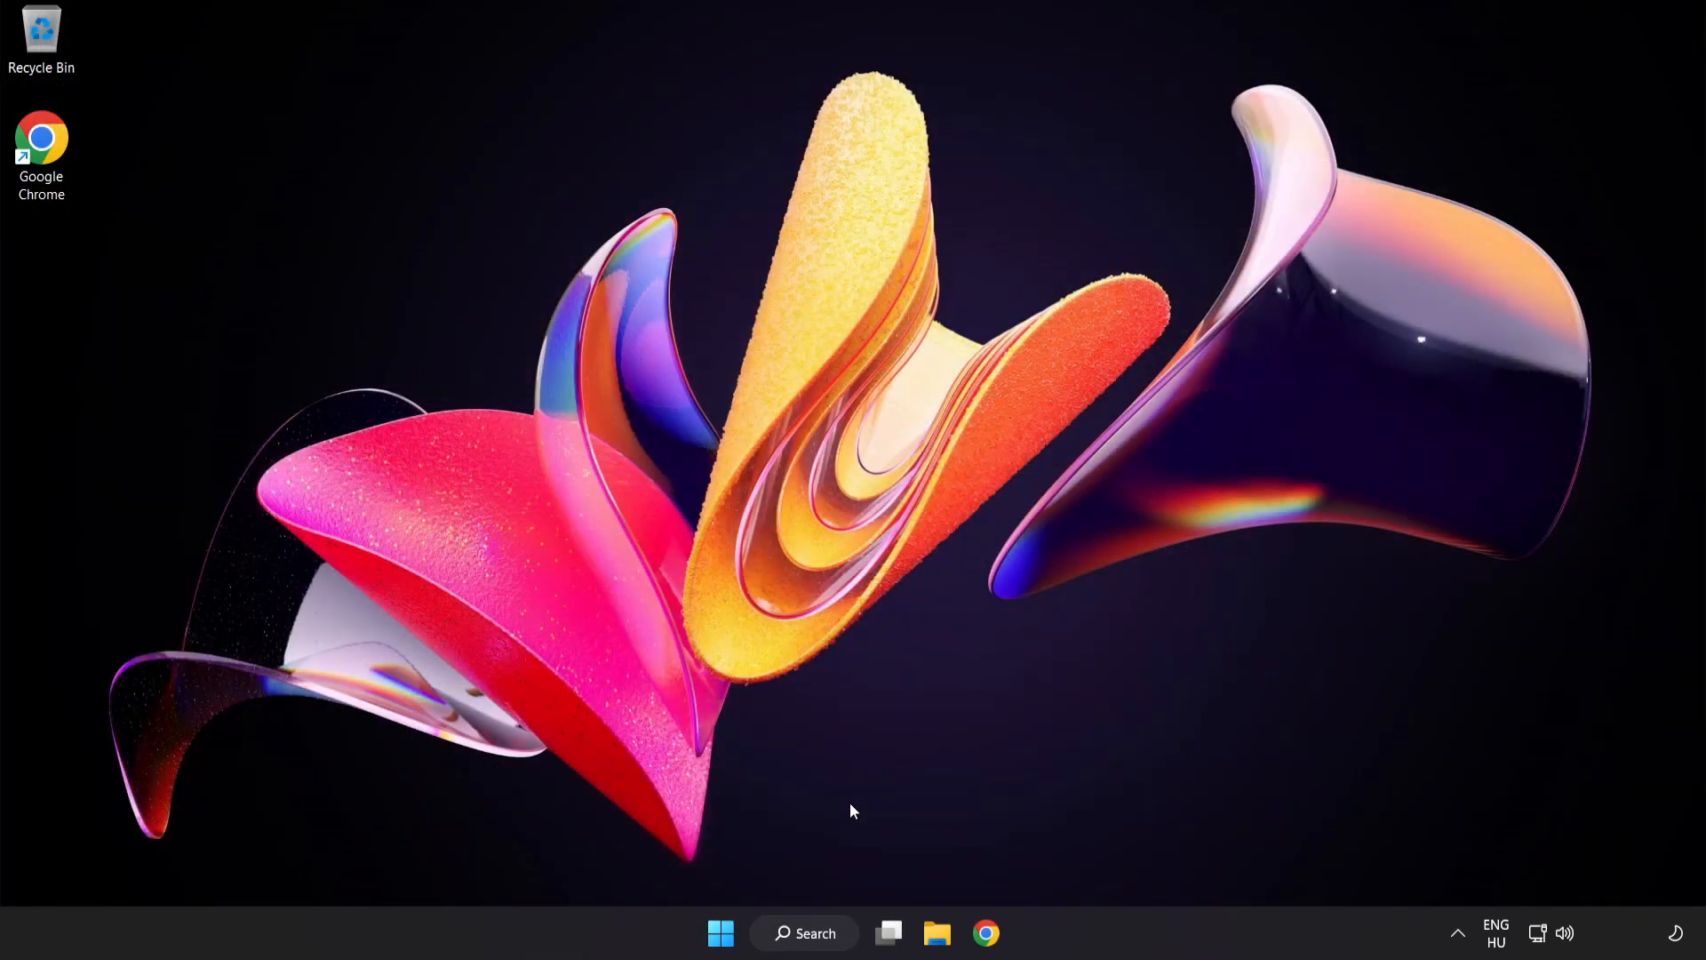
pyautogui.click(719, 932)
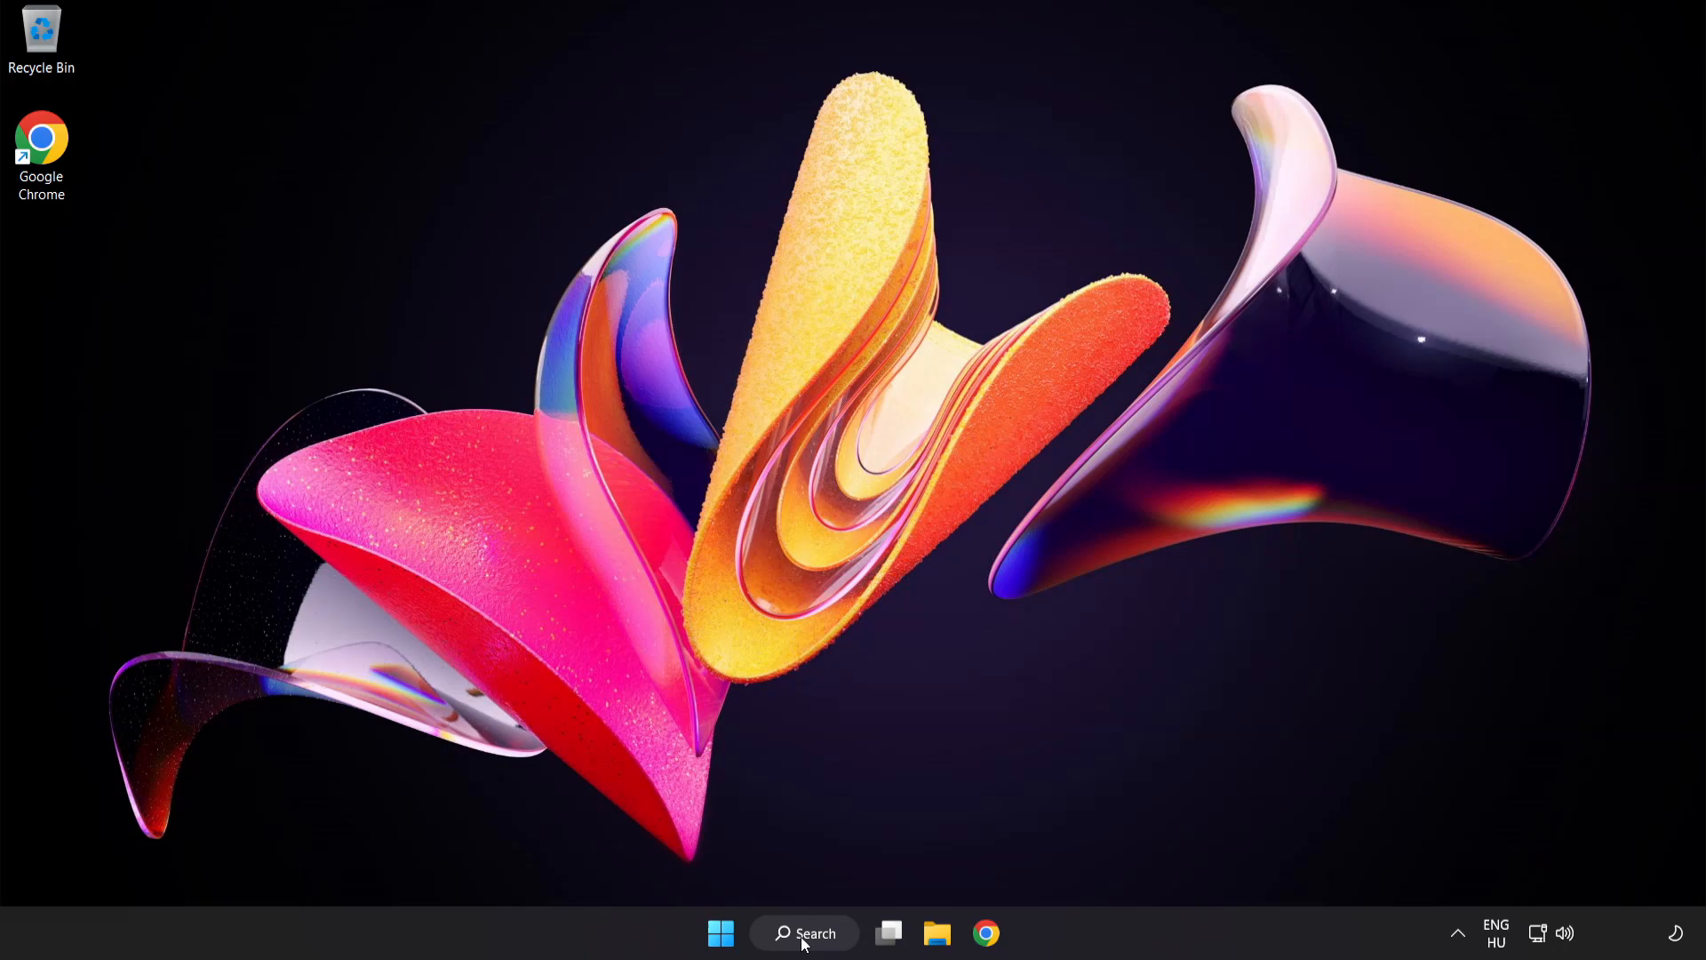
pyautogui.click(804, 932)
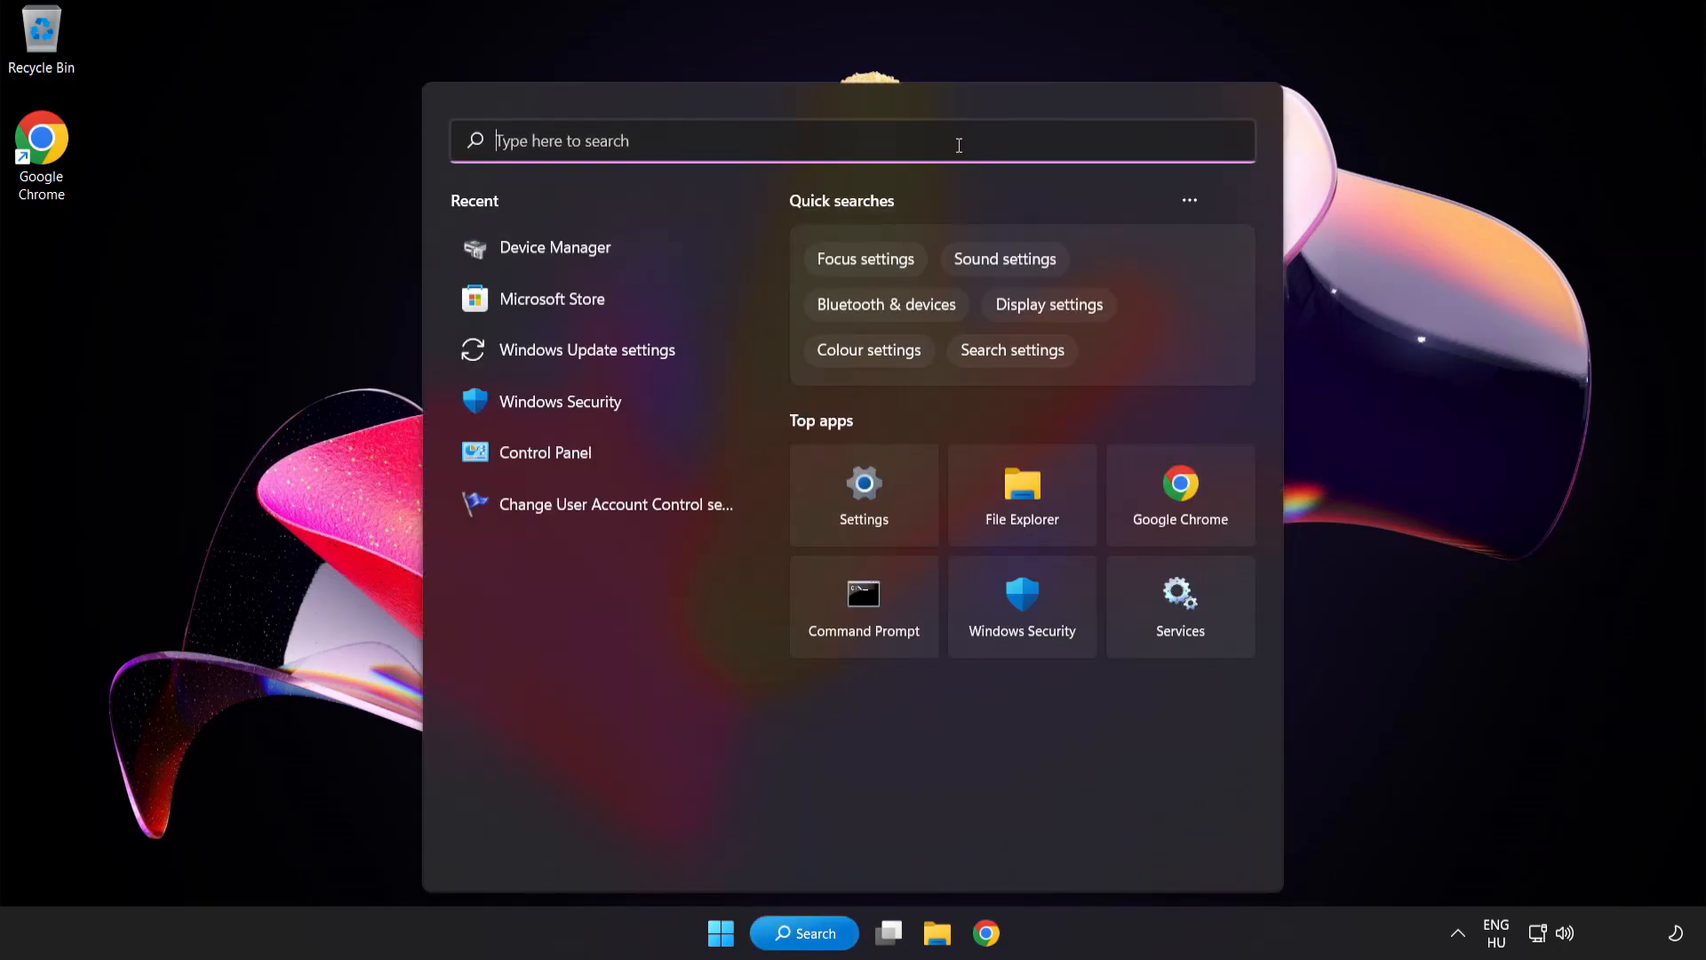
pyautogui.write('device manager')
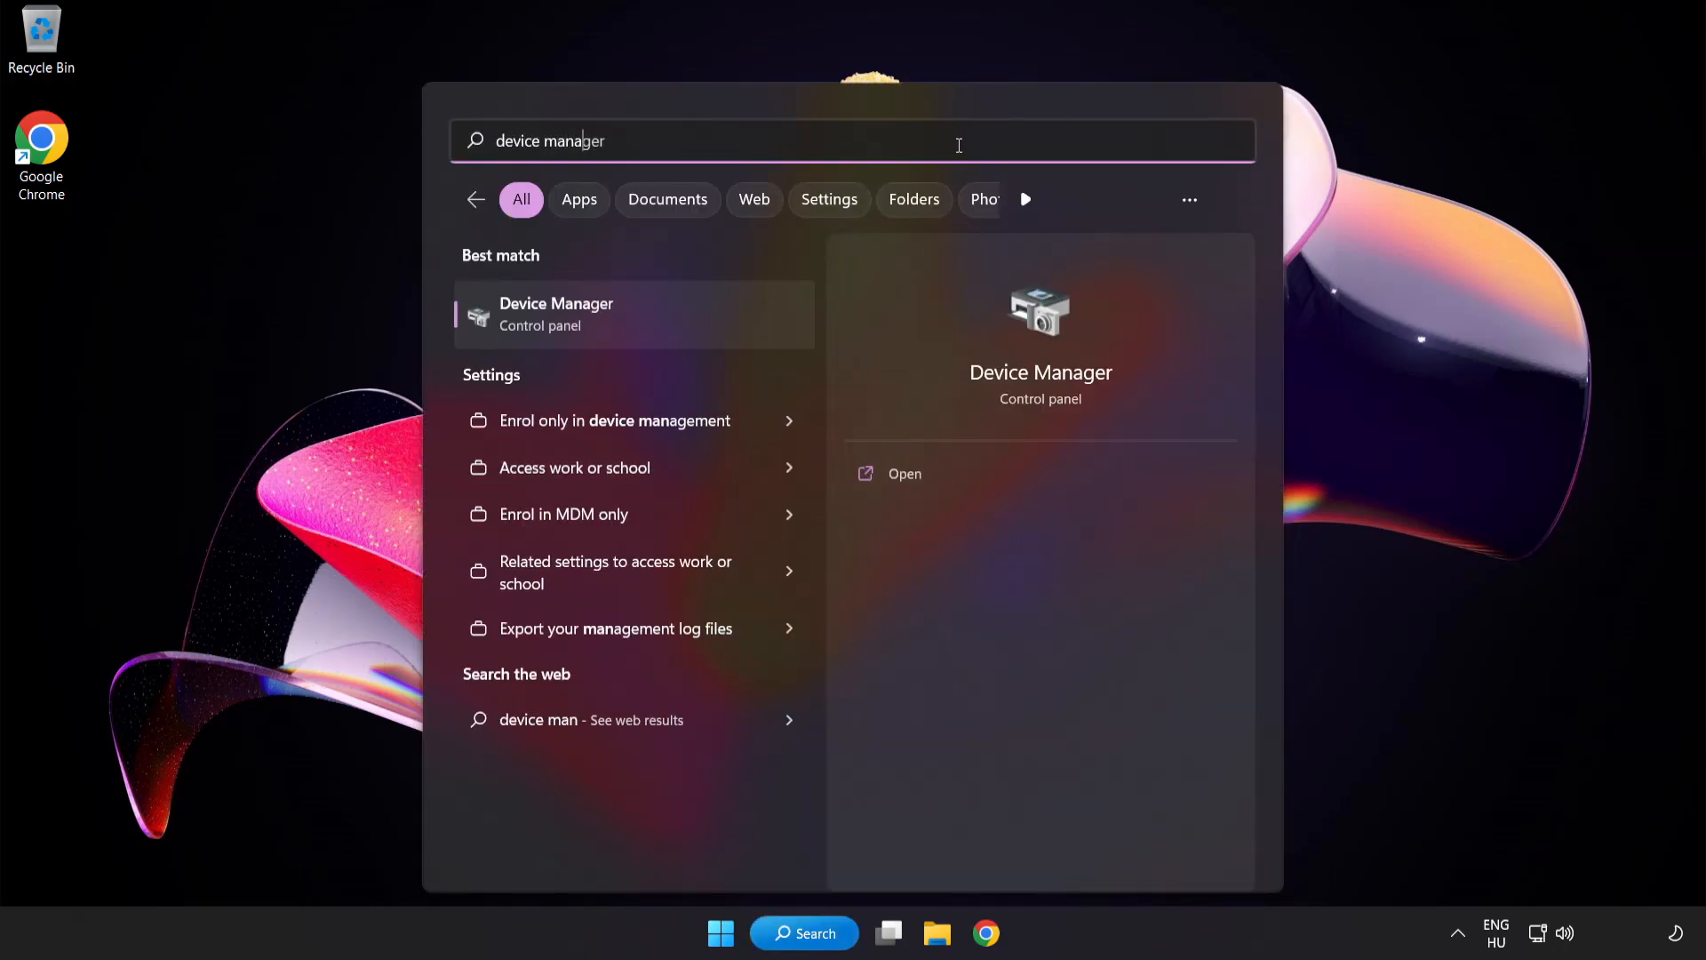
pyautogui.write('er')
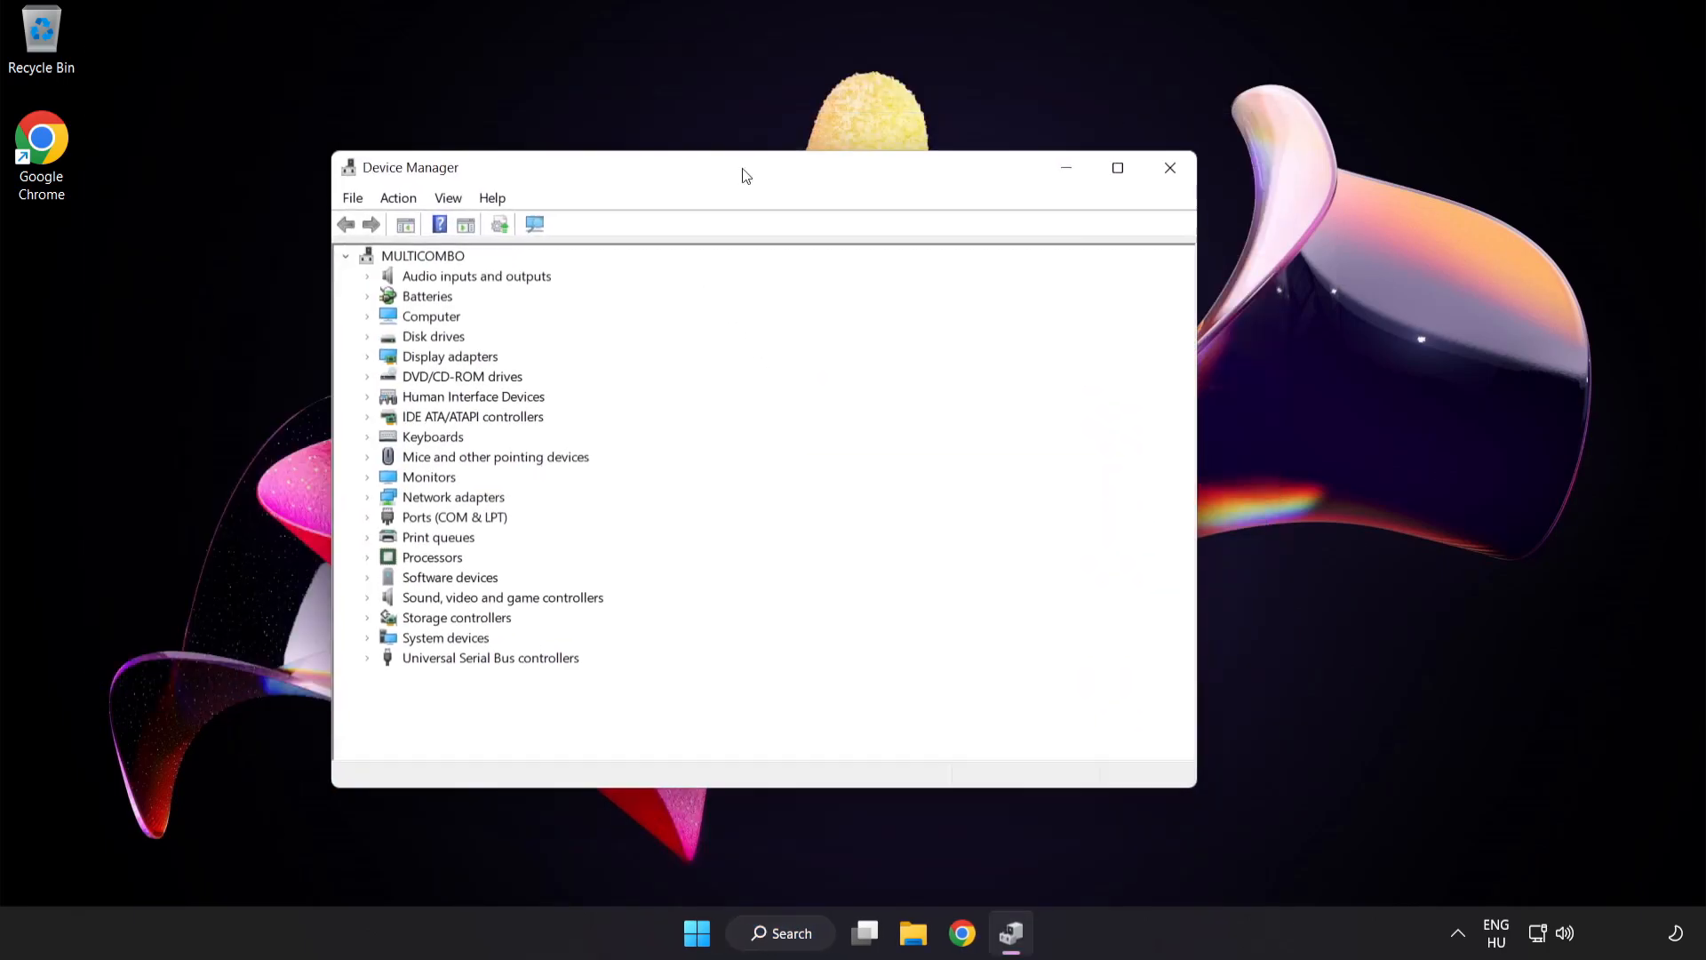
# Step: Expand Sound, video and game controllers and start Update driver for High Definition Audio Device
pyautogui.moveTo(745, 176); pyautogui.dragTo(819, 183)
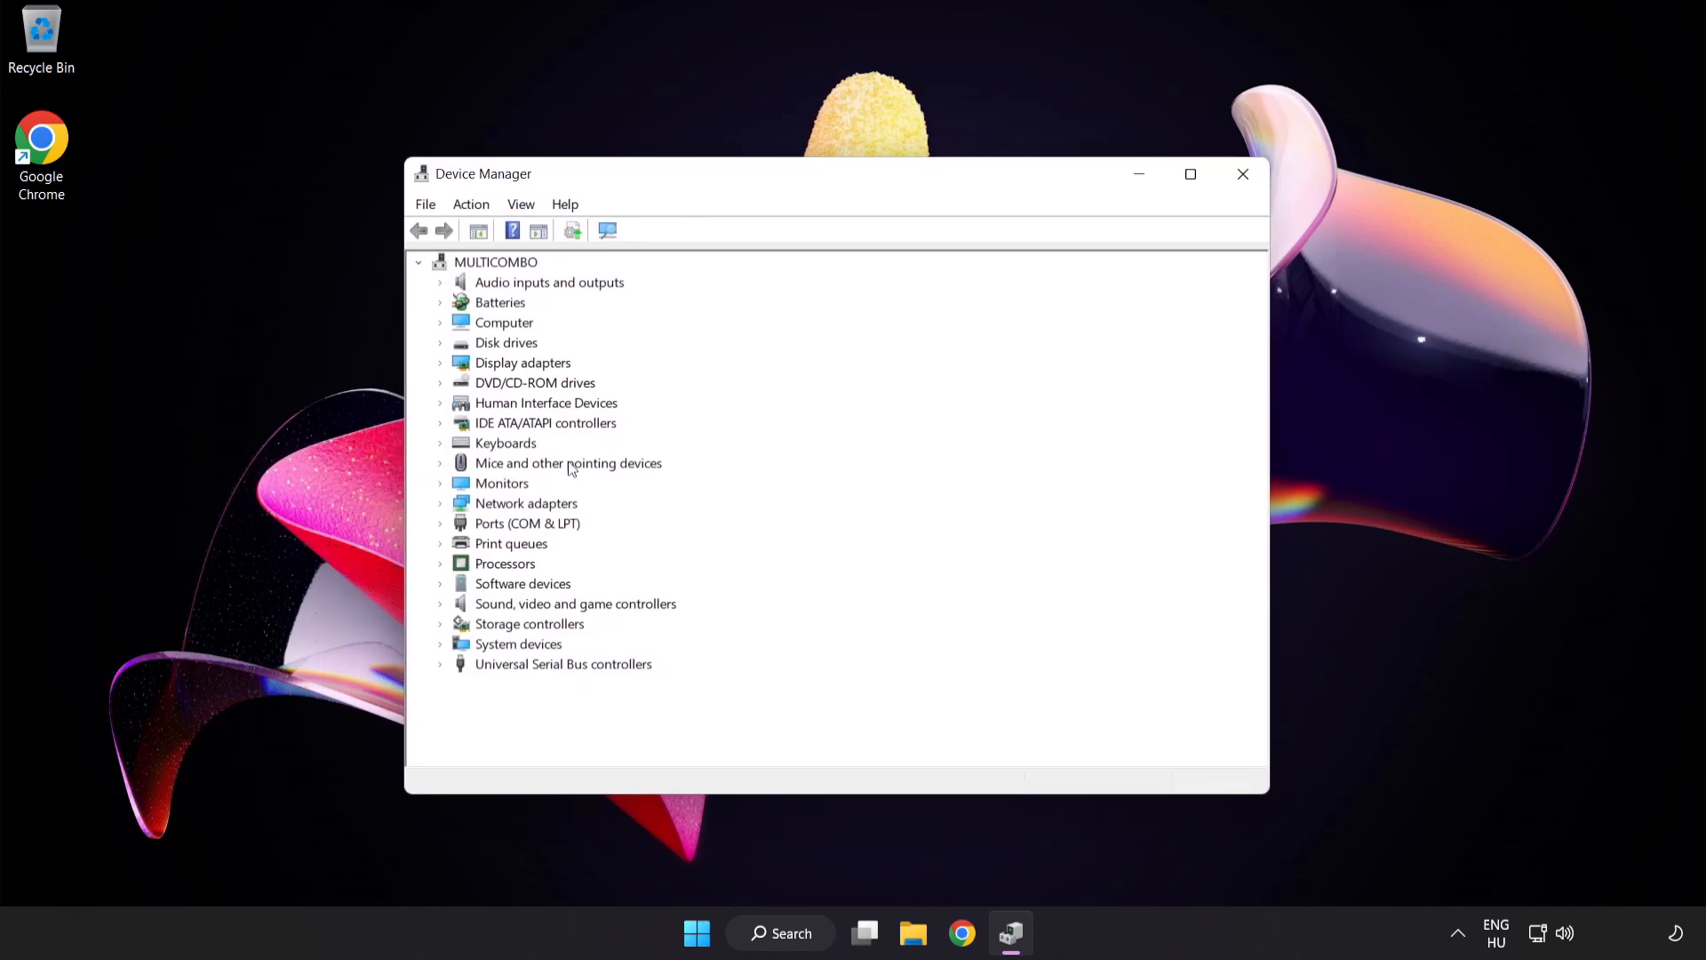
pyautogui.click(576, 602)
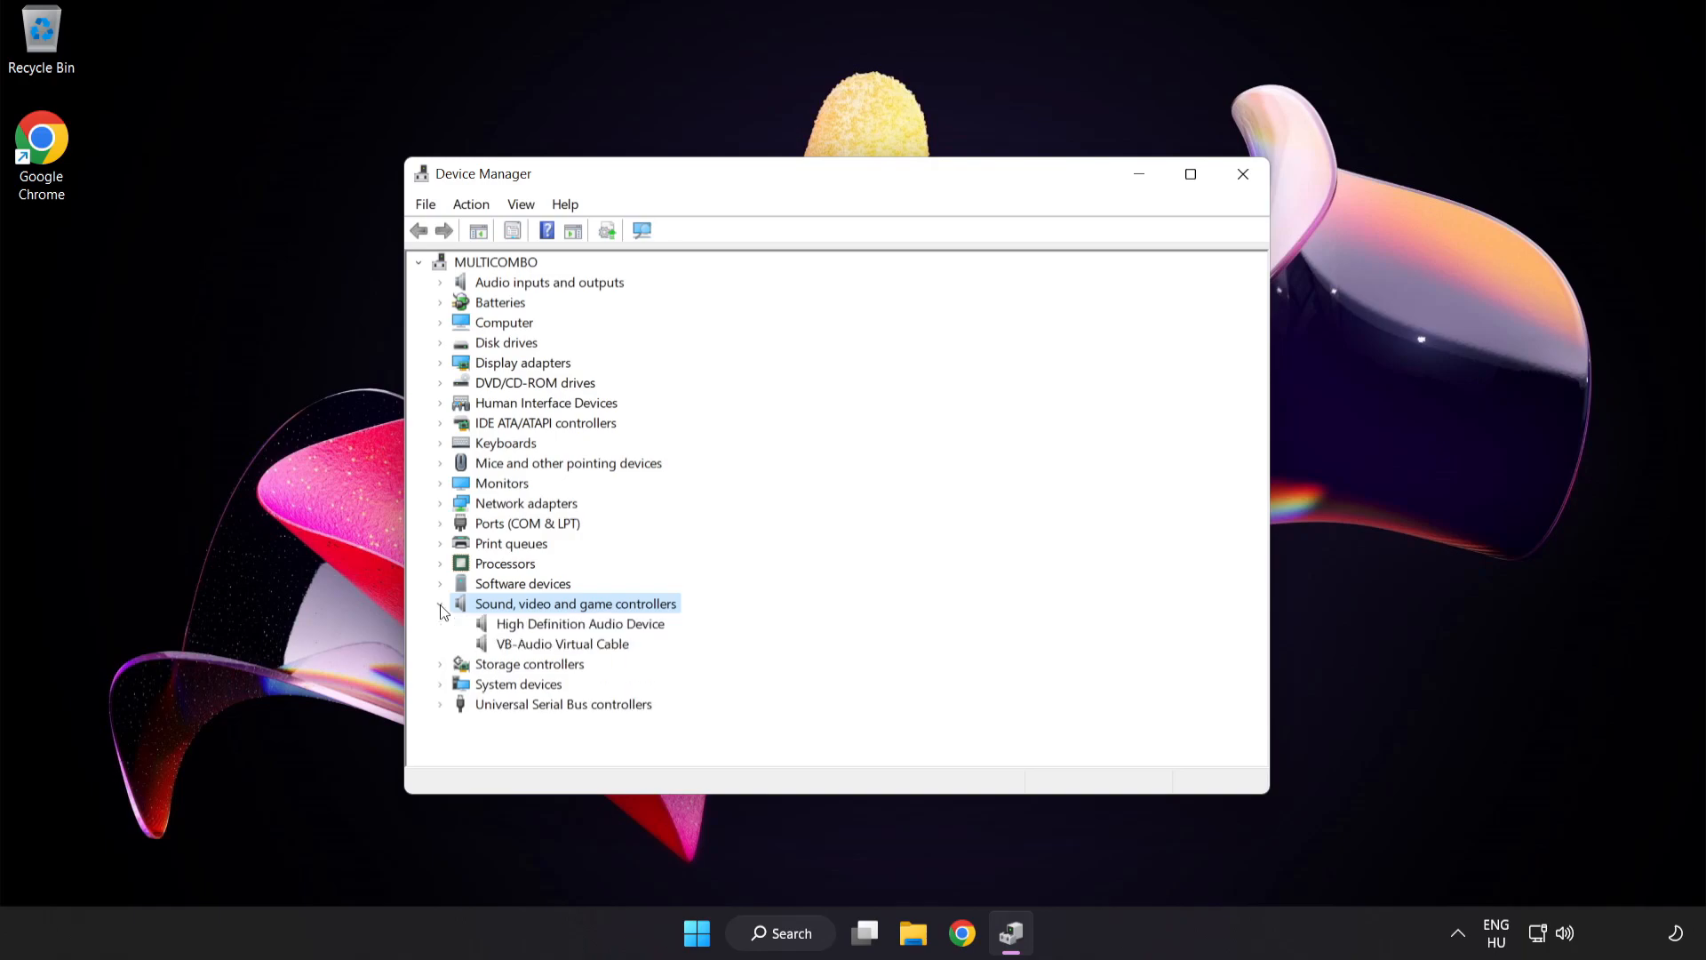
pyautogui.click(580, 623)
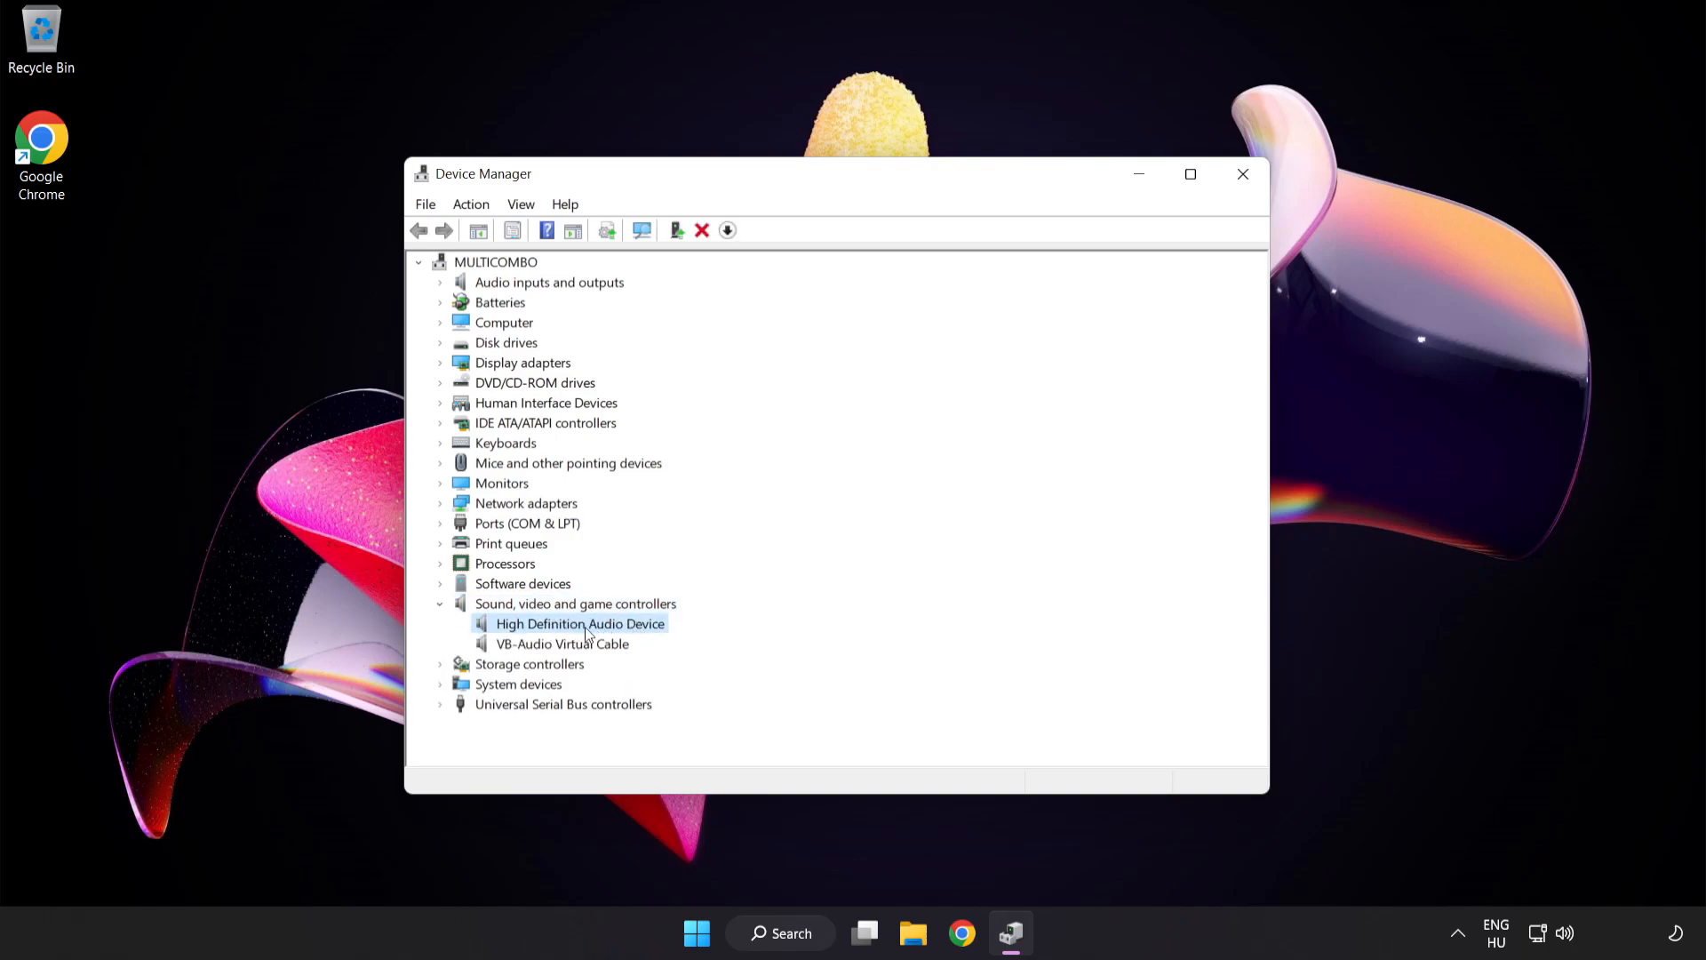
pyautogui.rightClick(581, 622)
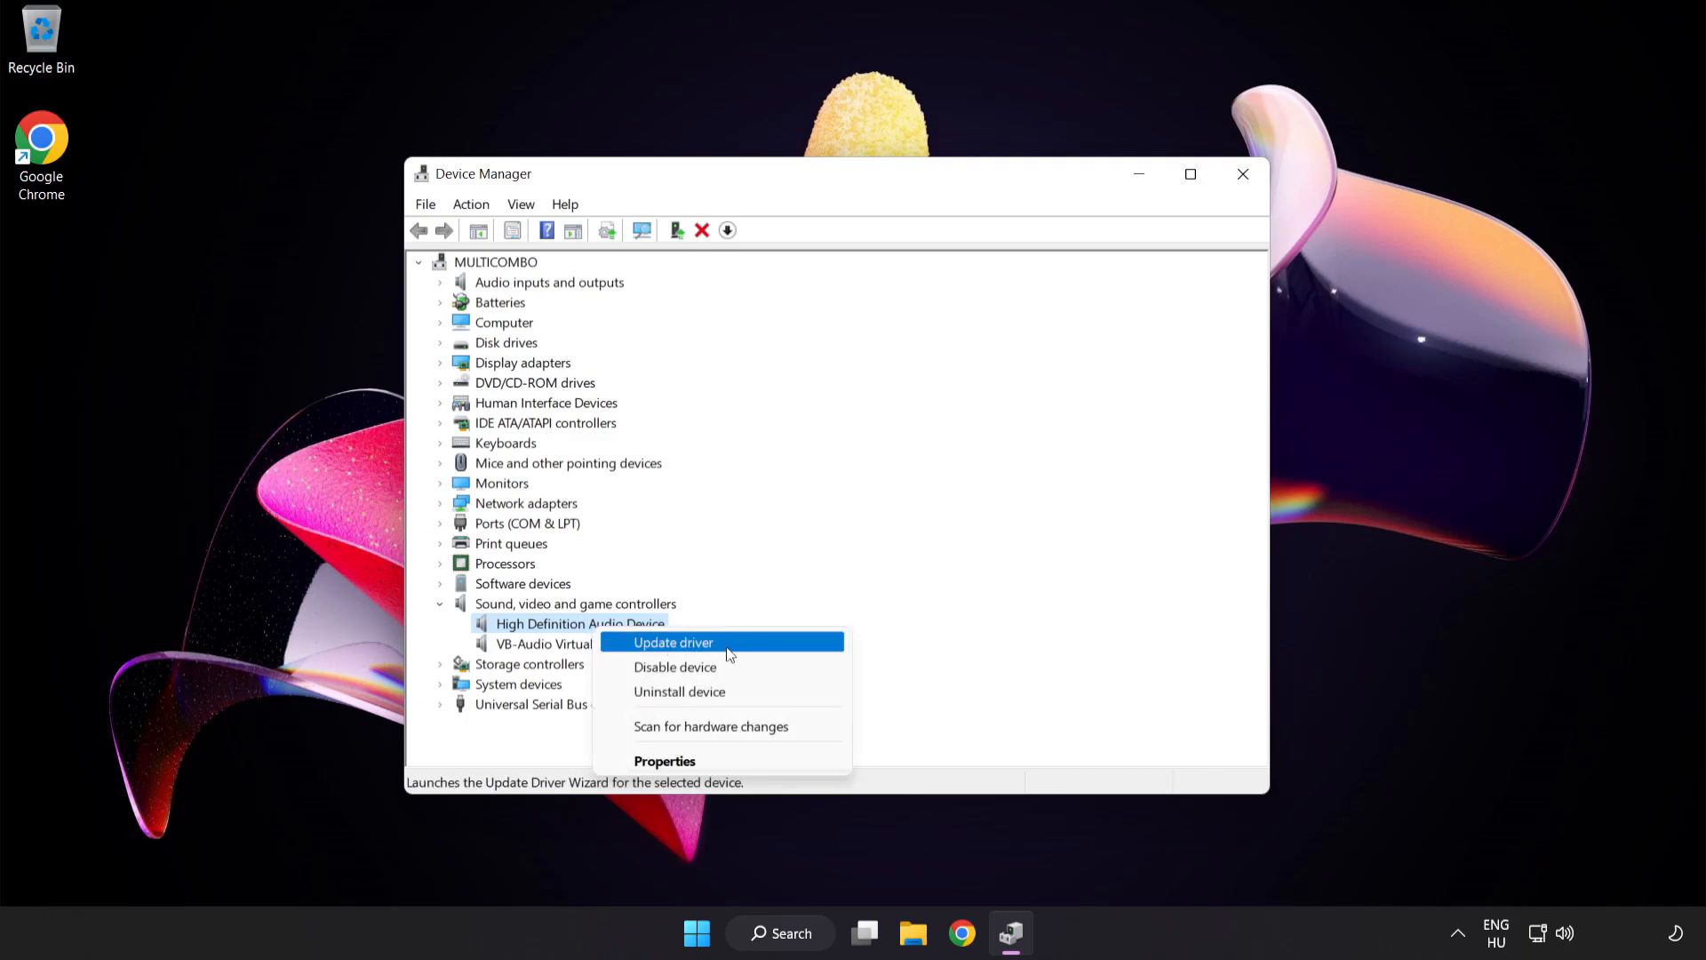
pyautogui.click(673, 641)
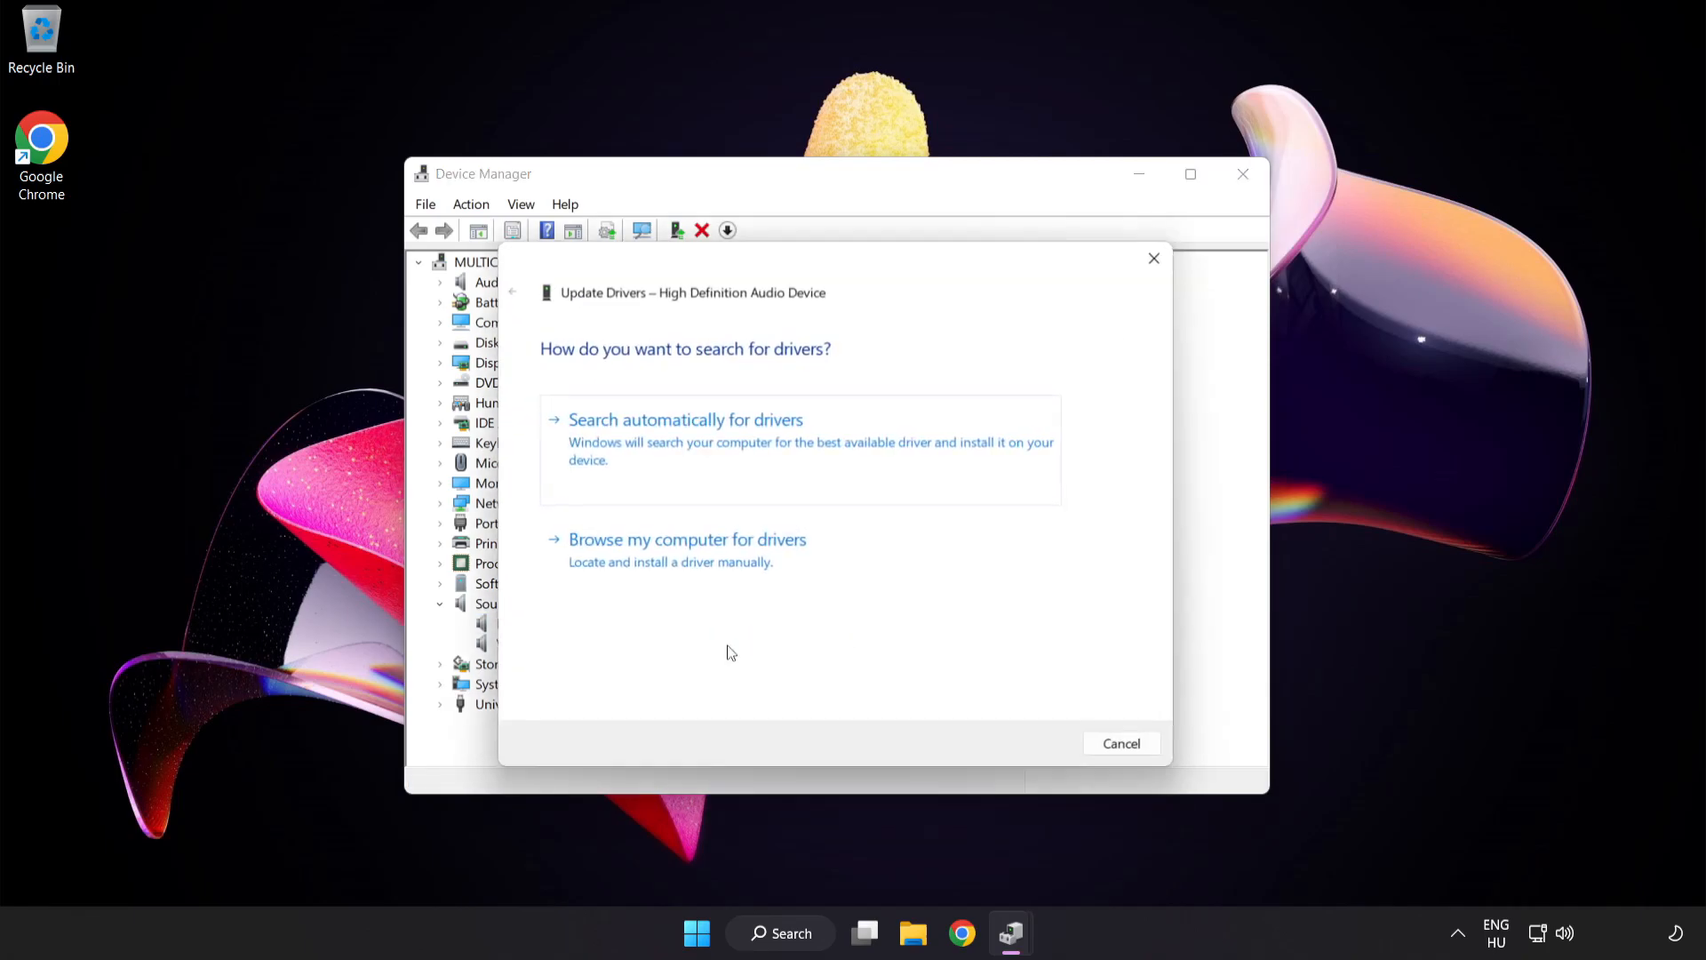
# Step: Browse the computer's driver list and select the High Definition Audio Device driver
pyautogui.moveTo(729, 291); pyautogui.dragTo(811, 243)
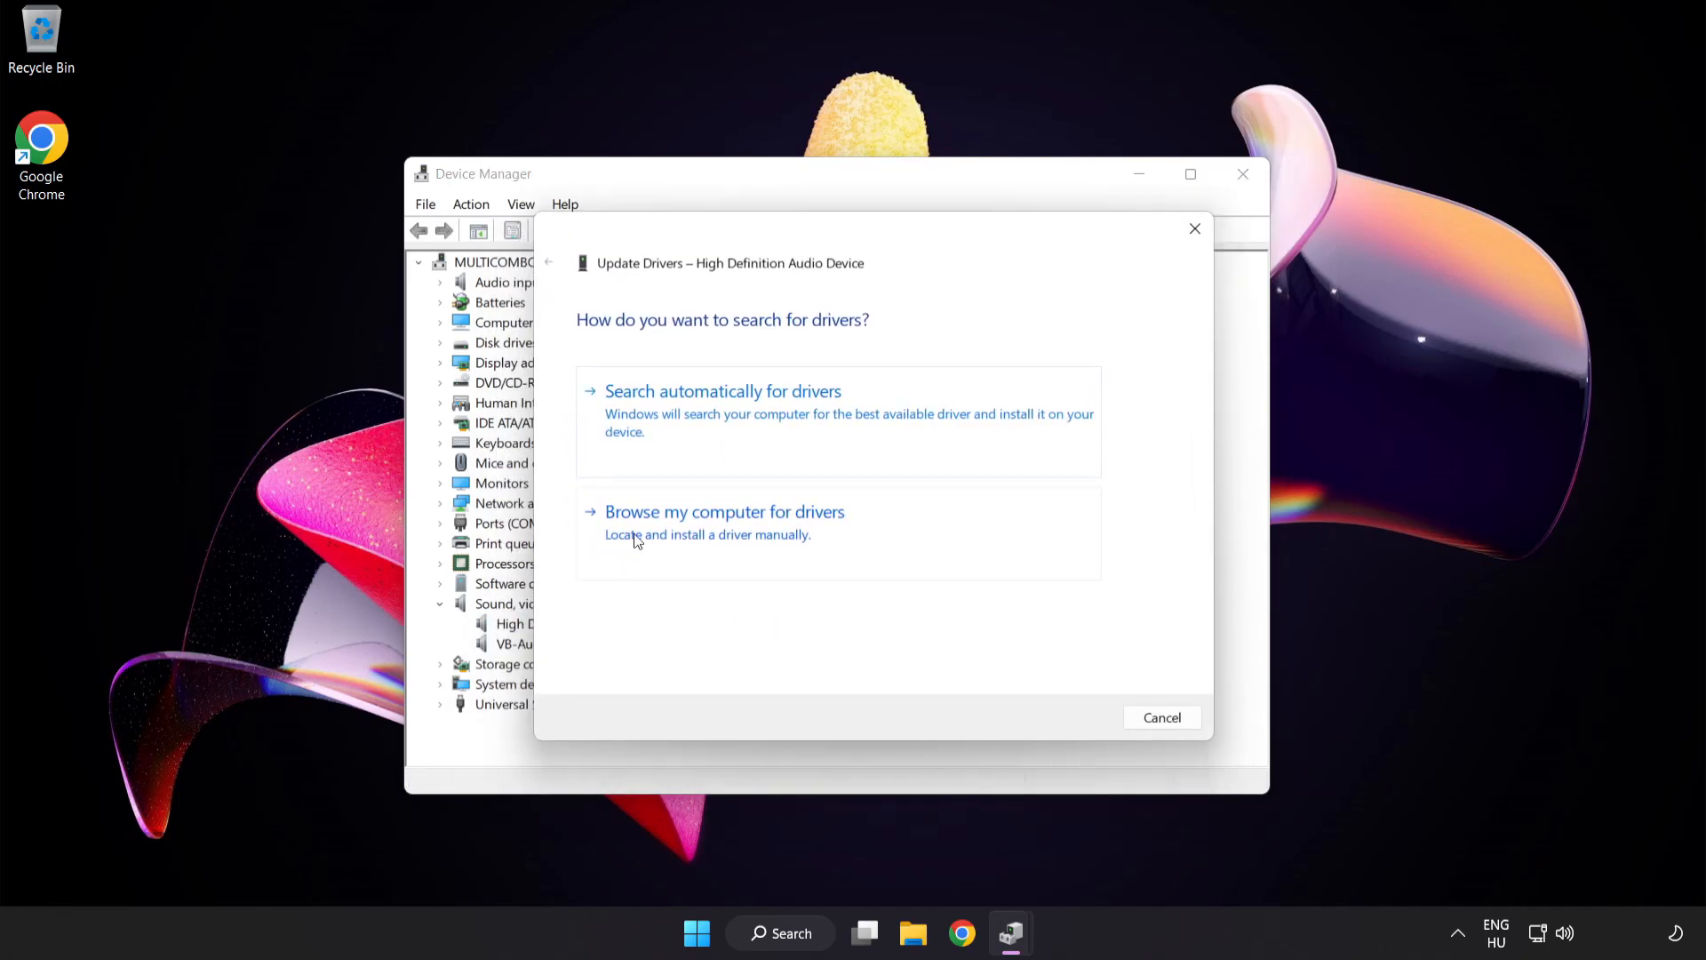
pyautogui.moveTo(771, 542)
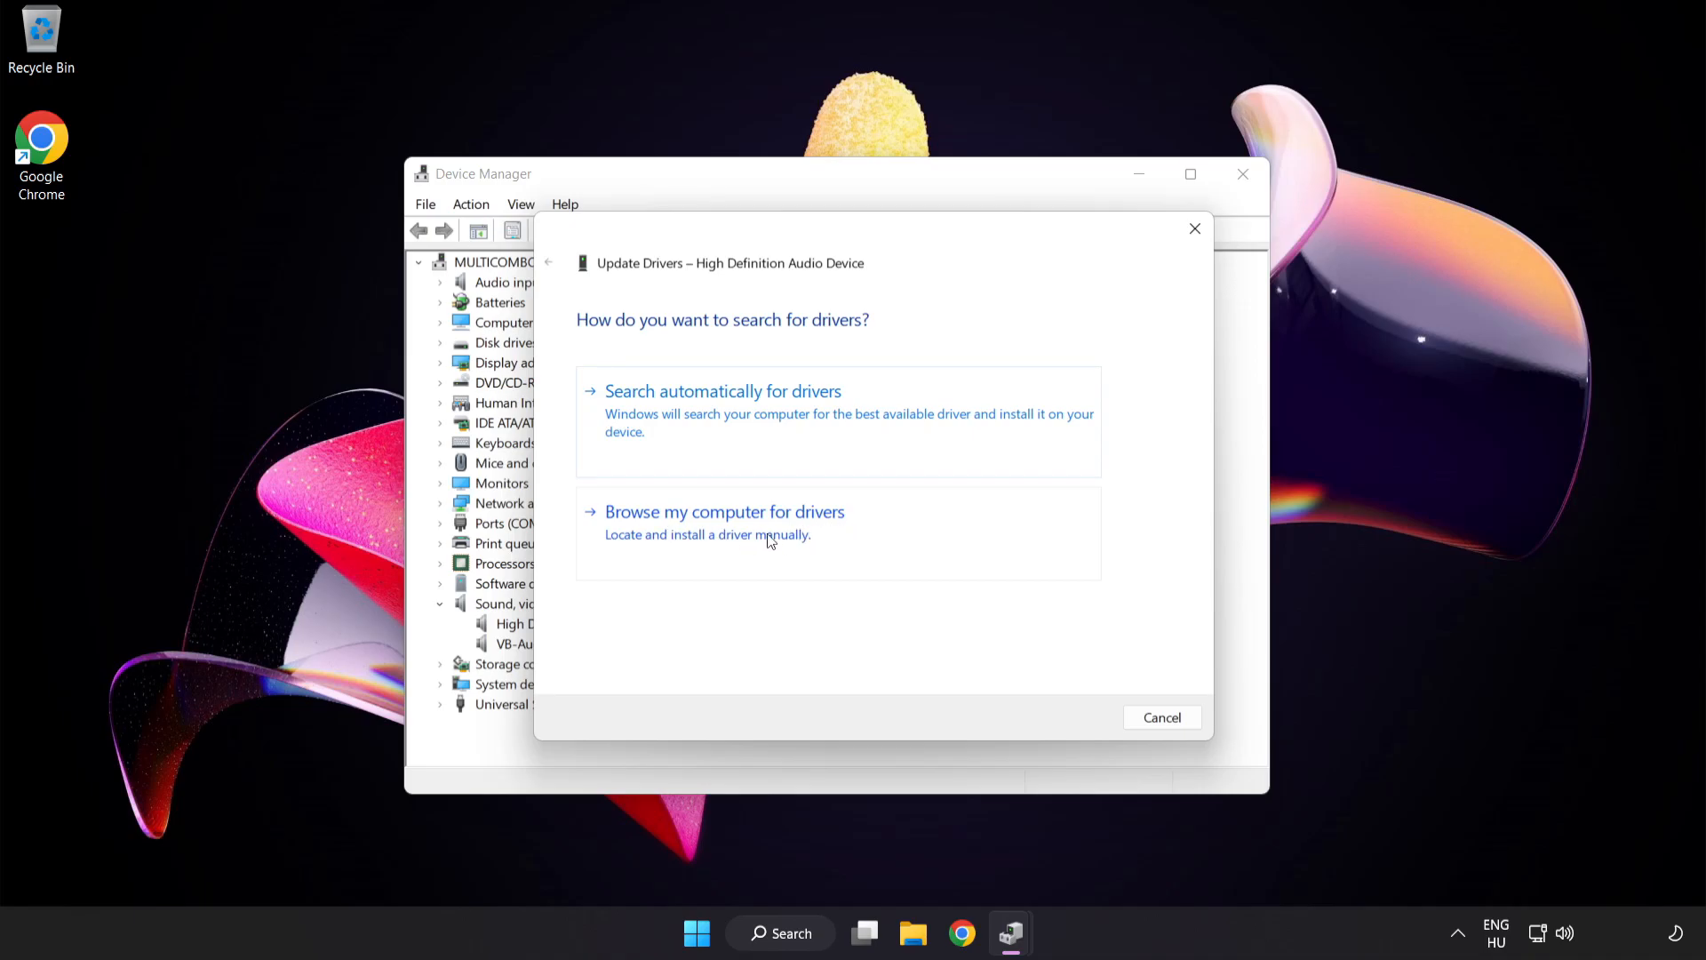
pyautogui.click(724, 512)
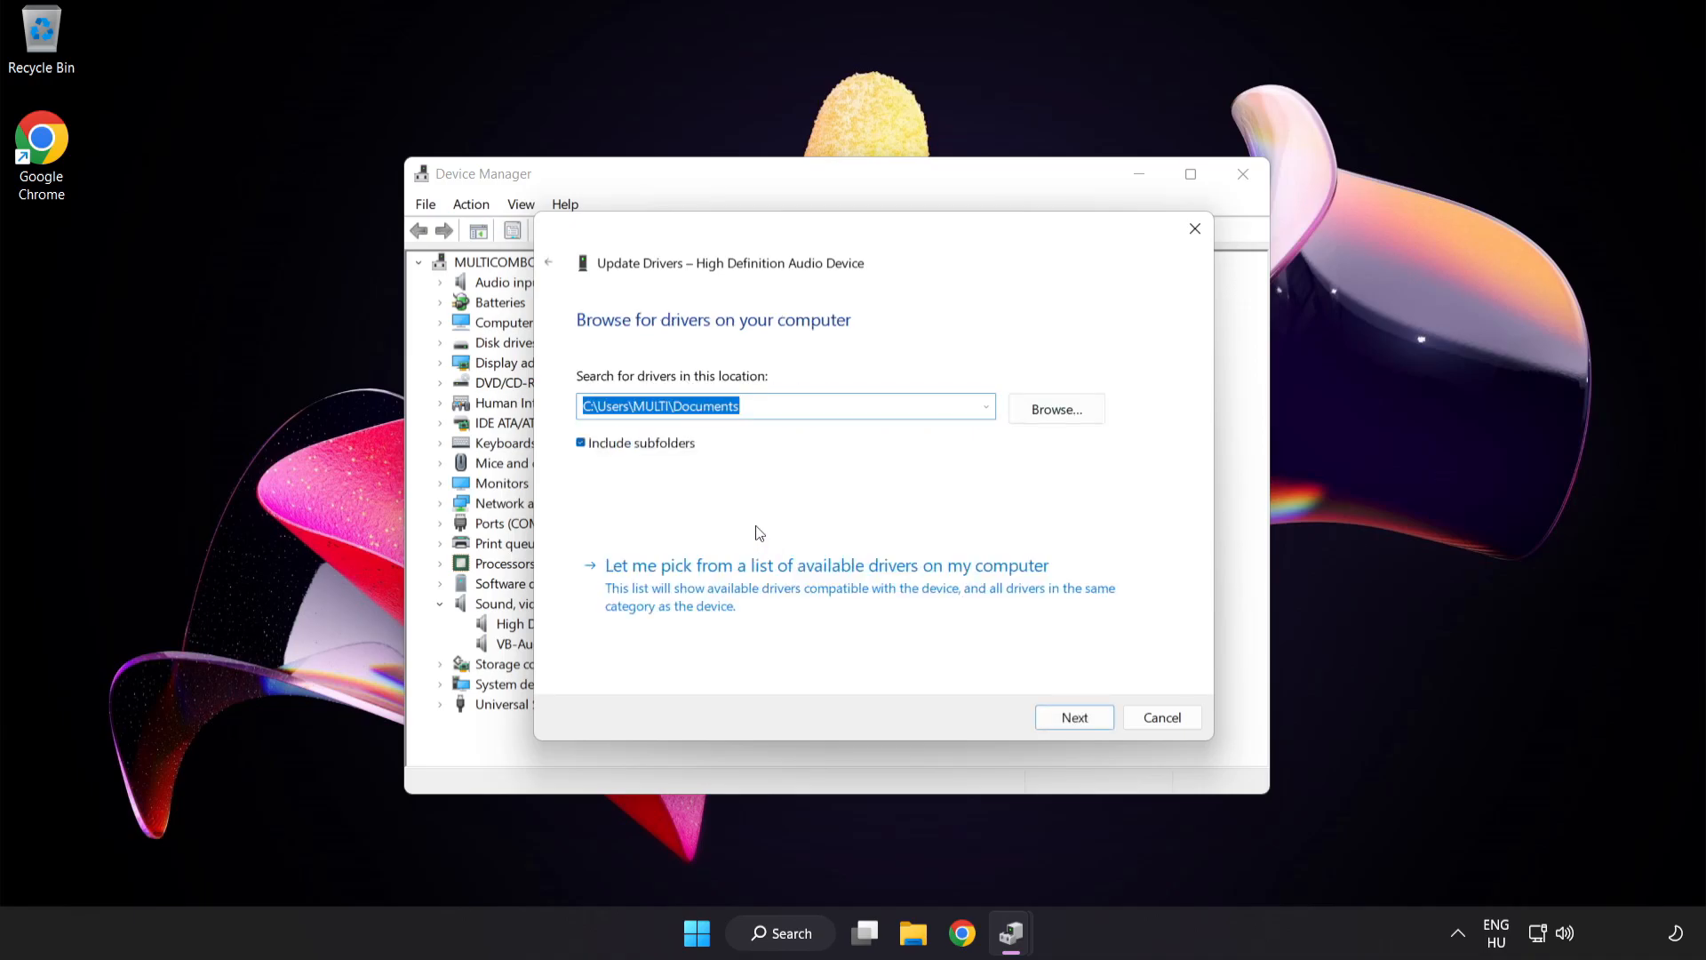
pyautogui.moveTo(934, 587)
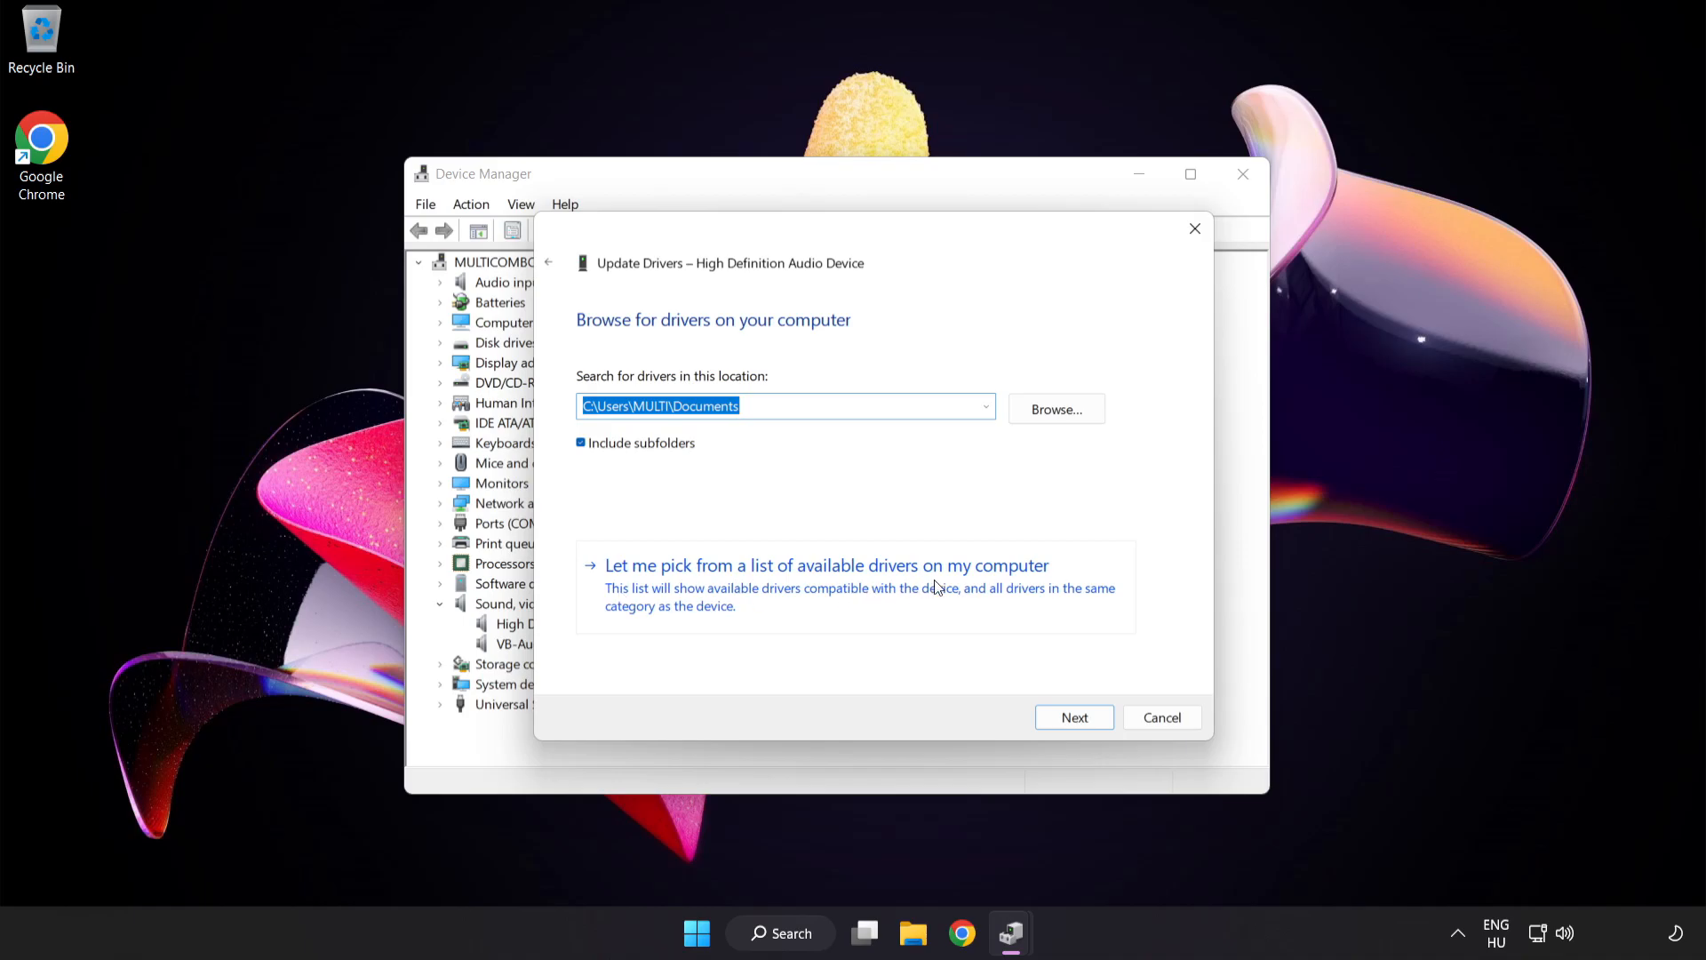
pyautogui.moveTo(750, 600)
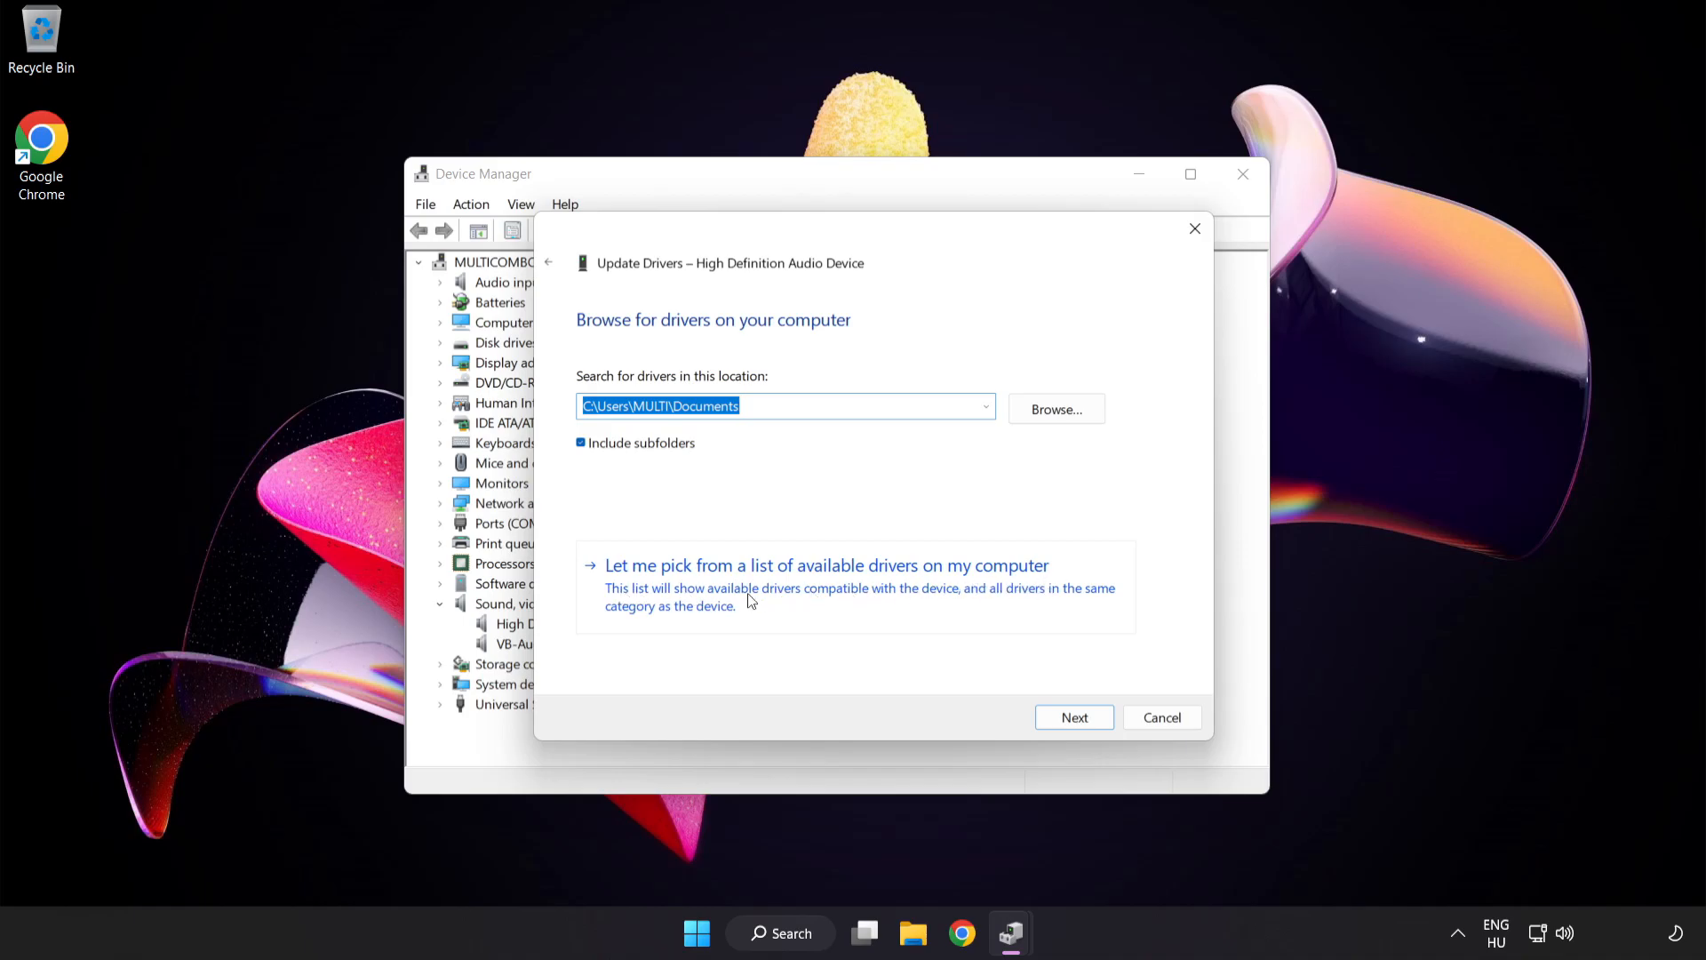
pyautogui.click(826, 565)
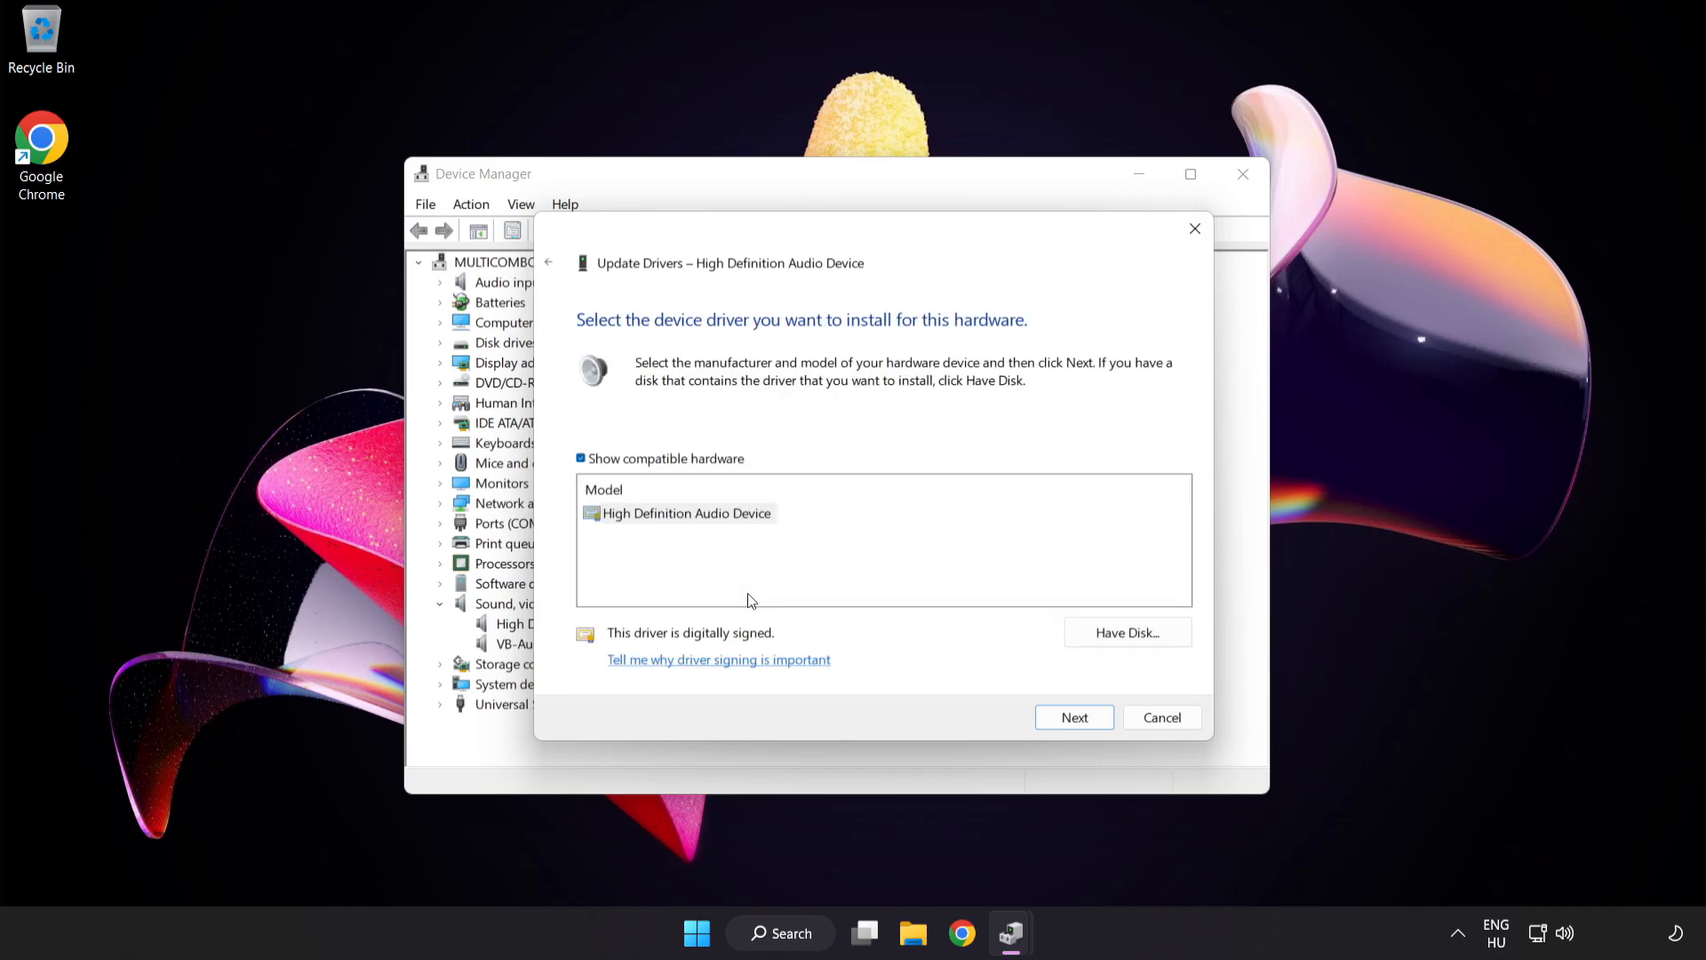
pyautogui.click(682, 513)
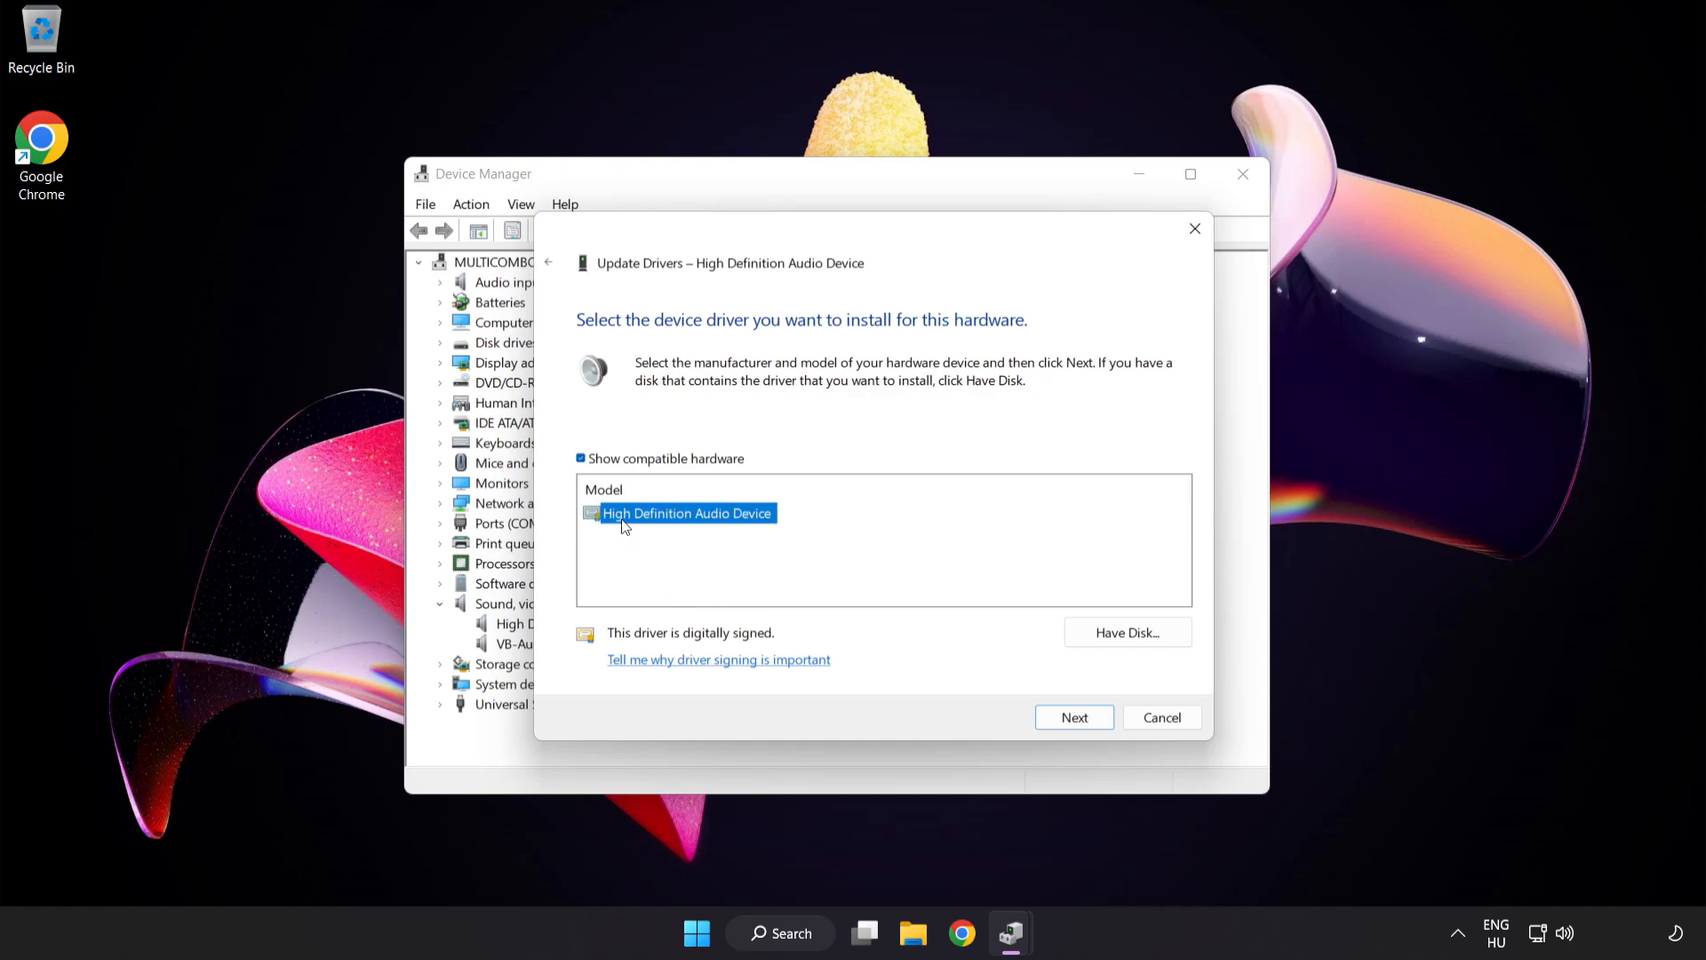
pyautogui.moveTo(755, 566)
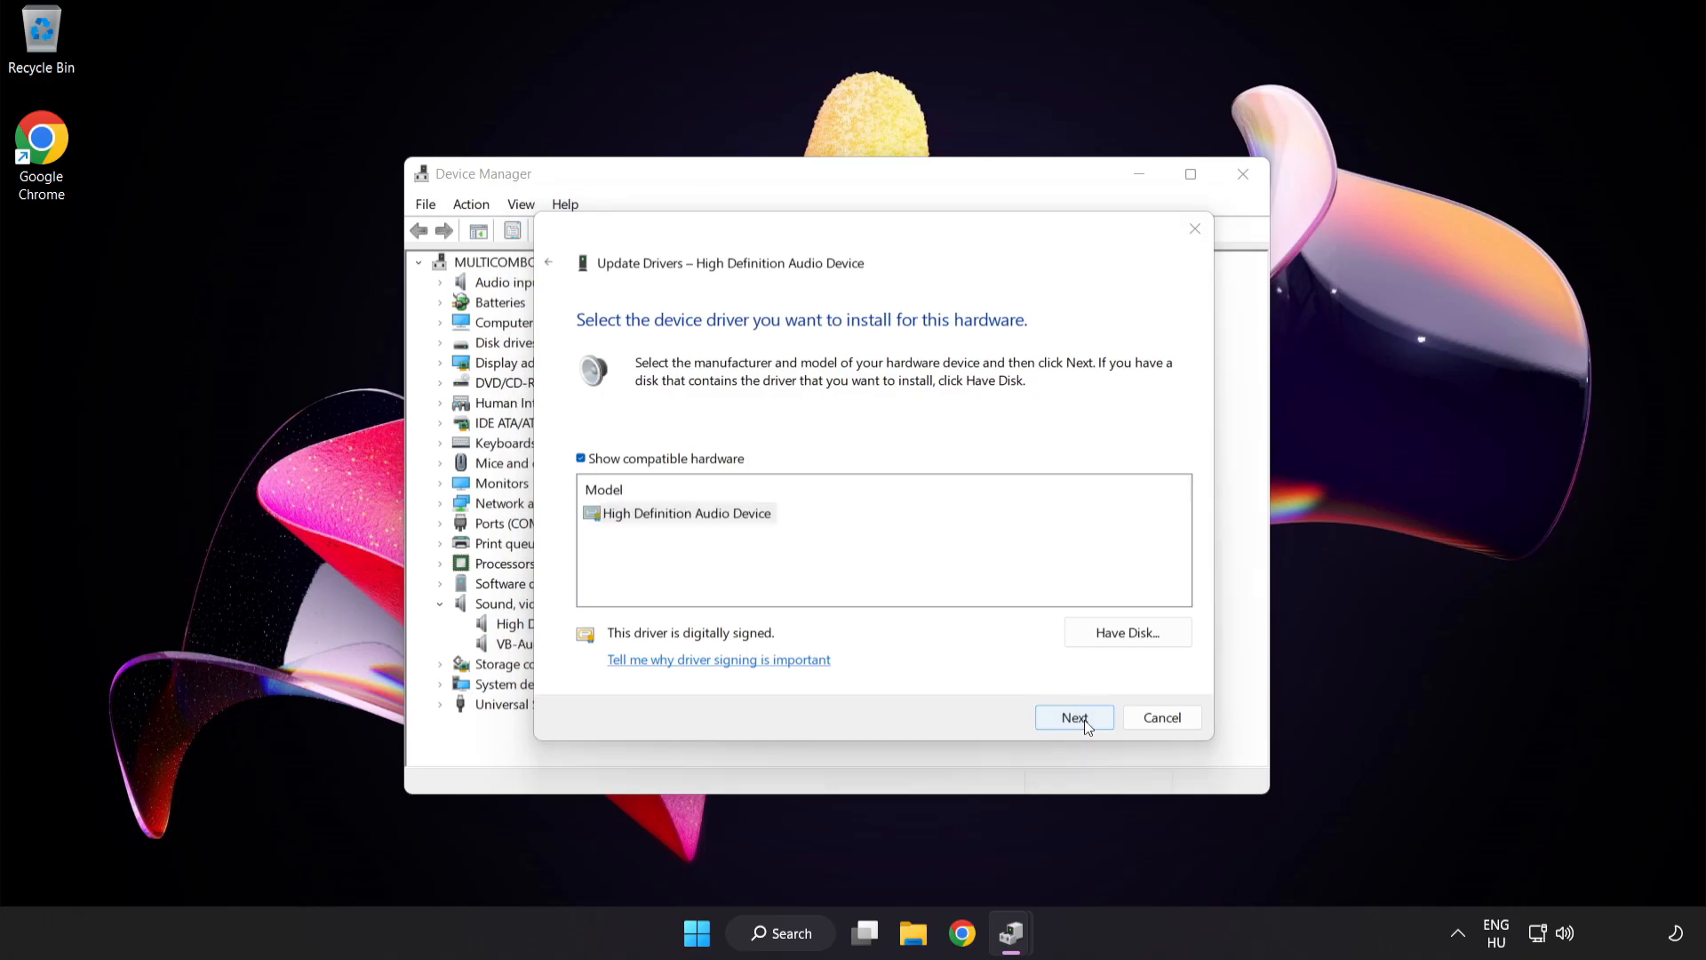
# Step: Install the selected driver past the warning, dismiss the success notice, and close Device Manager
pyautogui.click(1074, 717)
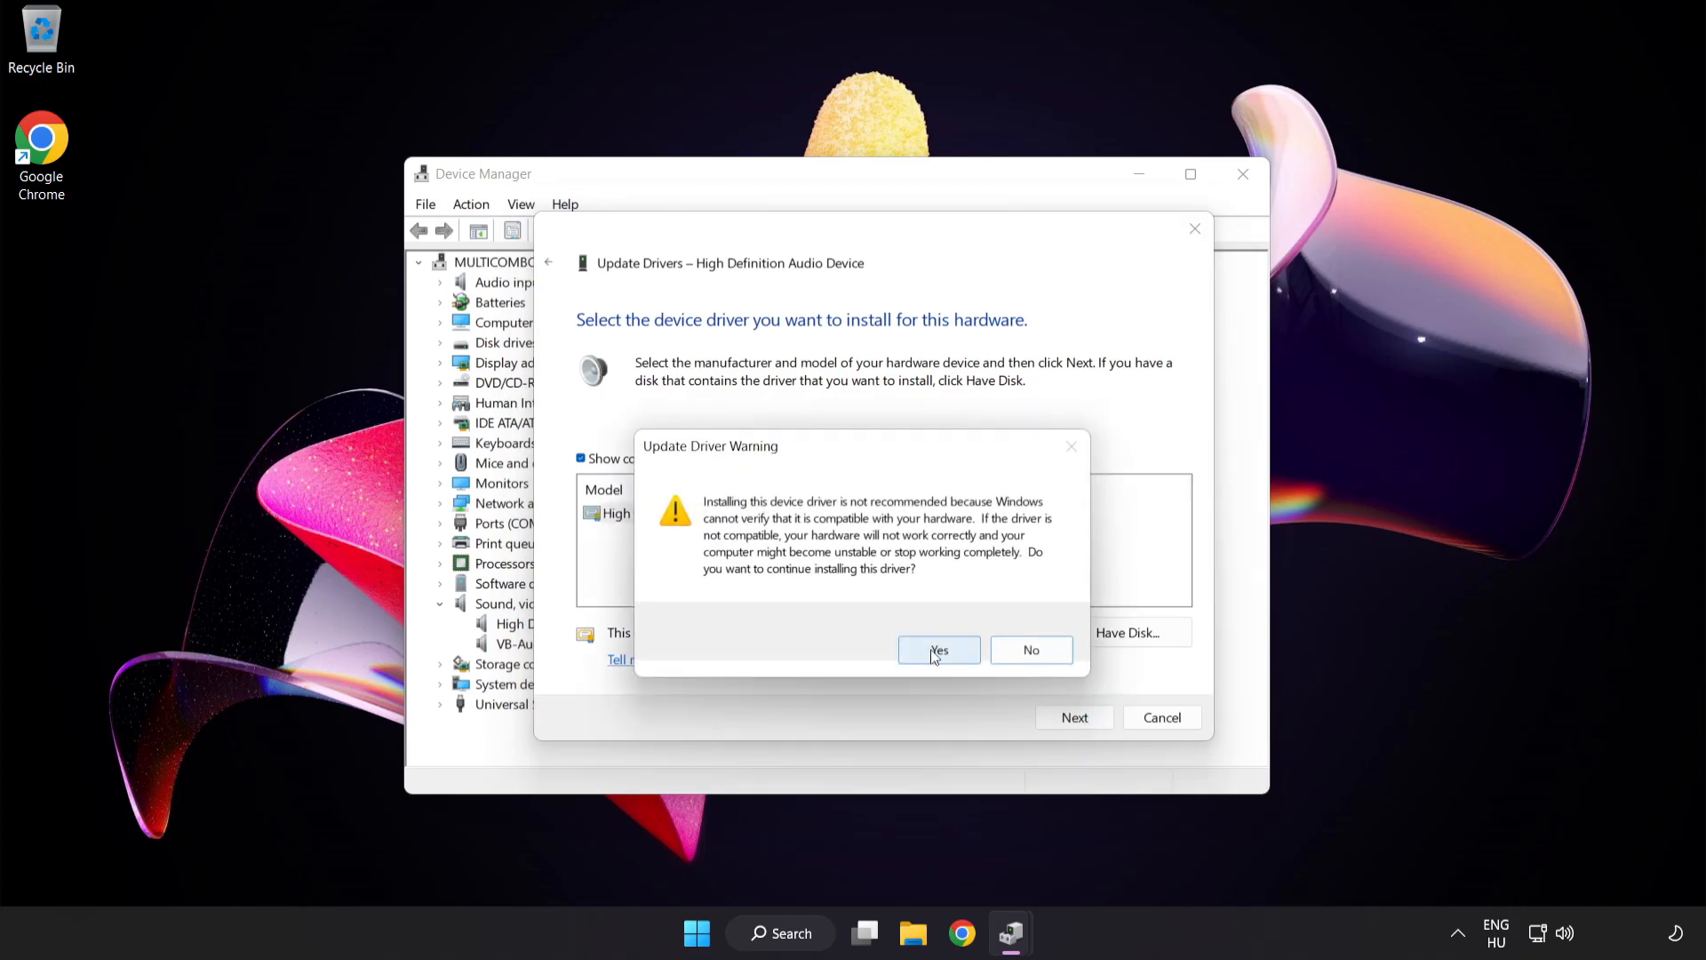
pyautogui.click(939, 650)
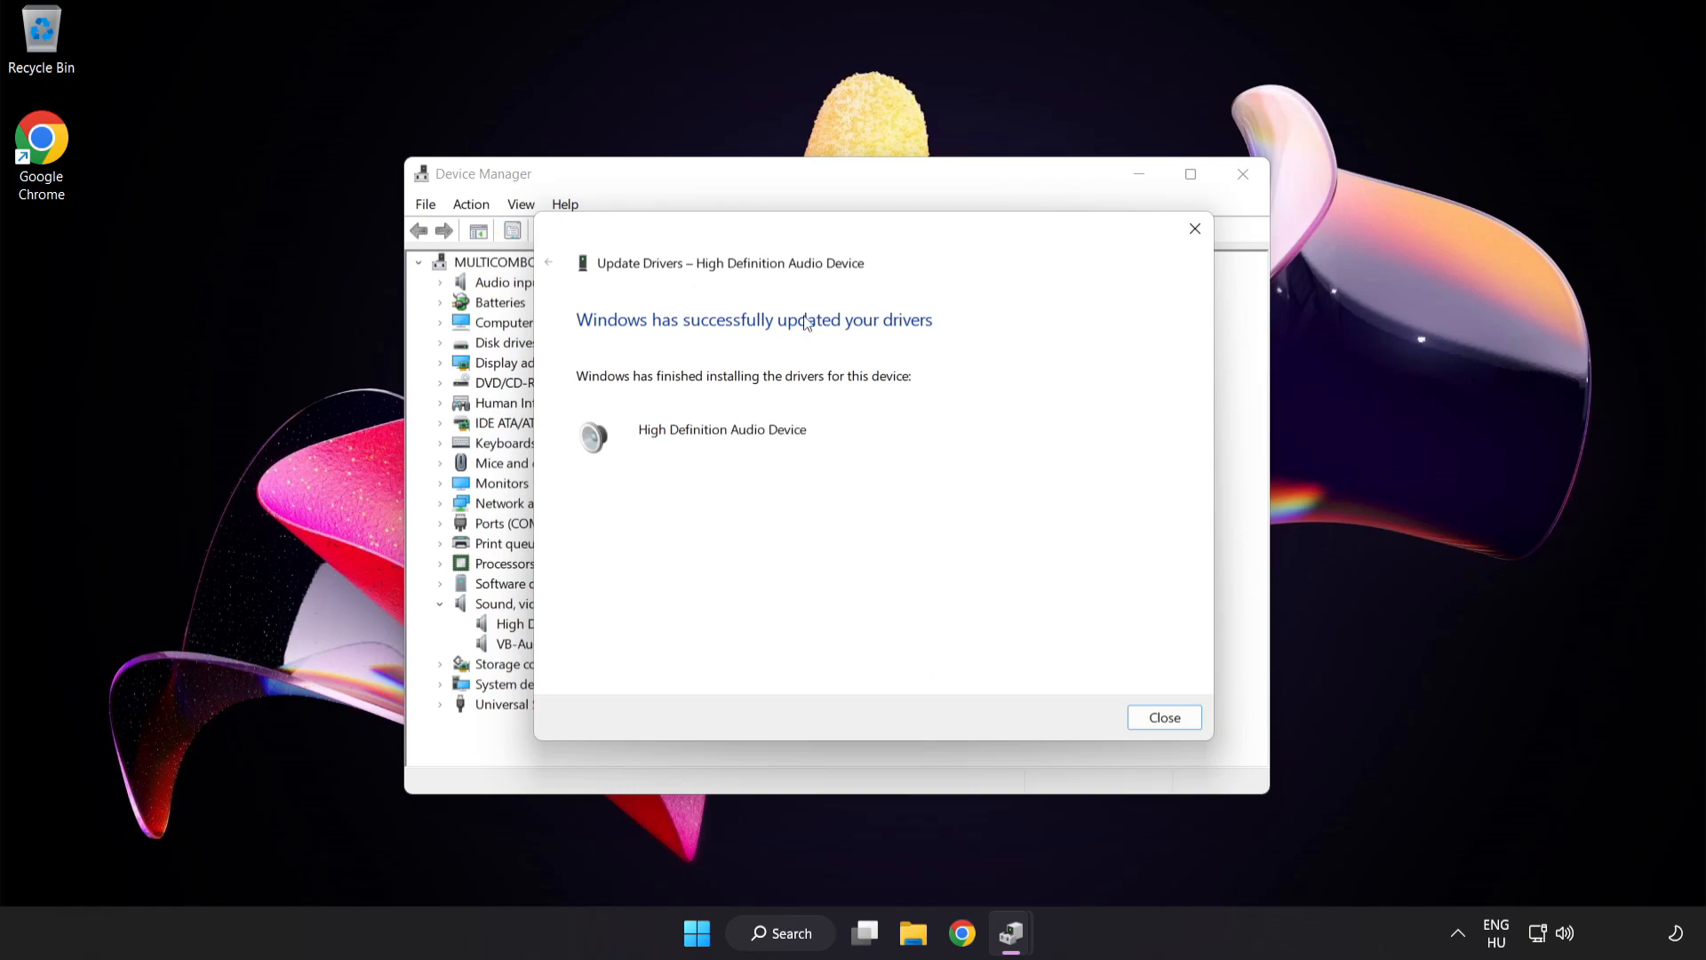
pyautogui.moveTo(1163, 717)
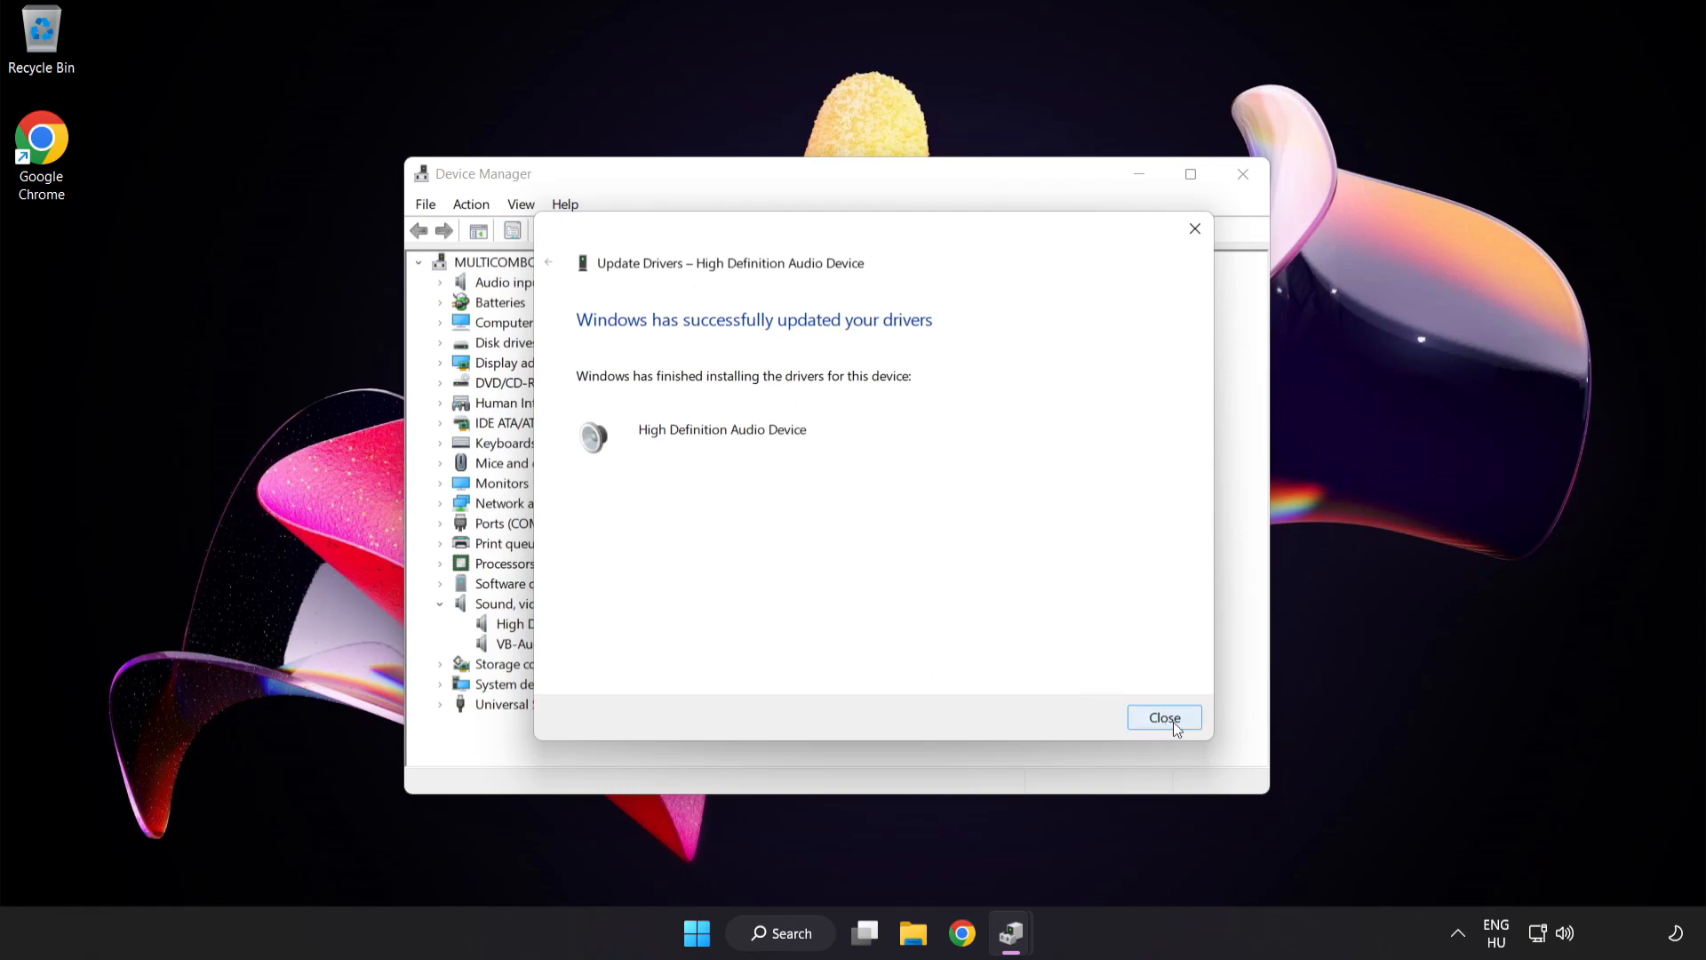
pyautogui.click(1164, 717)
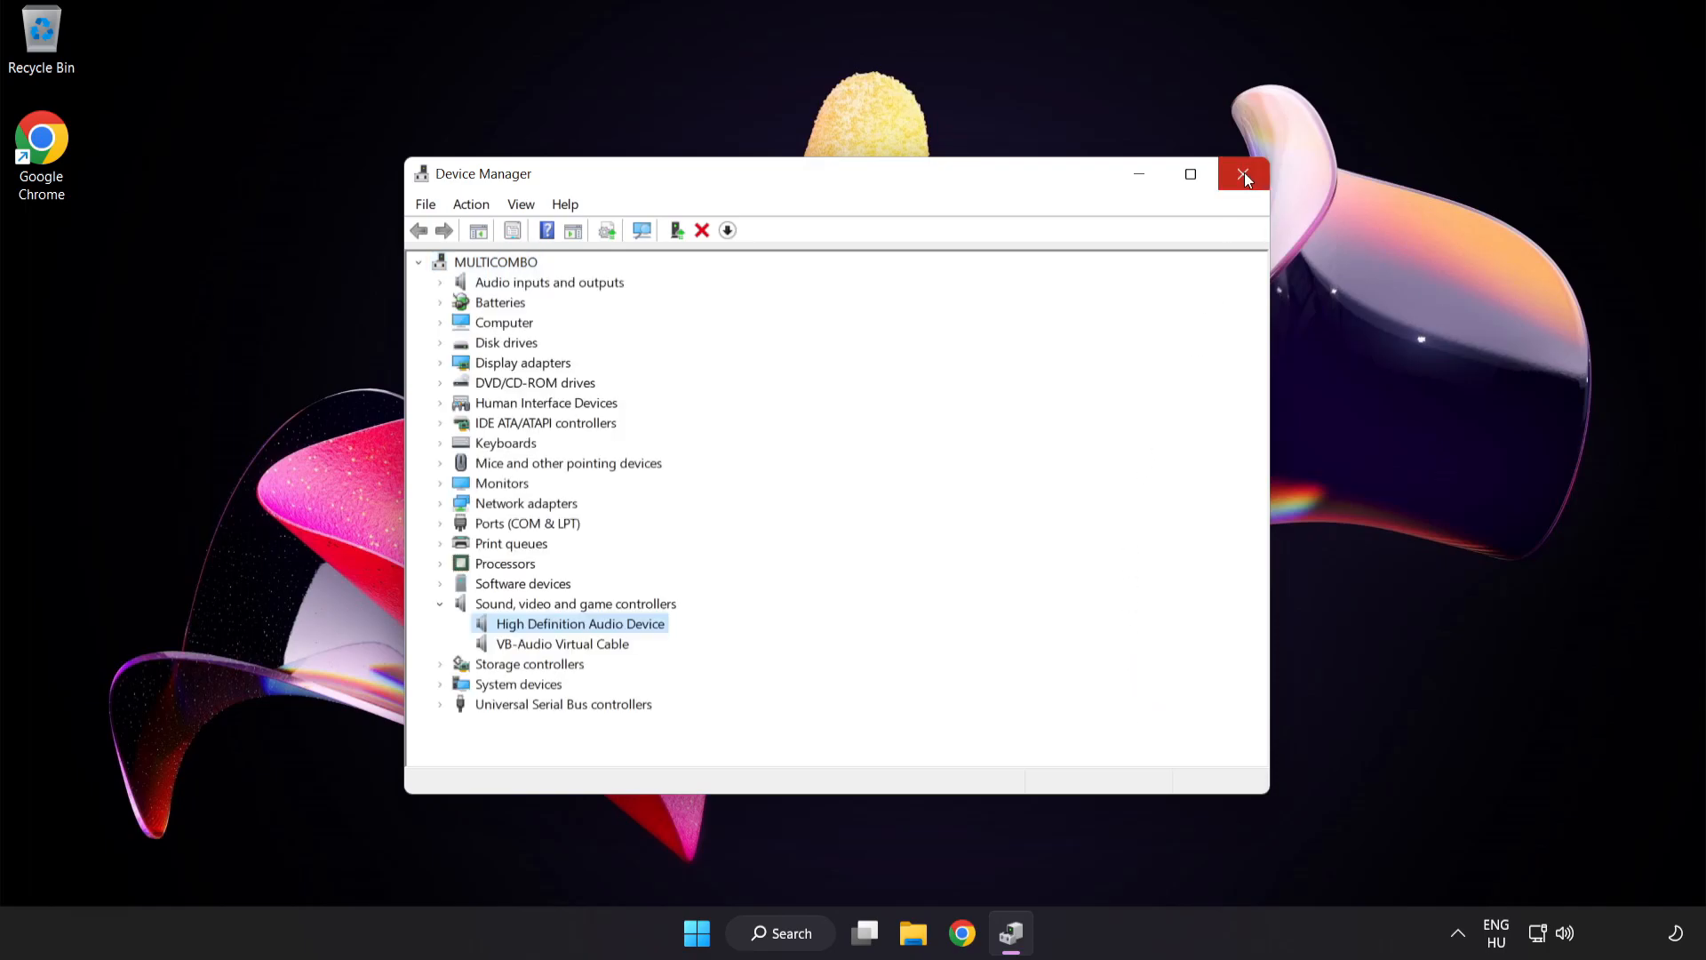
pyautogui.click(1244, 174)
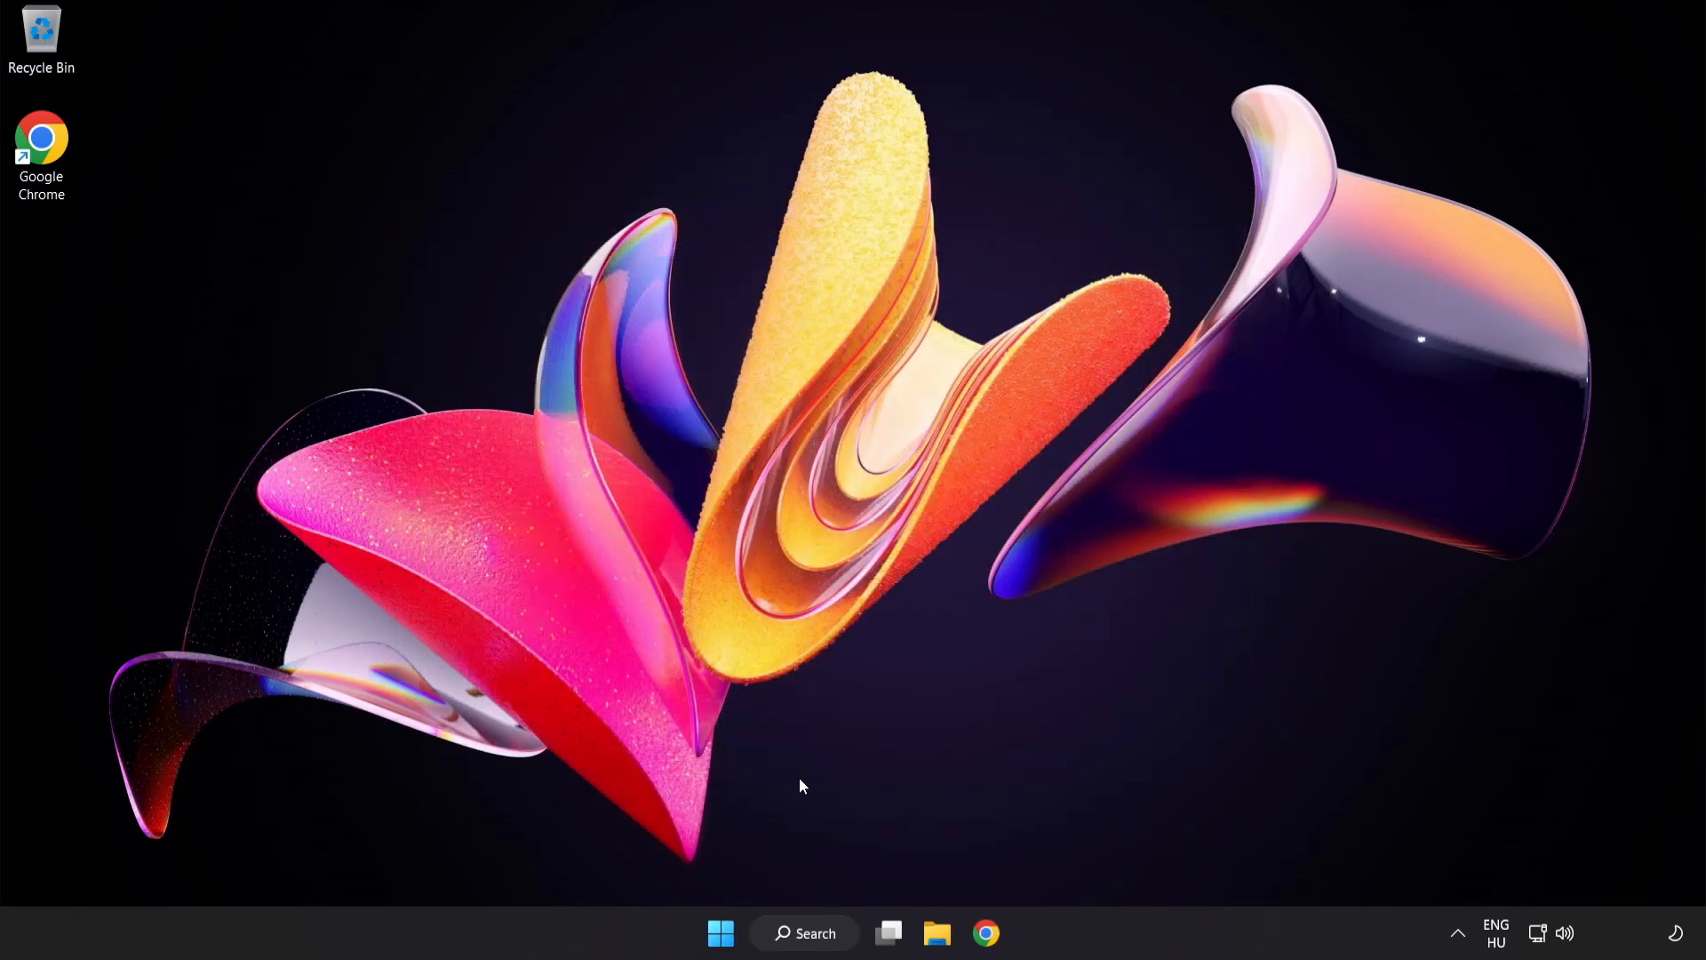
pyautogui.click(721, 932)
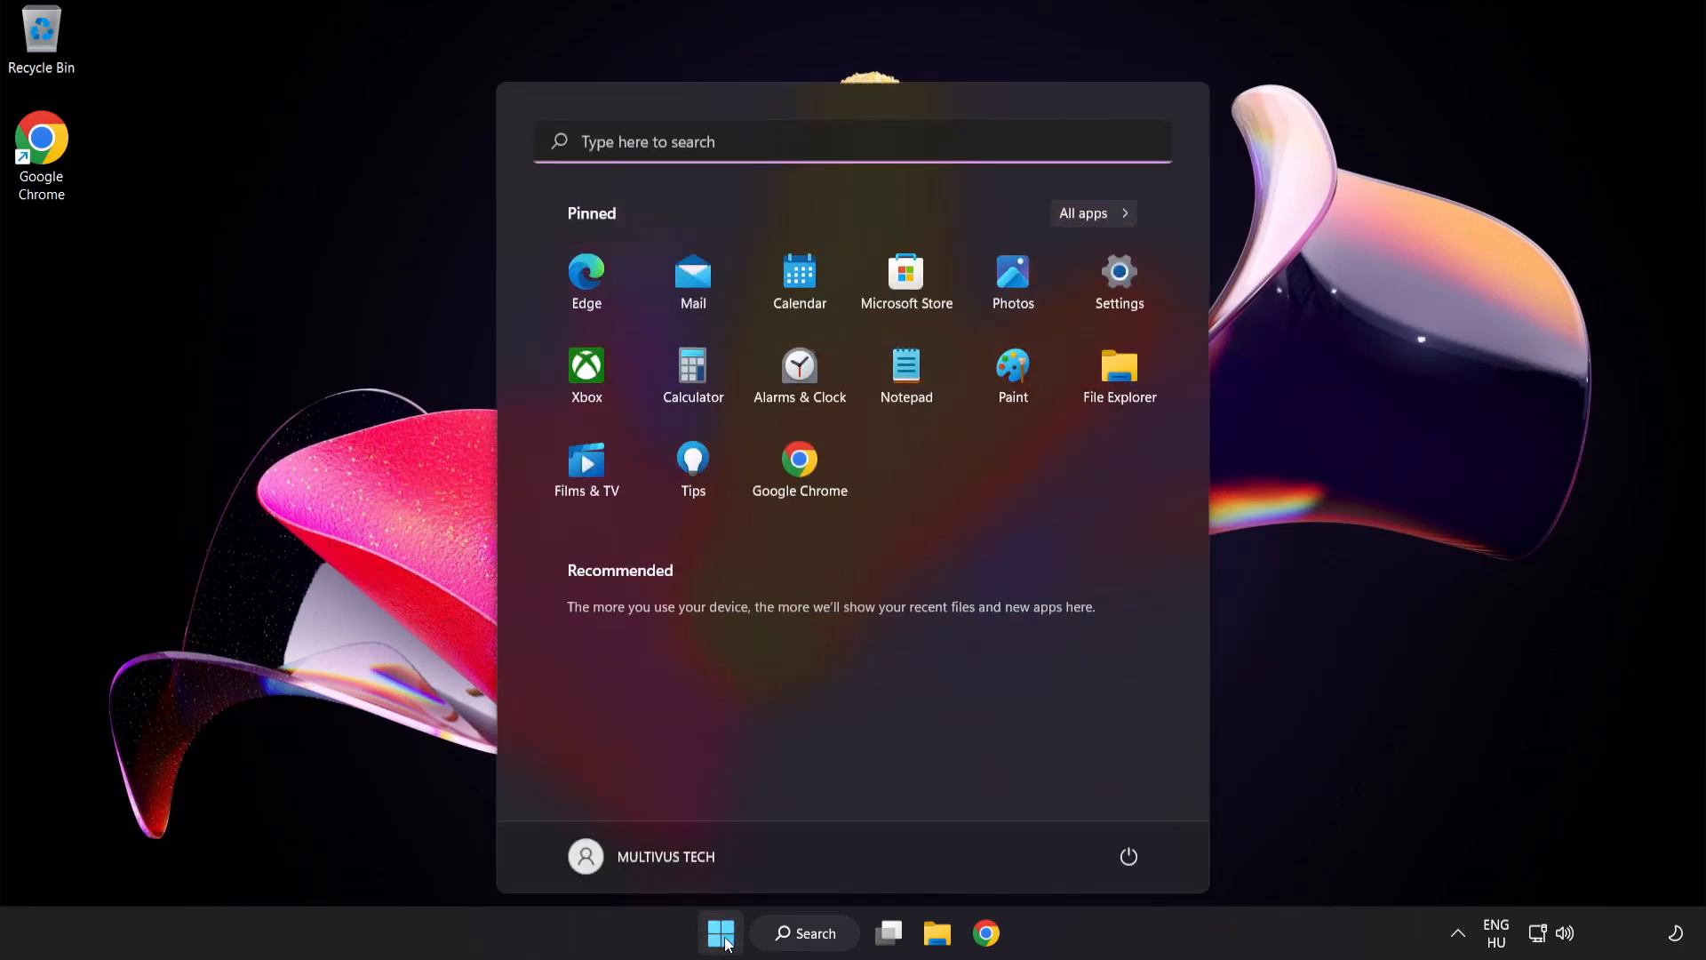
pyautogui.click(1129, 857)
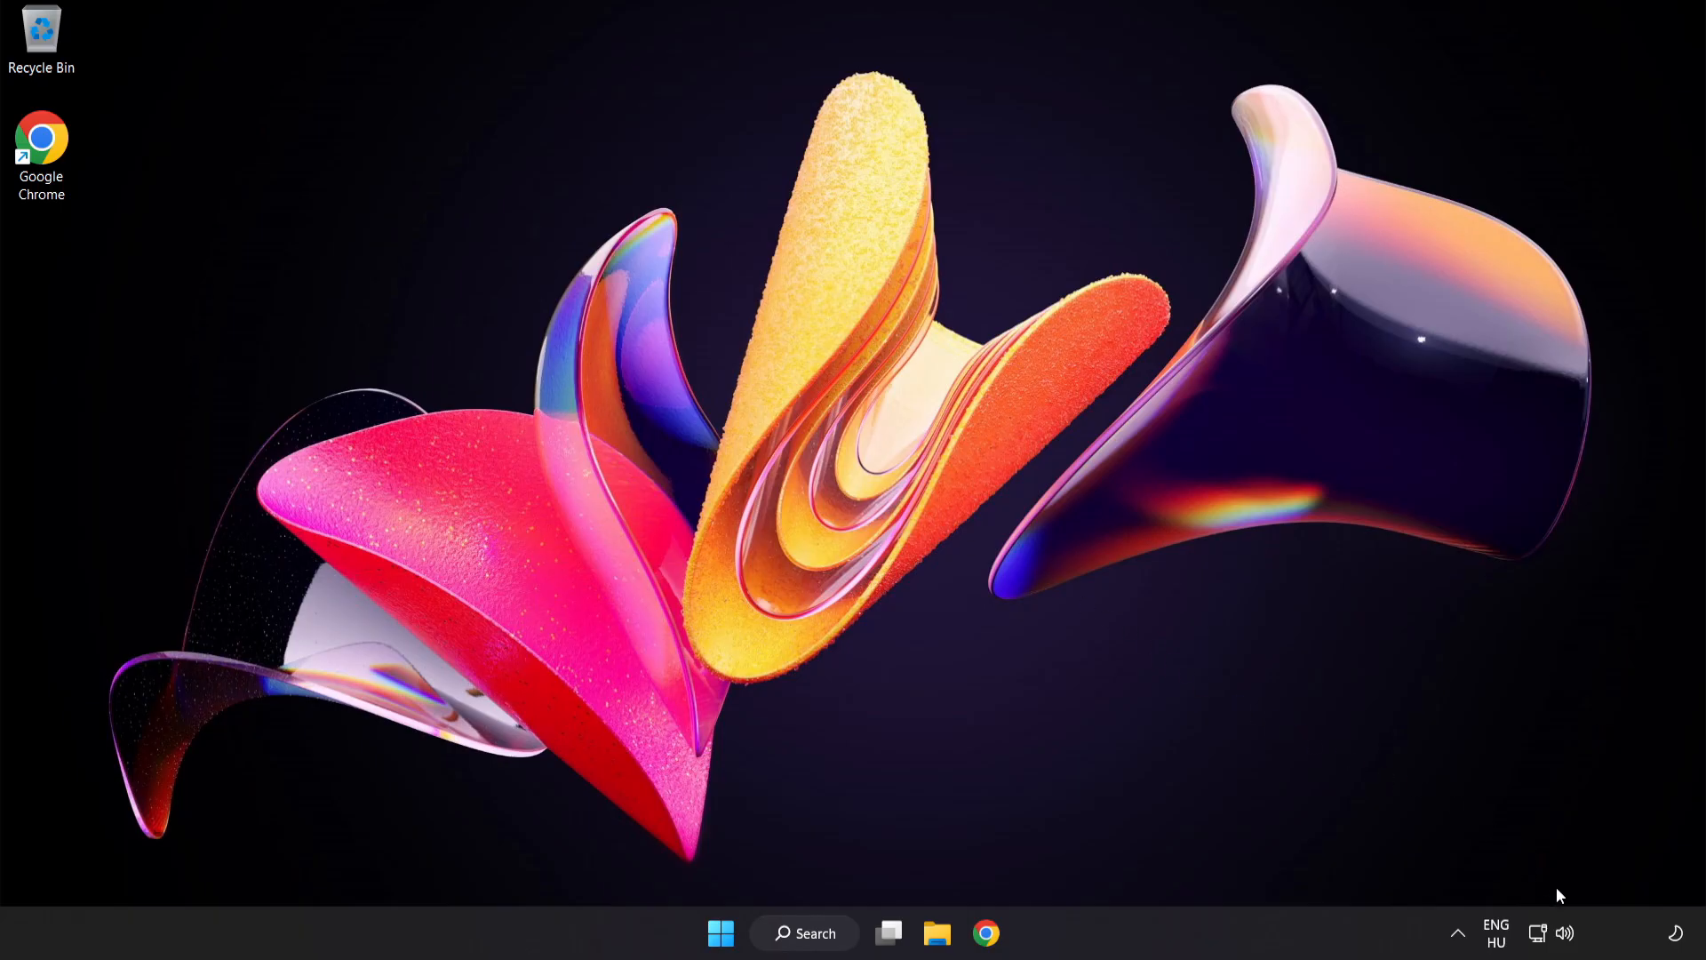
# Step: Run Troubleshoot sound problems from the speaker tray icon's menu
pyautogui.rightClick(1565, 932)
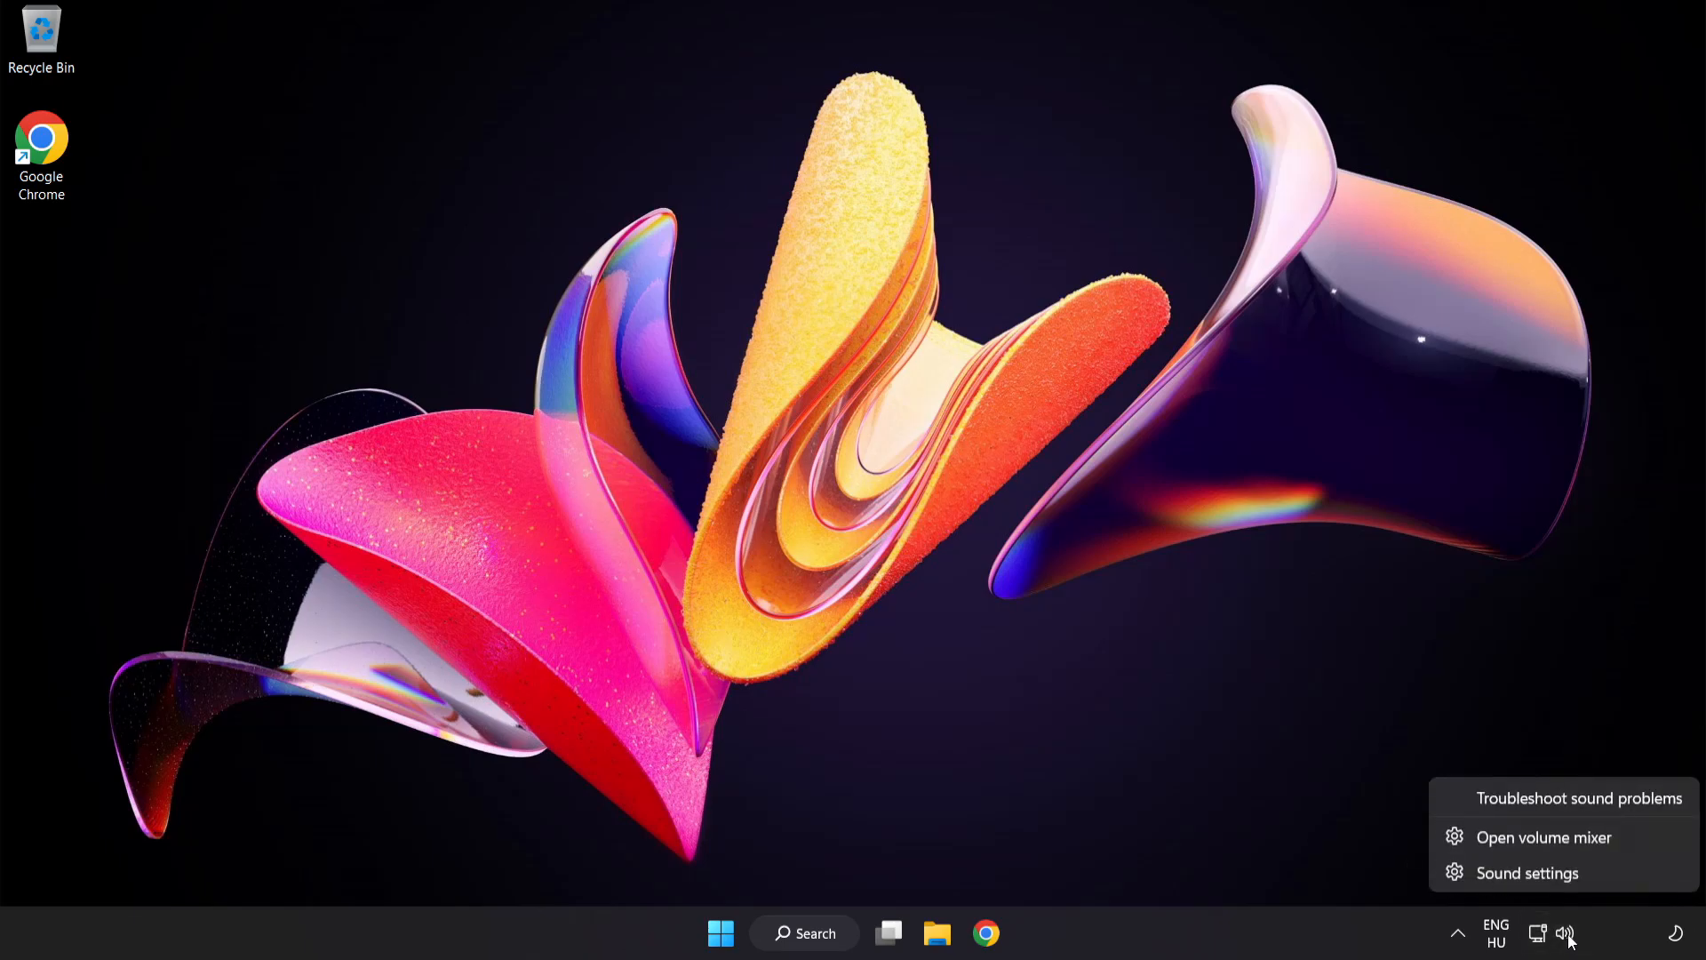
pyautogui.moveTo(1576, 798)
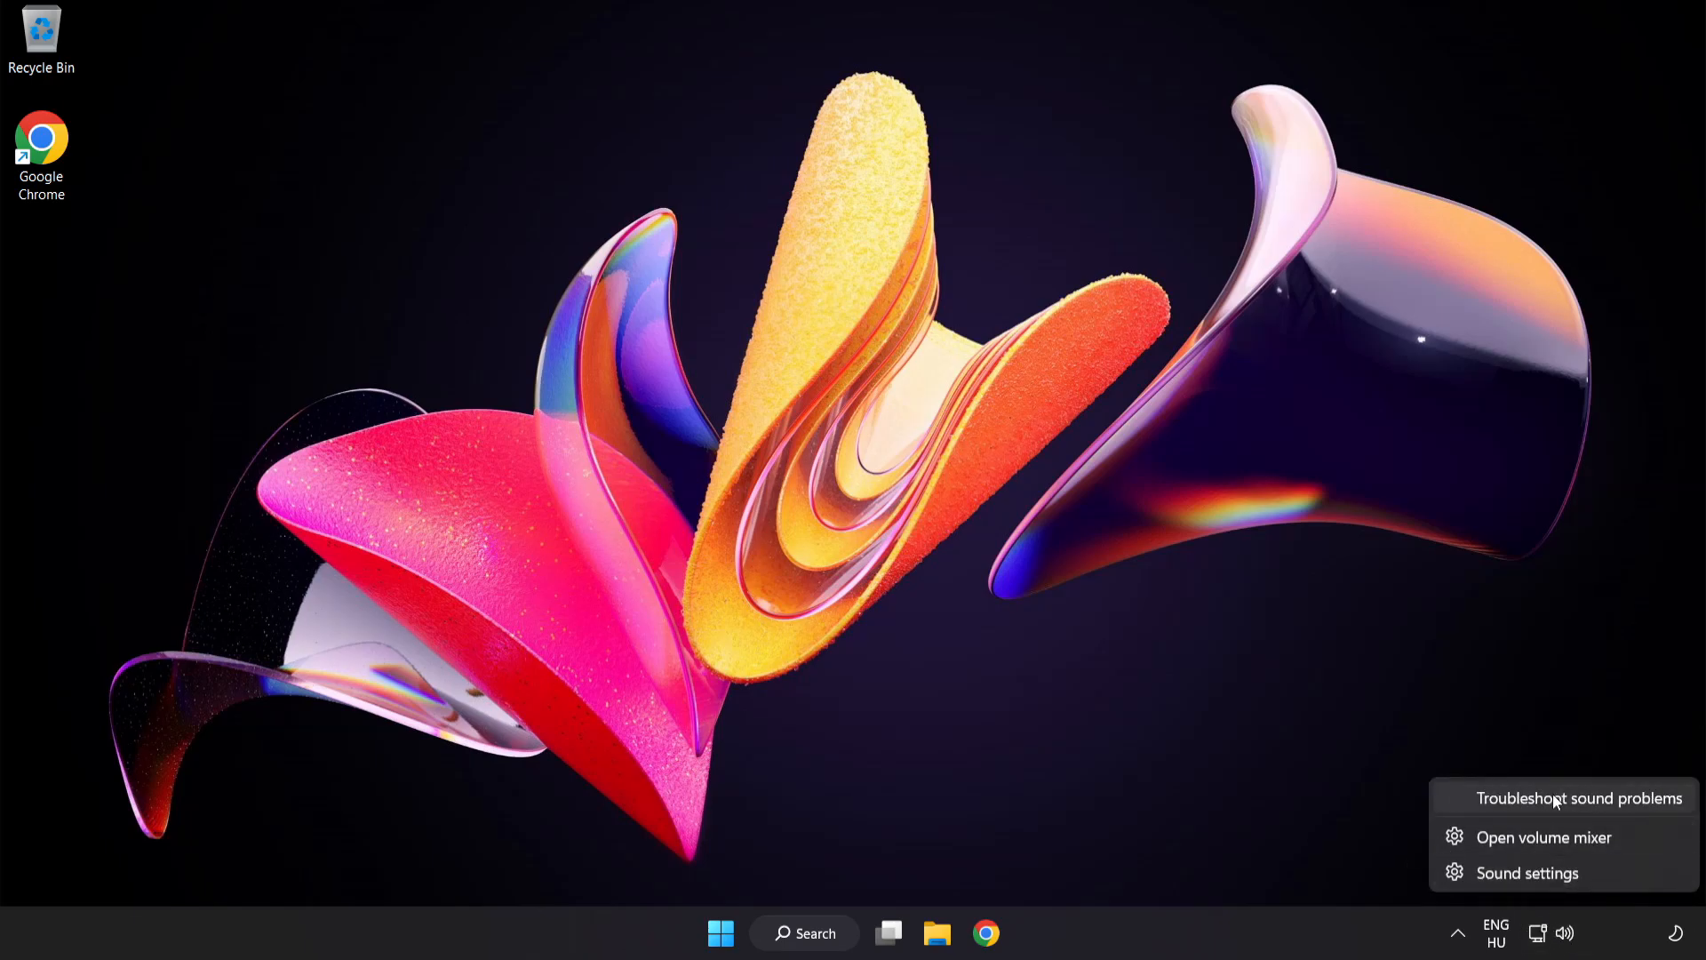
pyautogui.click(1580, 798)
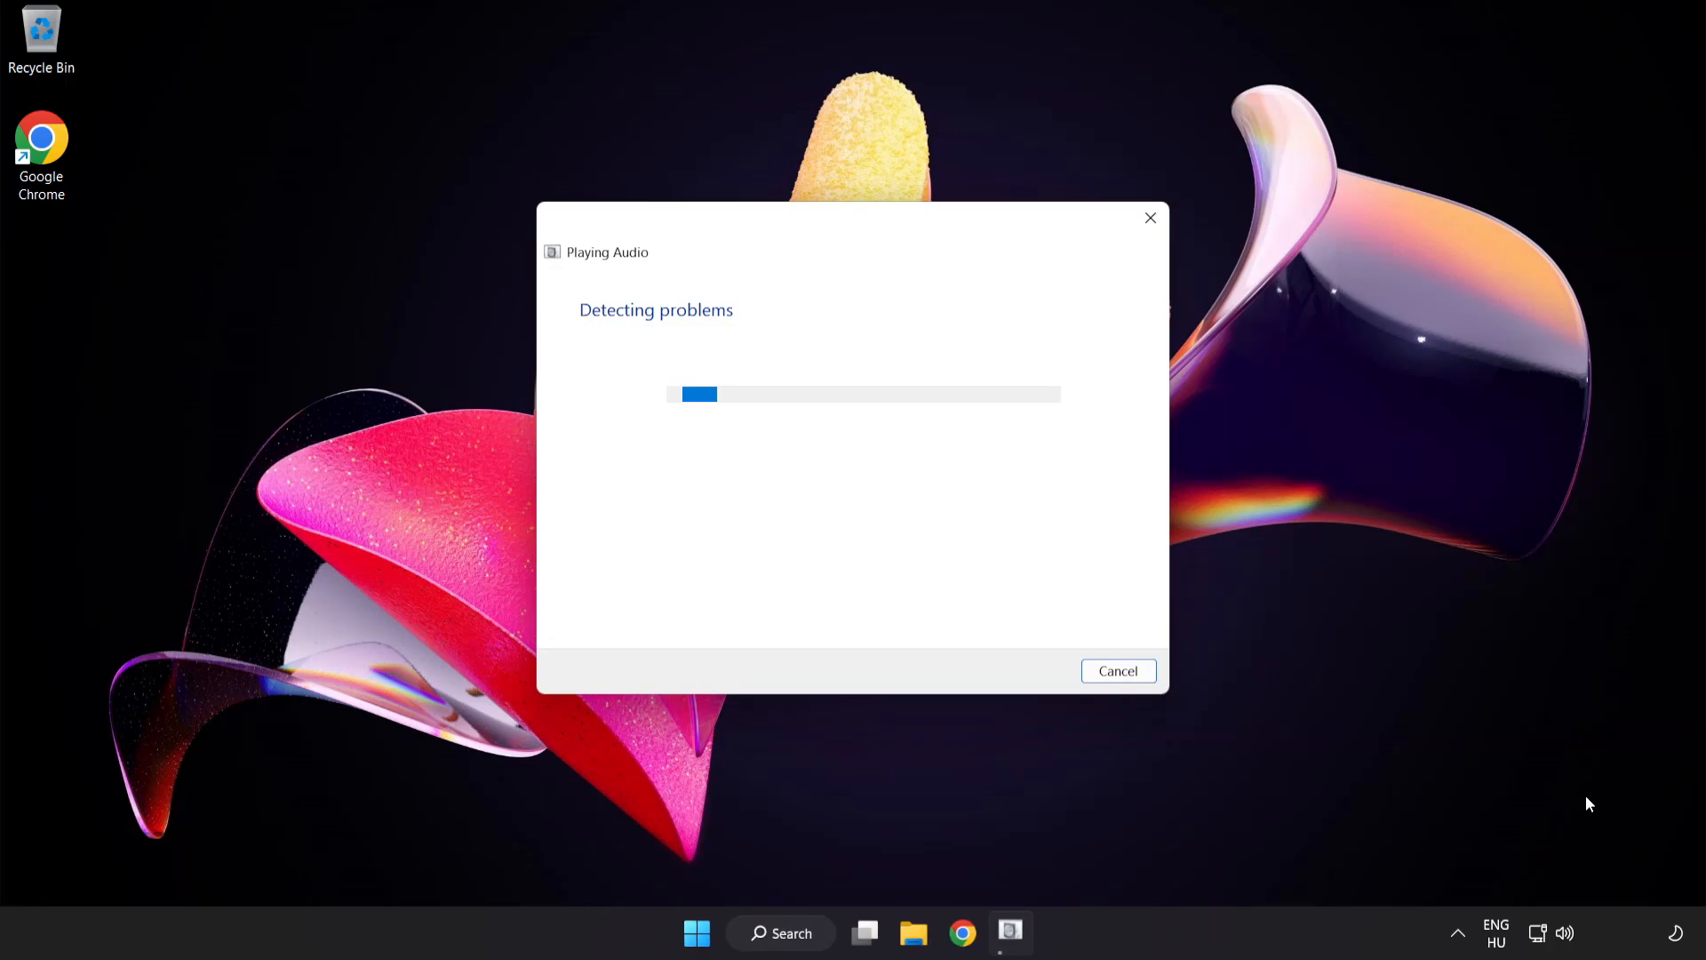